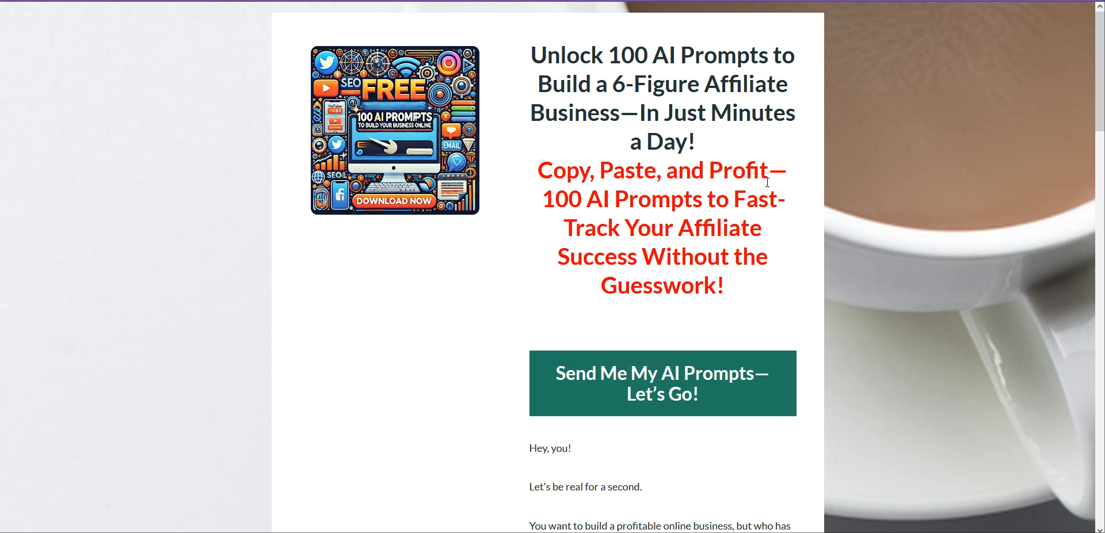
pyautogui.moveTo(45, 170)
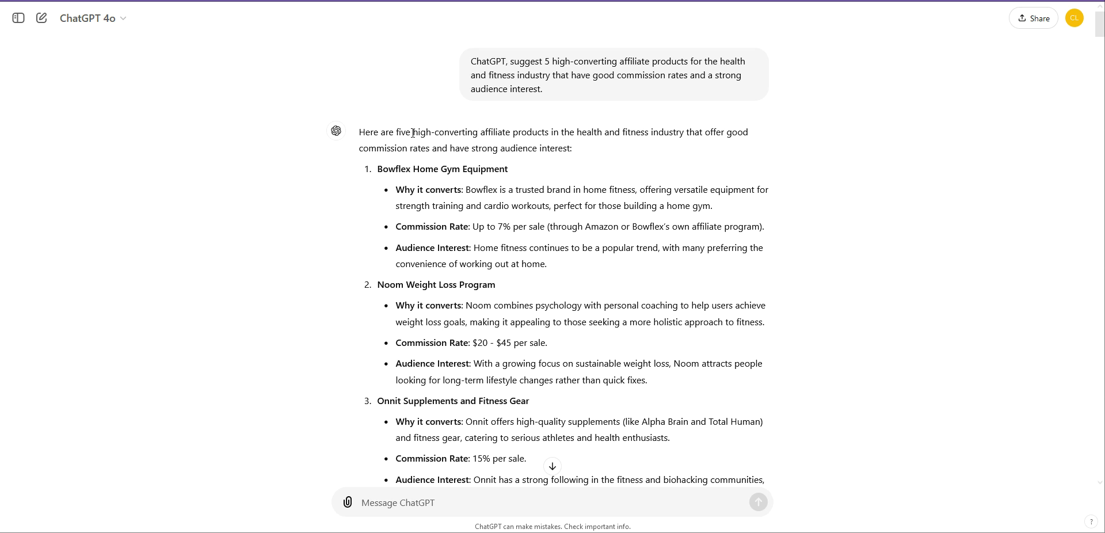
pyautogui.moveTo(594, 124)
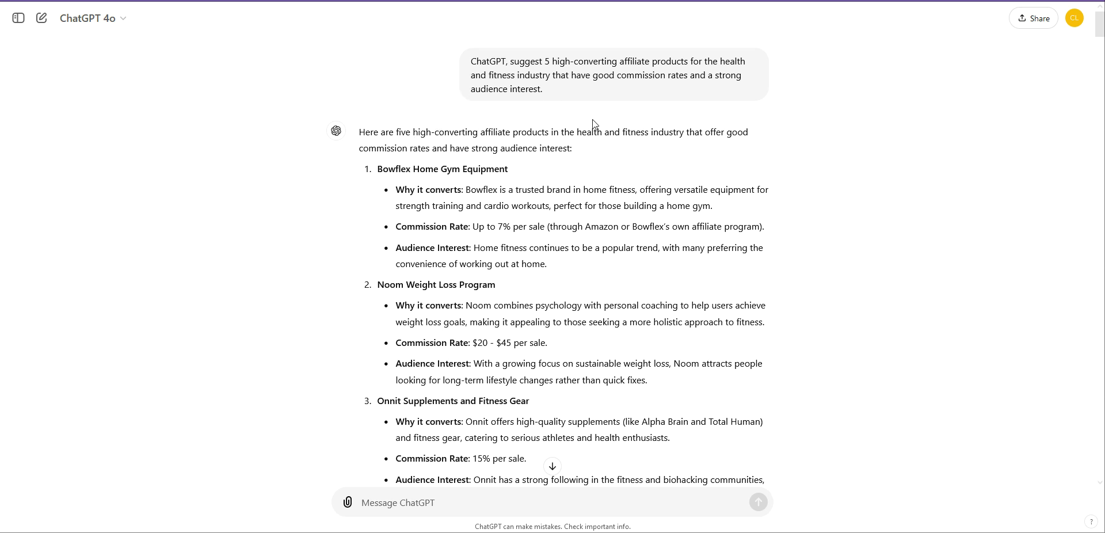
# - Scroll down through ChatGPT's email sequence reply to review Emails 1, 2 and 3
pyautogui.scroll(-3)
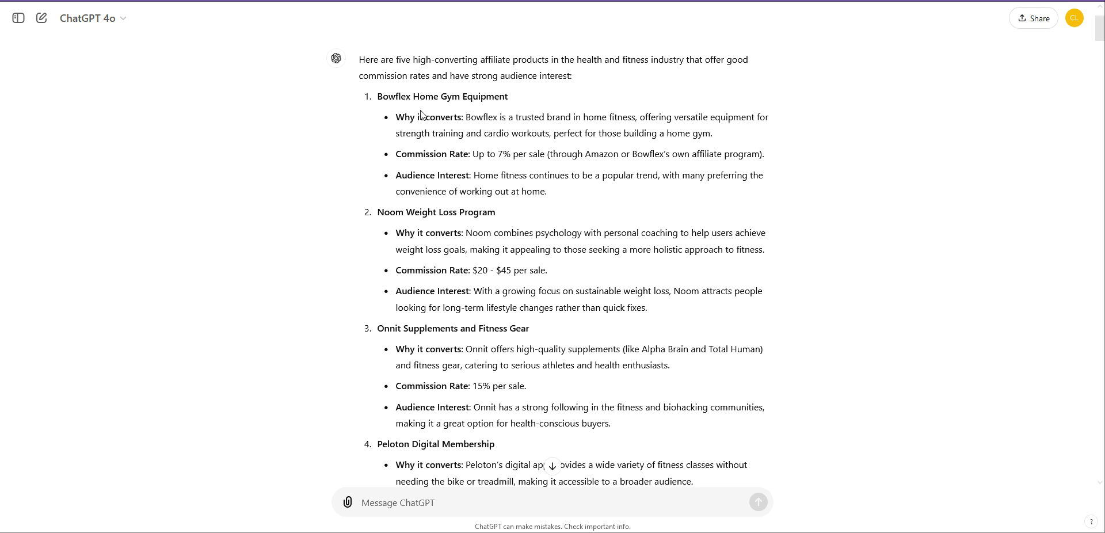
pyautogui.scroll(-3)
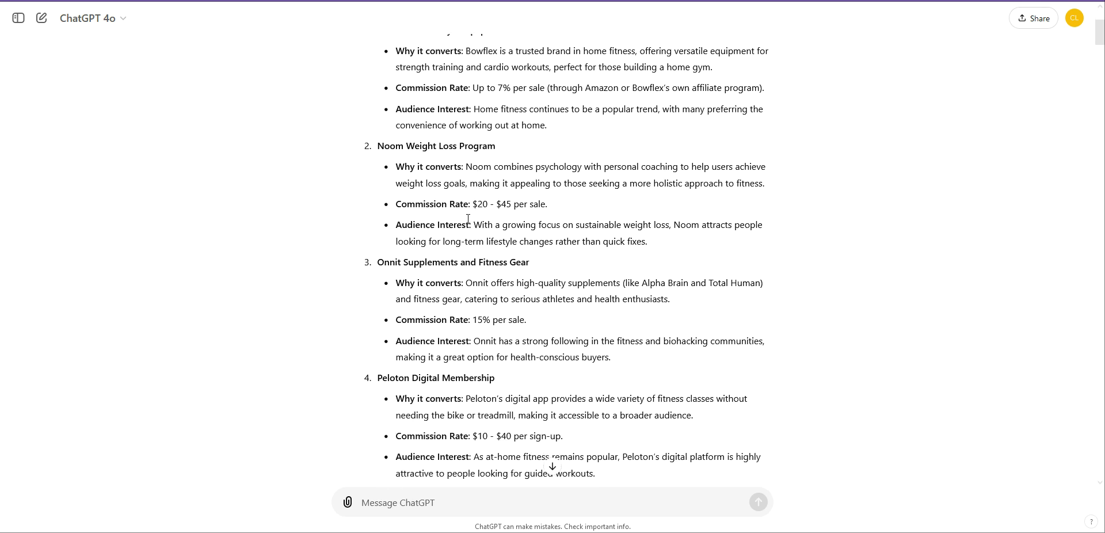
pyautogui.scroll(-3)
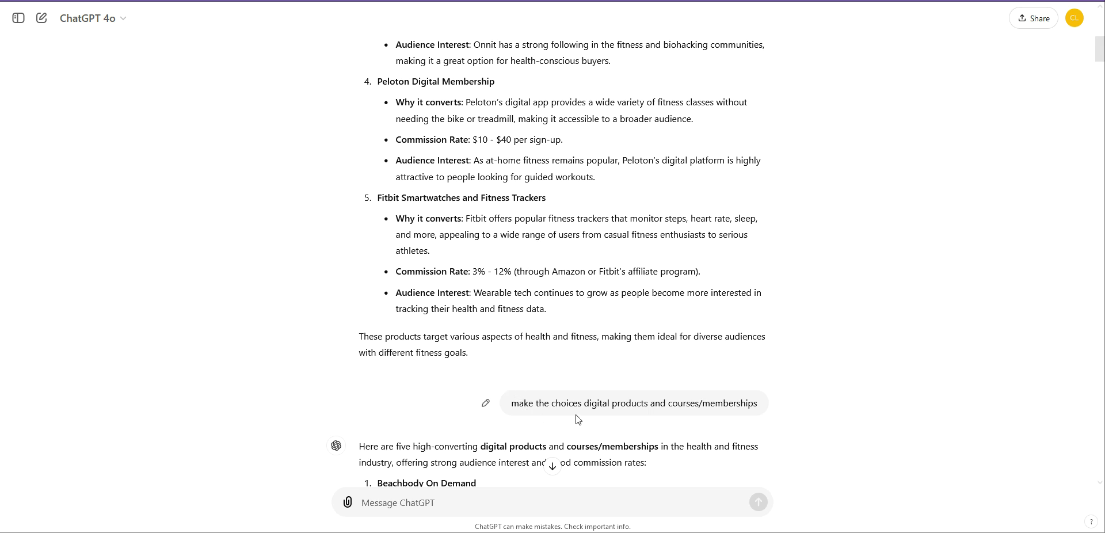
pyautogui.moveTo(744, 416)
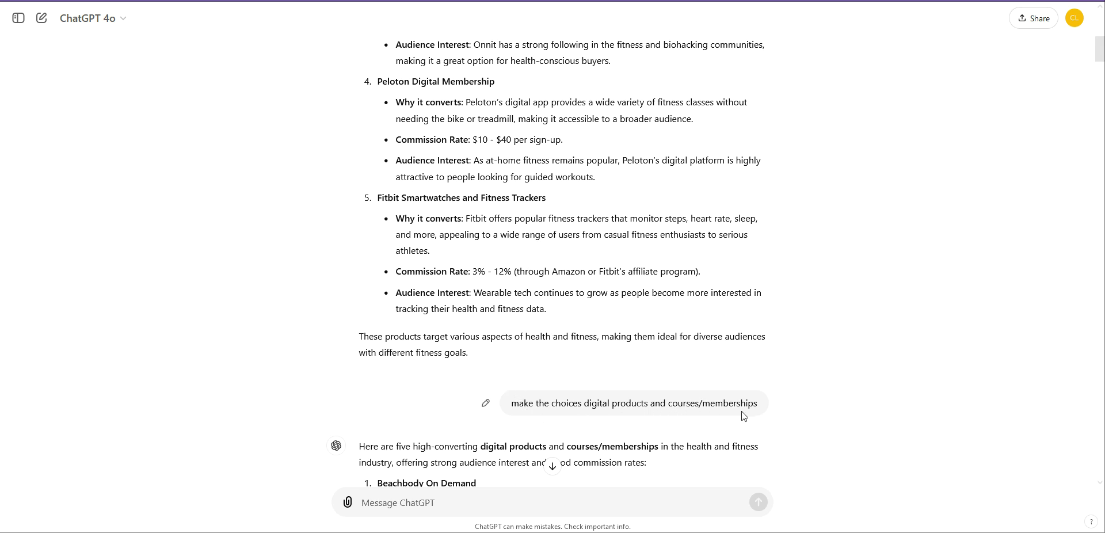
pyautogui.scroll(-3)
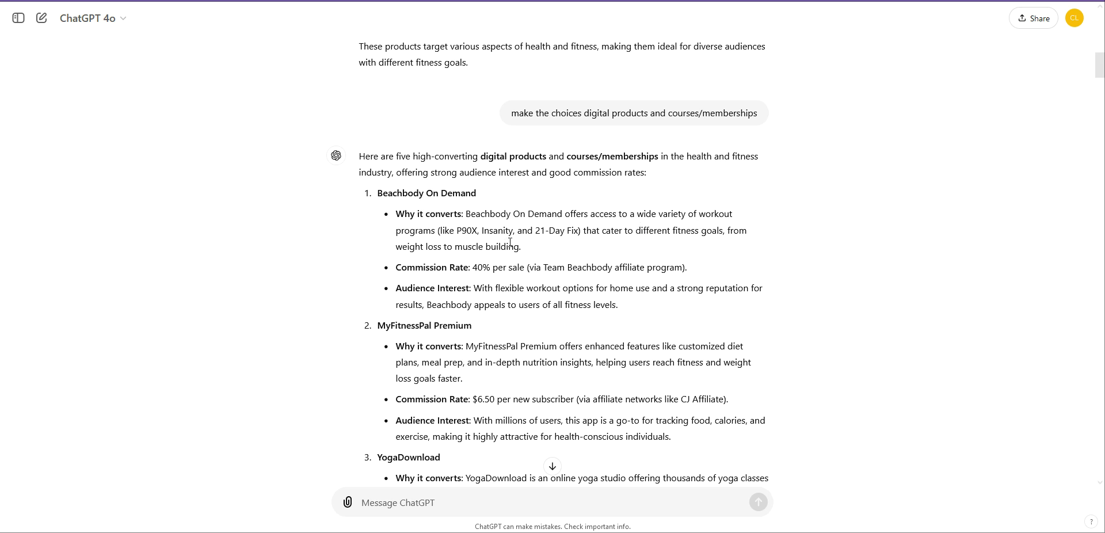
pyautogui.moveTo(481, 309)
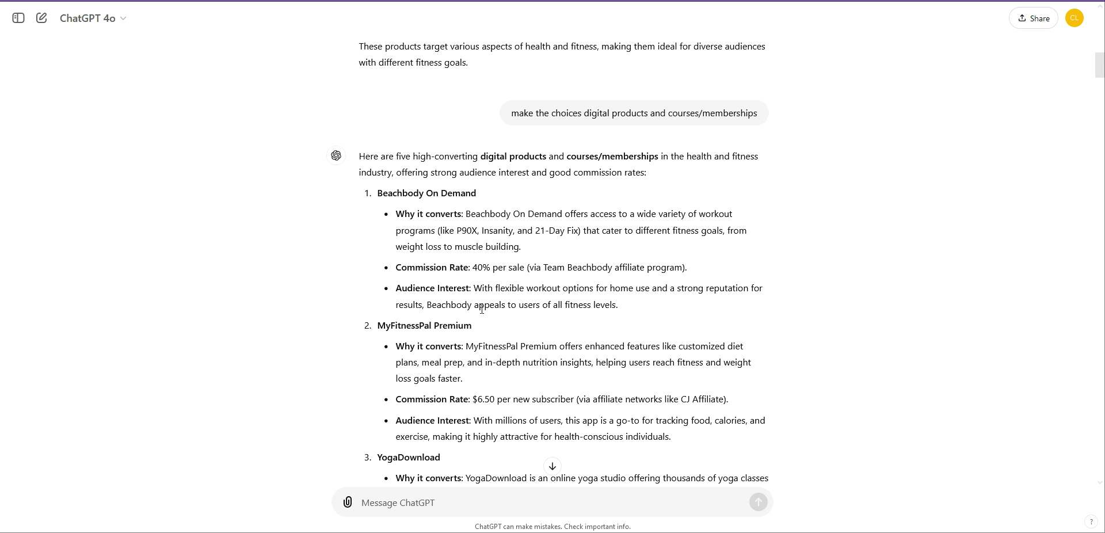
pyautogui.scroll(-3)
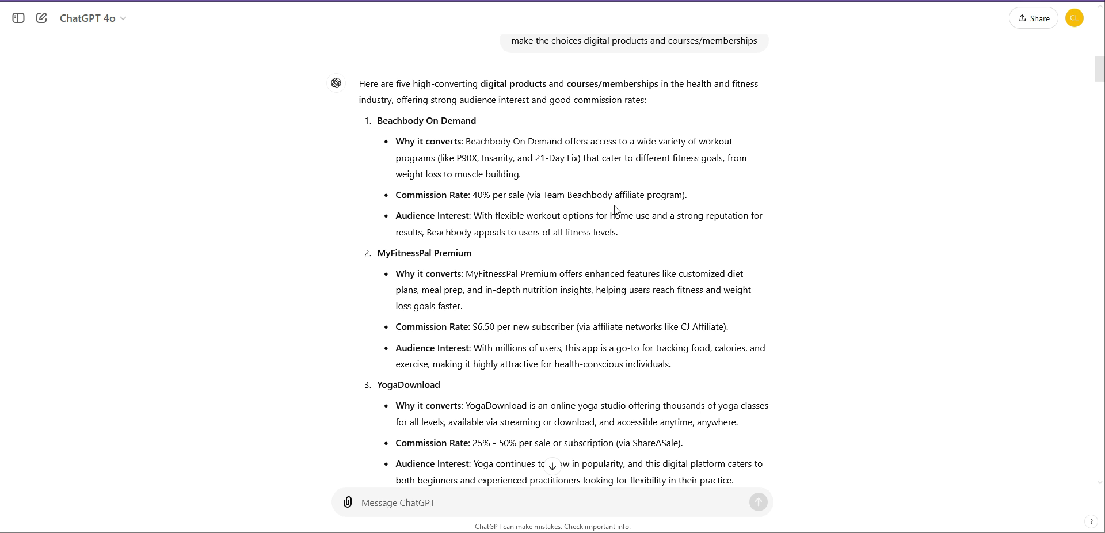
pyautogui.scroll(-3)
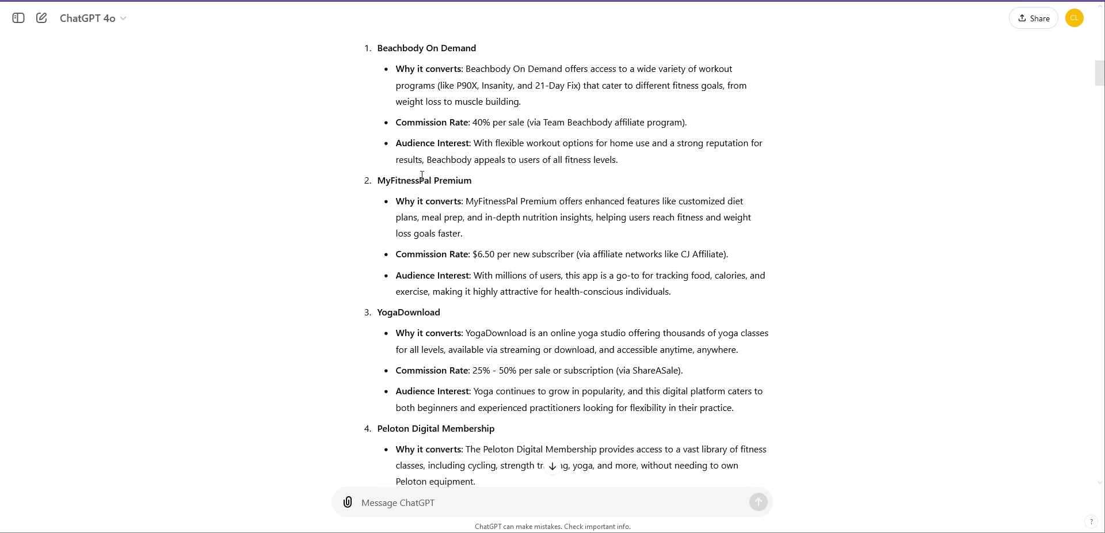
pyautogui.scroll(-3)
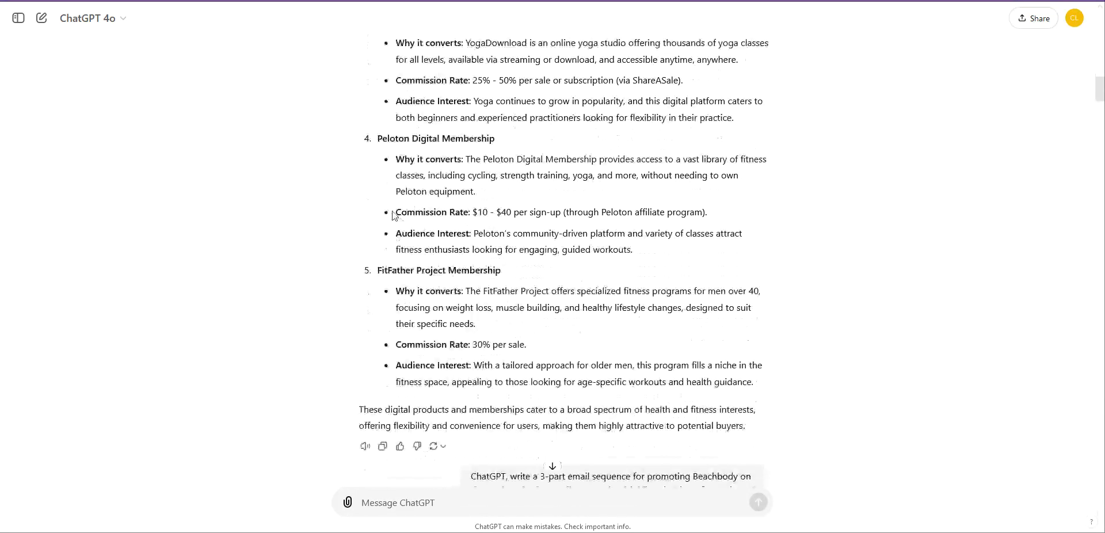
pyautogui.scroll(-3)
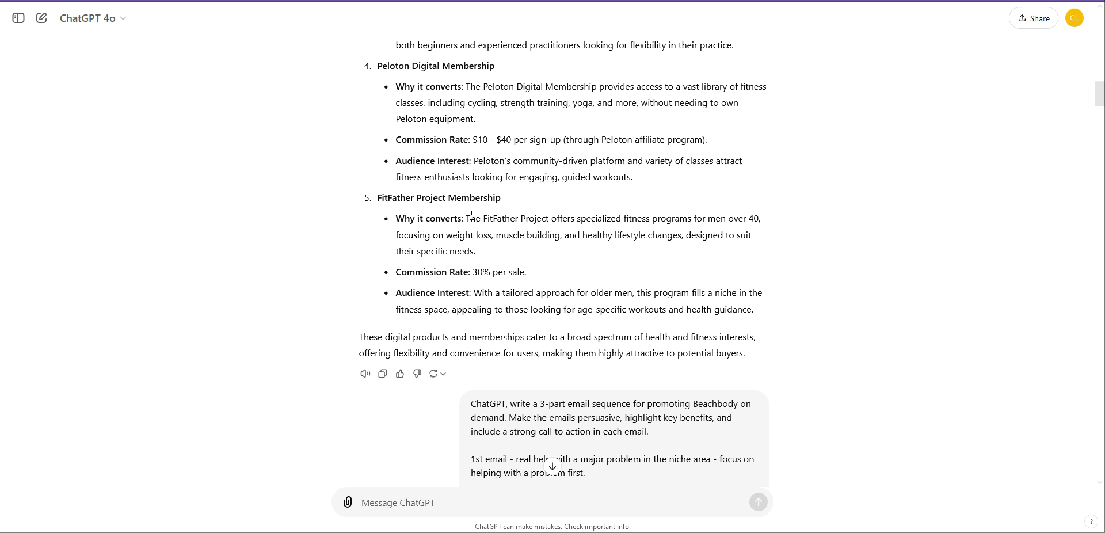
pyautogui.moveTo(668, 234)
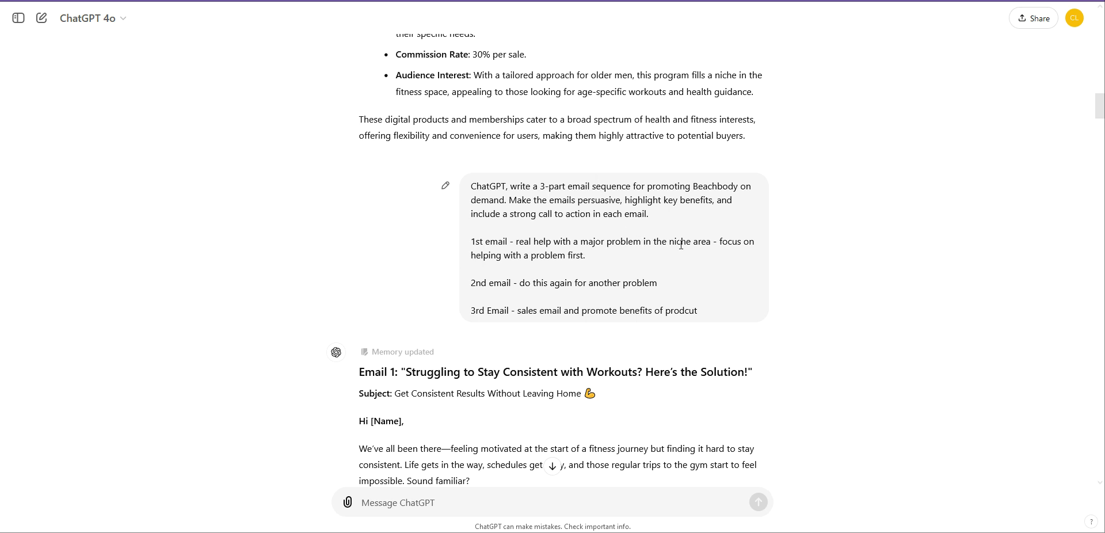
pyautogui.moveTo(630, 262)
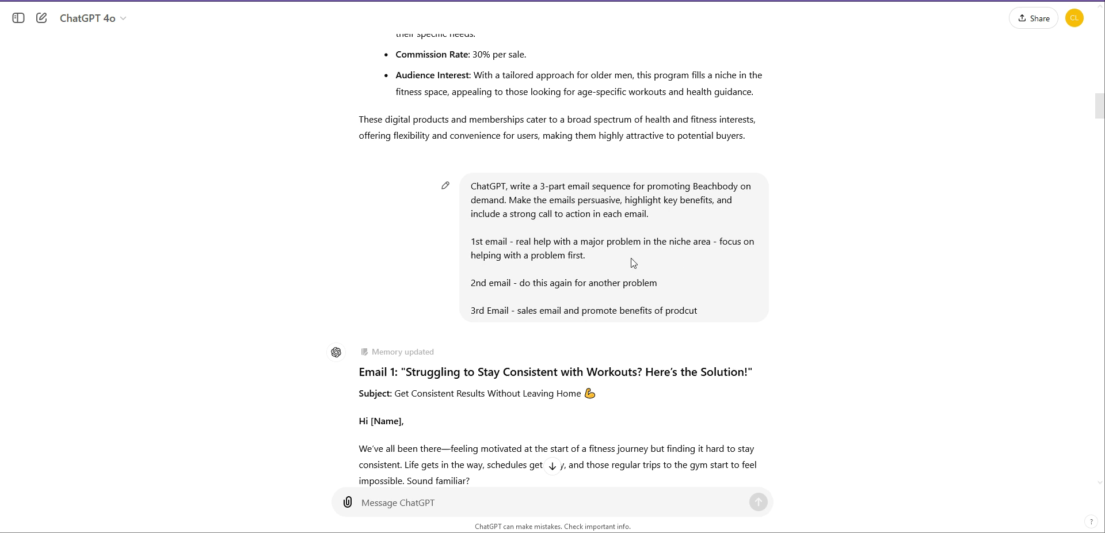
pyautogui.moveTo(605, 303)
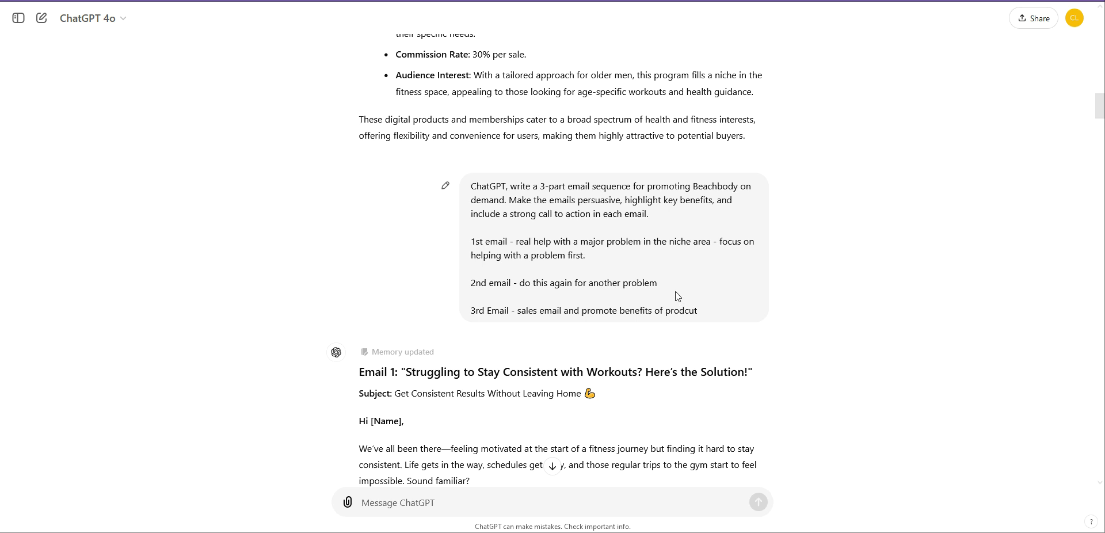
pyautogui.scroll(-3)
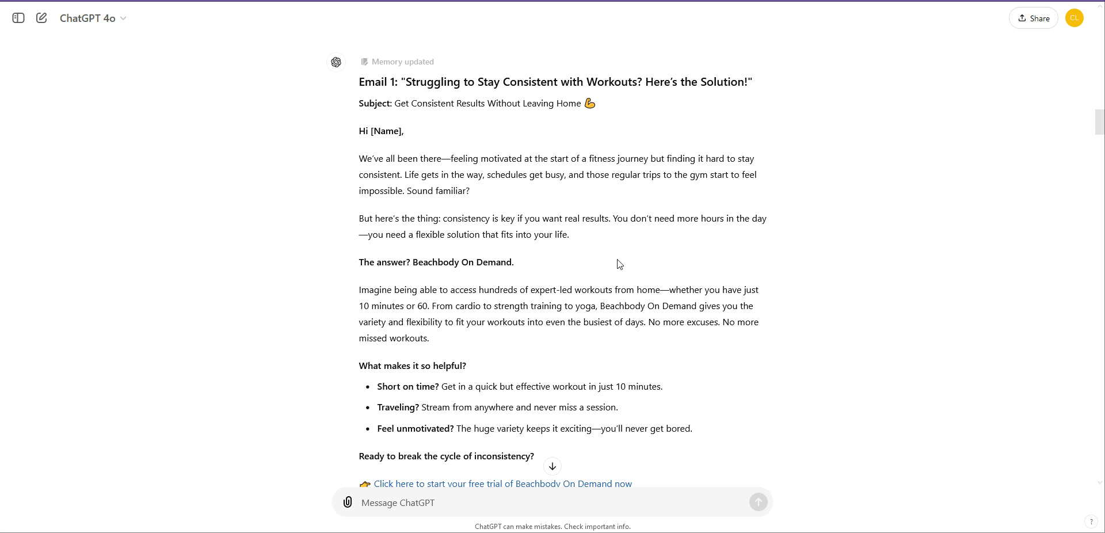
pyautogui.moveTo(641, 253)
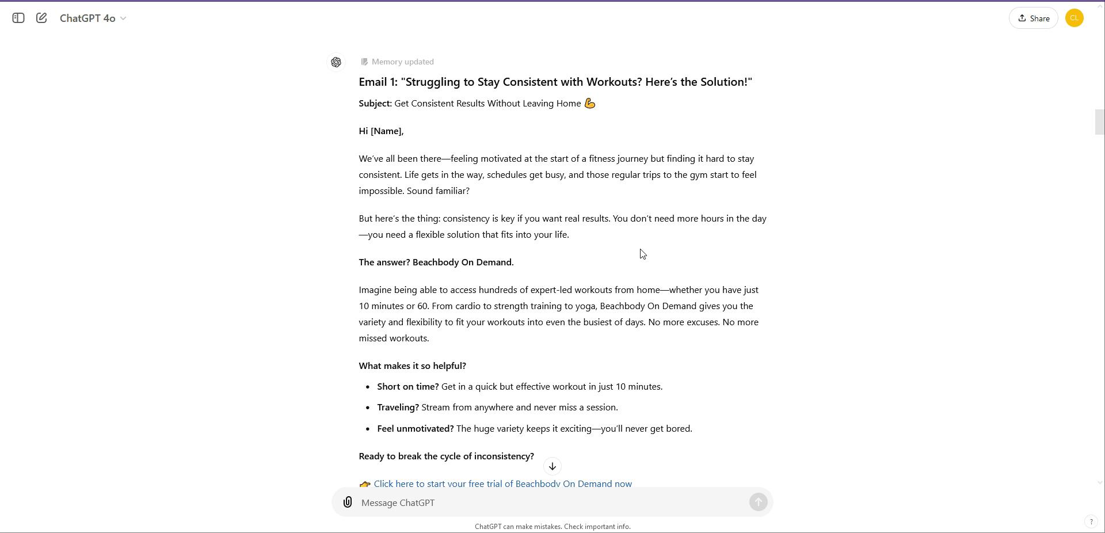
pyautogui.moveTo(626, 259)
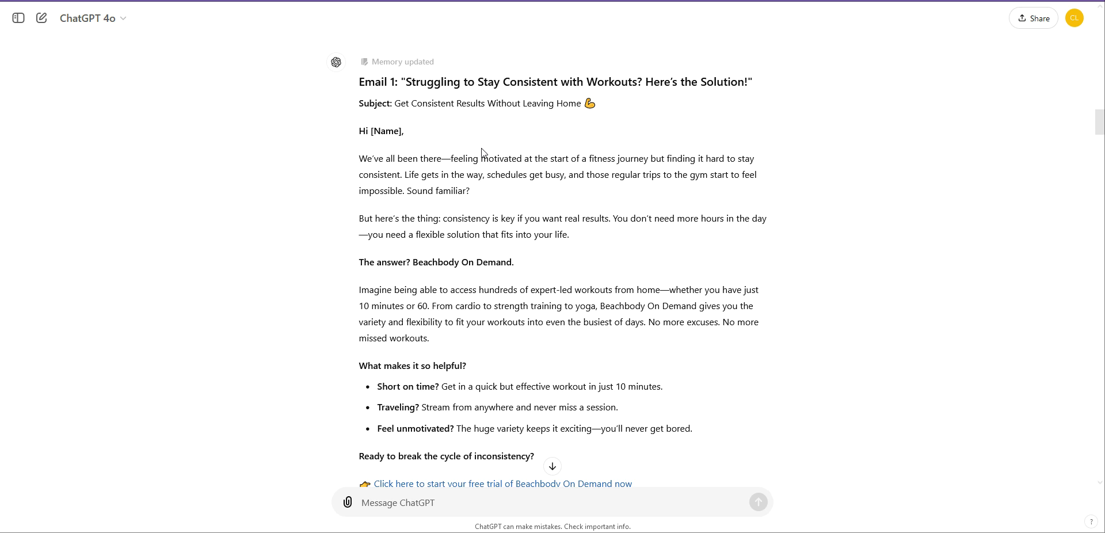
pyautogui.scroll(-3)
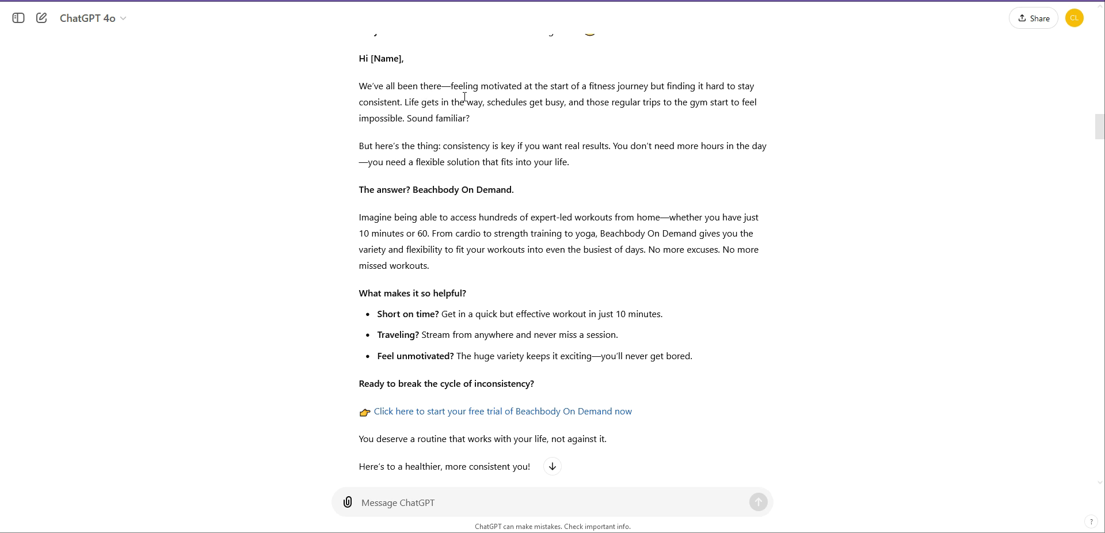
pyautogui.moveTo(444, 201)
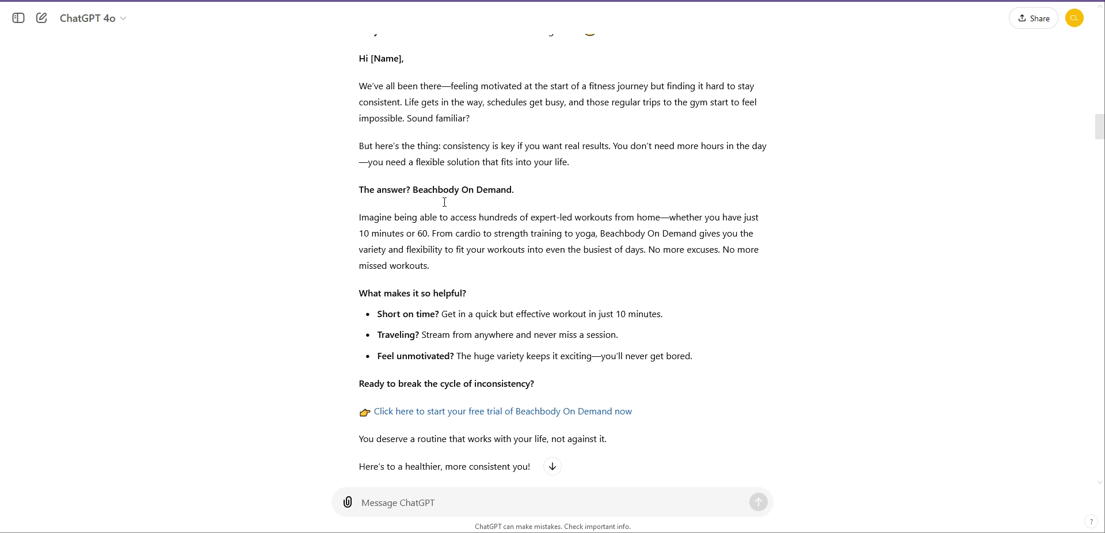
pyautogui.scroll(-3)
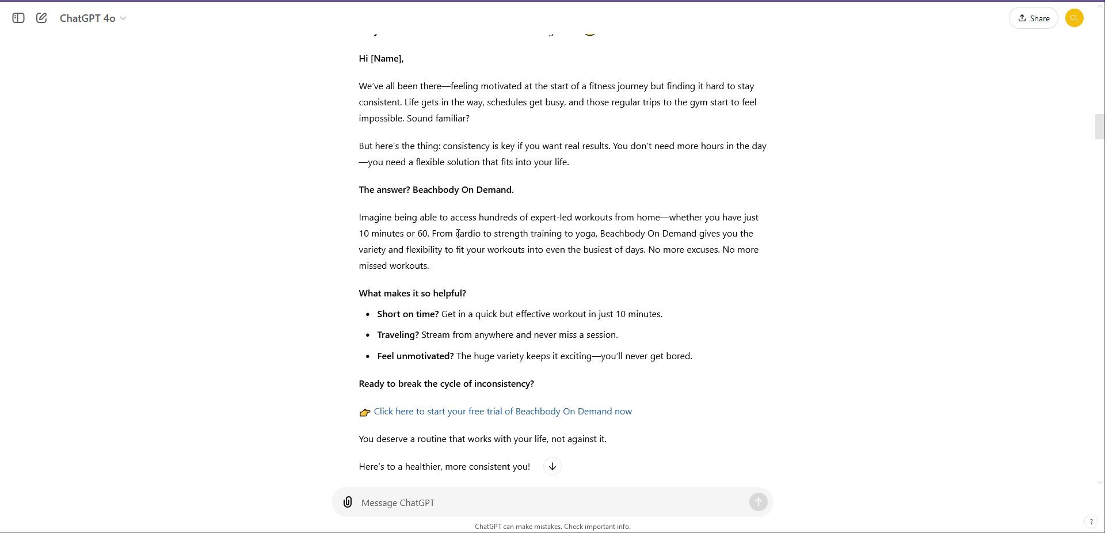
pyautogui.moveTo(460, 267)
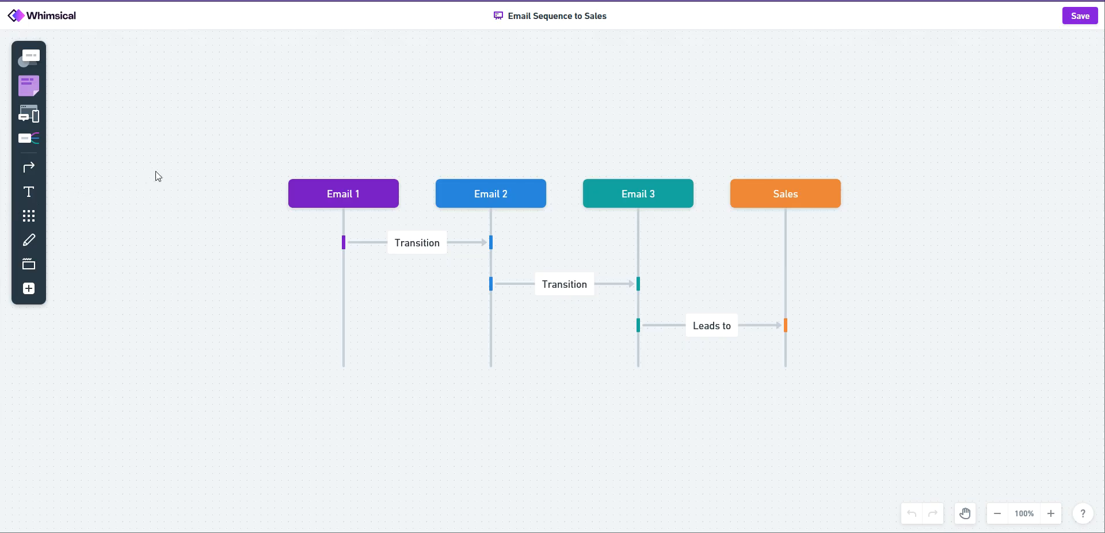
pyautogui.moveTo(202, 193)
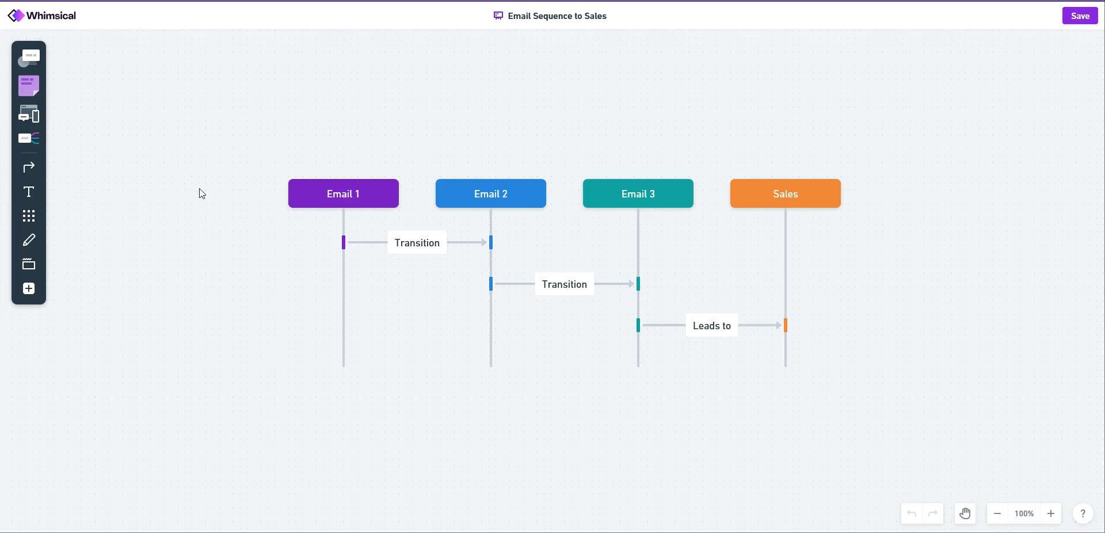
pyautogui.moveTo(209, 190)
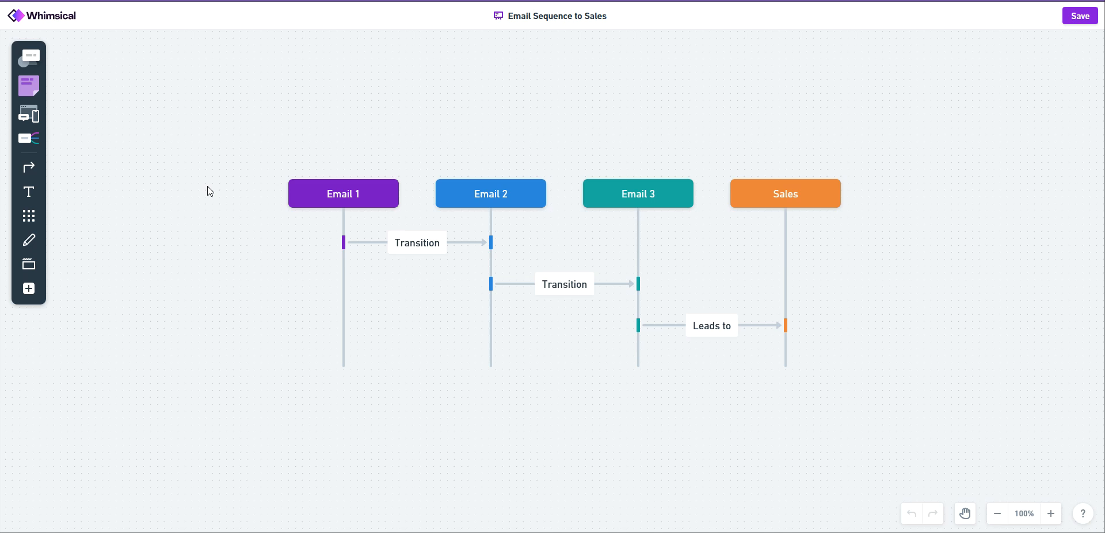
pyautogui.moveTo(732, 190)
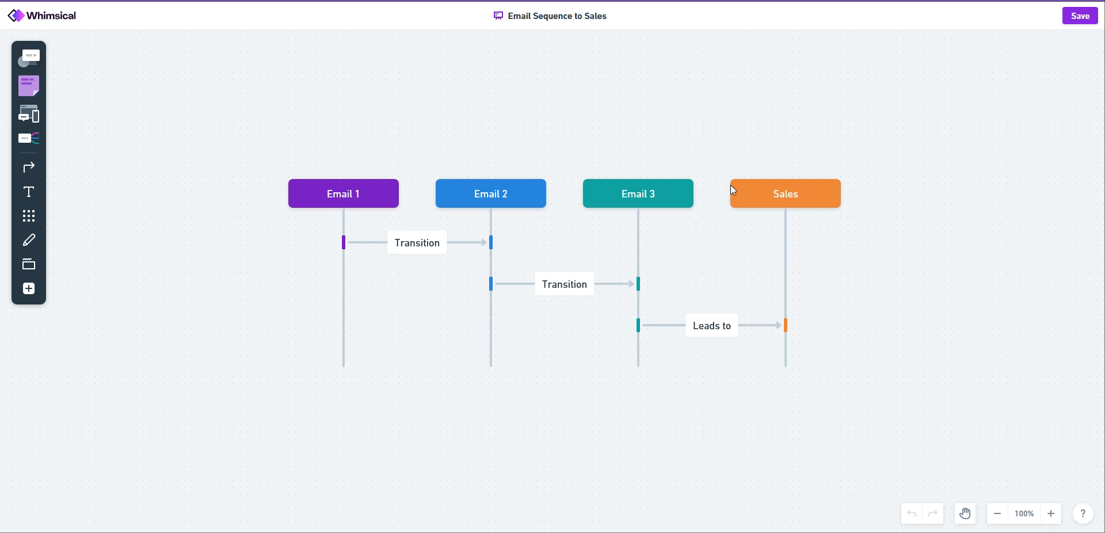
pyautogui.moveTo(378, 217)
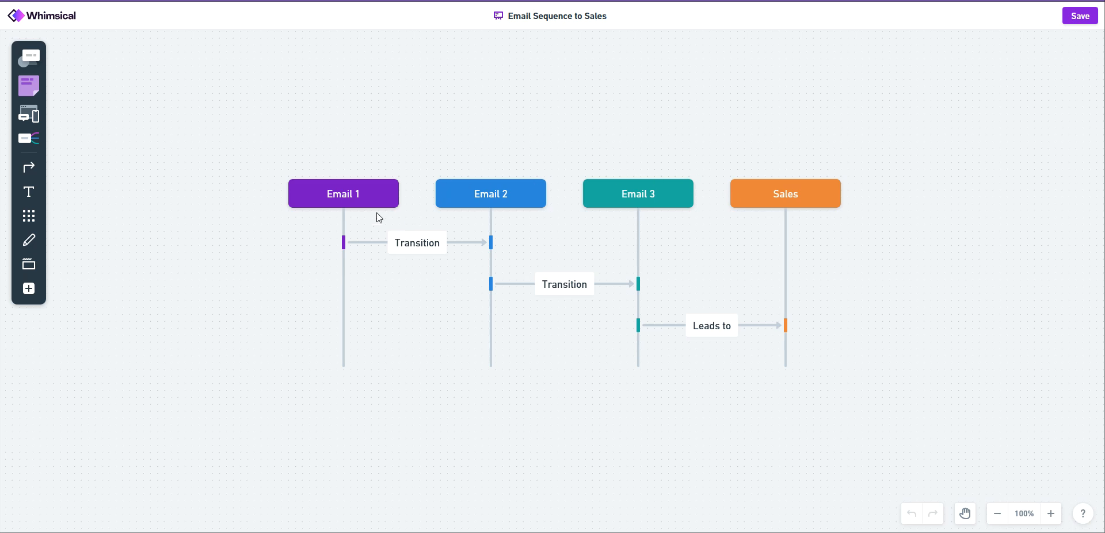
pyautogui.moveTo(653, 192)
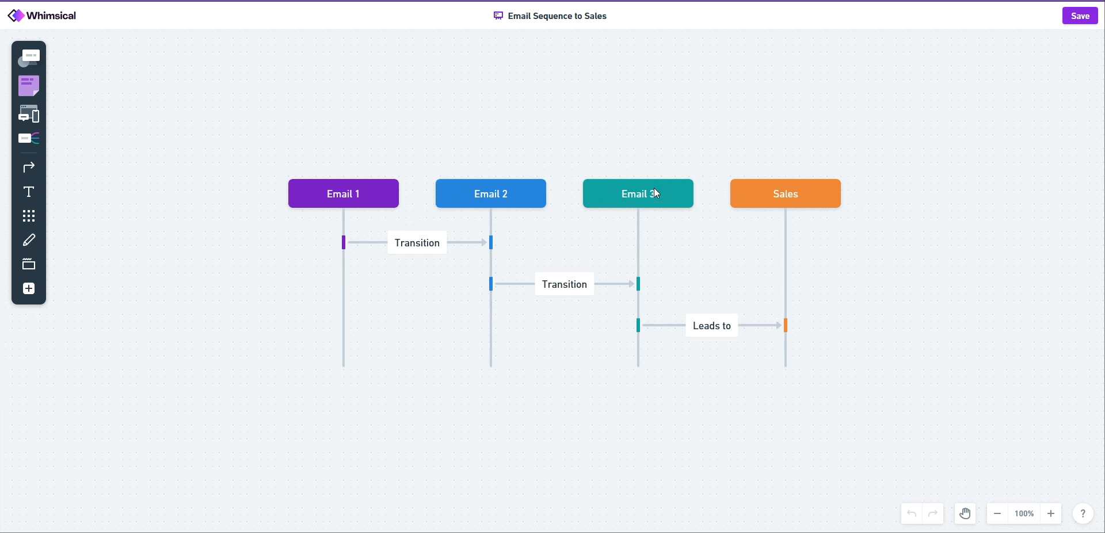
pyautogui.moveTo(408, 237)
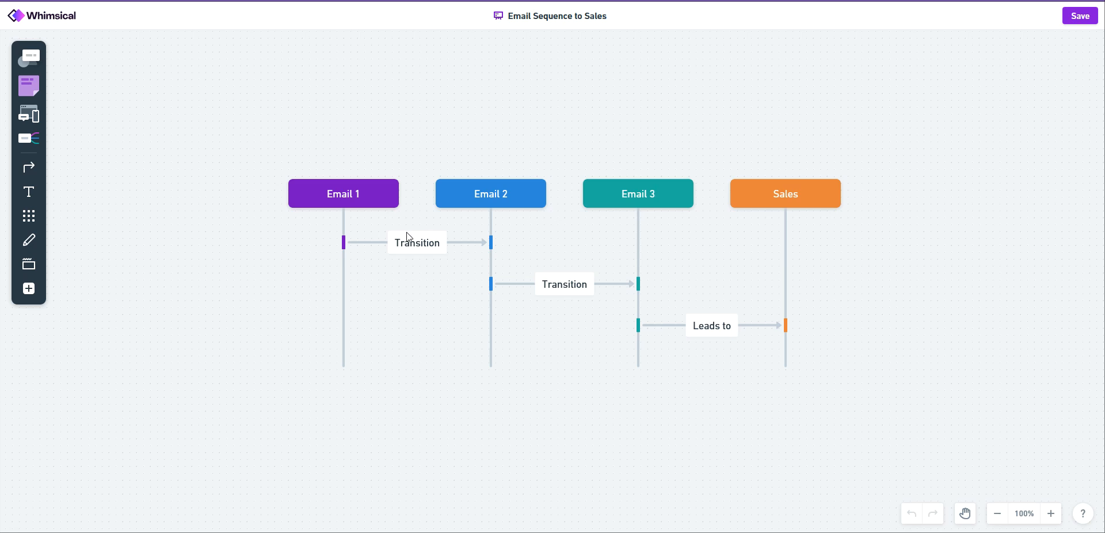
pyautogui.moveTo(340, 212)
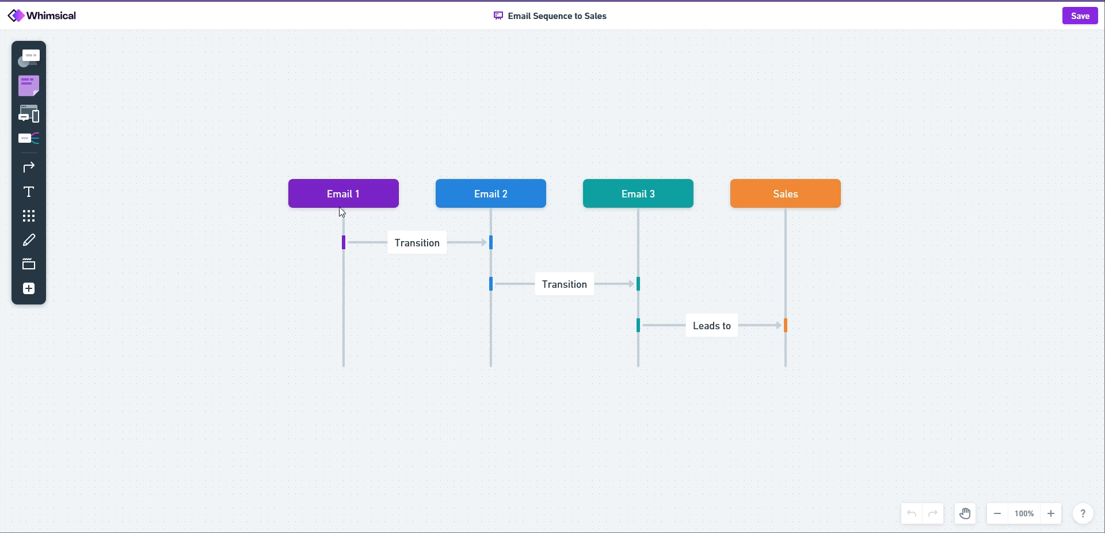
pyautogui.moveTo(345, 216)
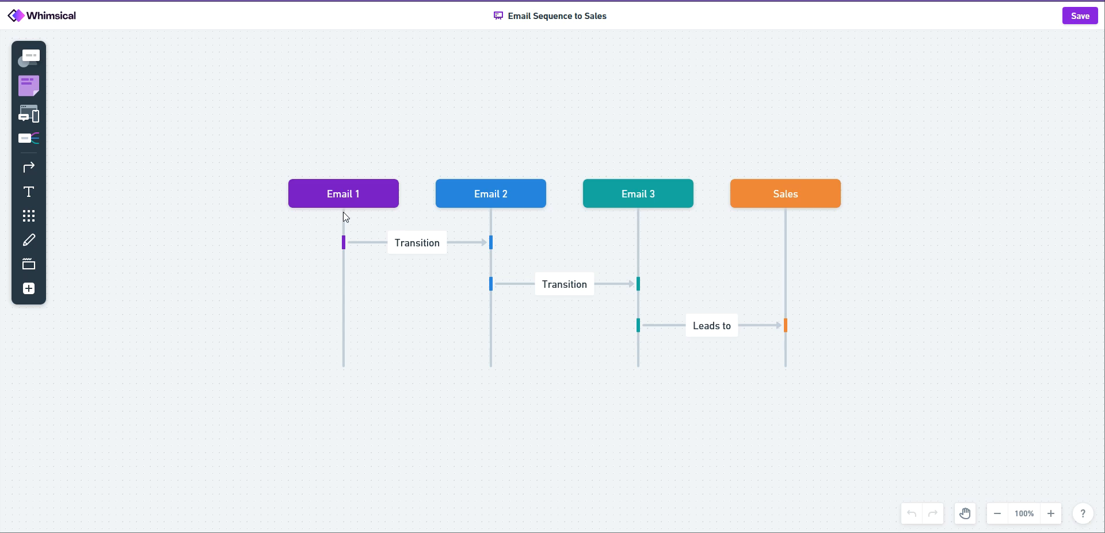
pyautogui.moveTo(344, 224)
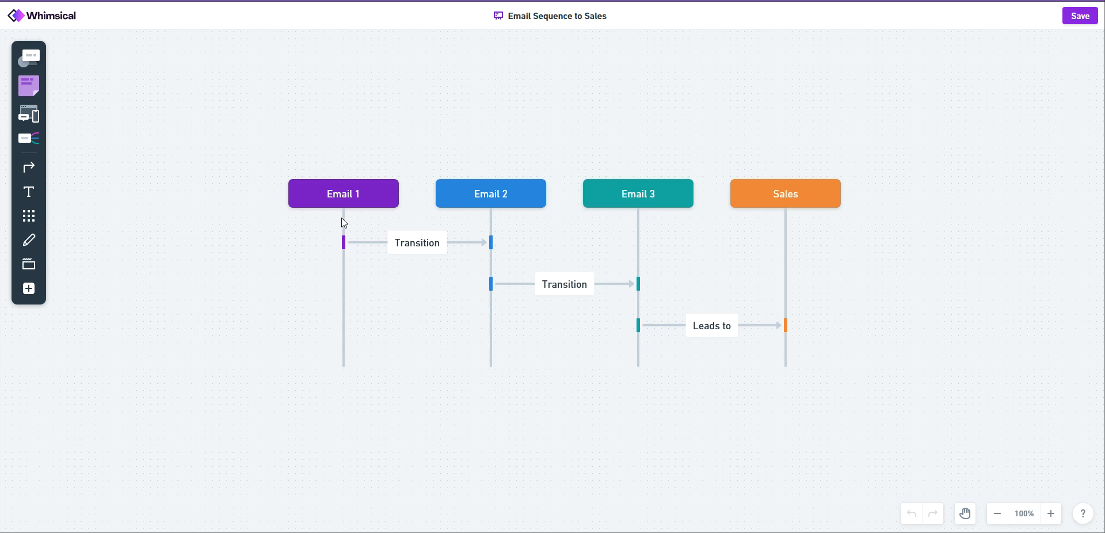
pyautogui.moveTo(337, 256)
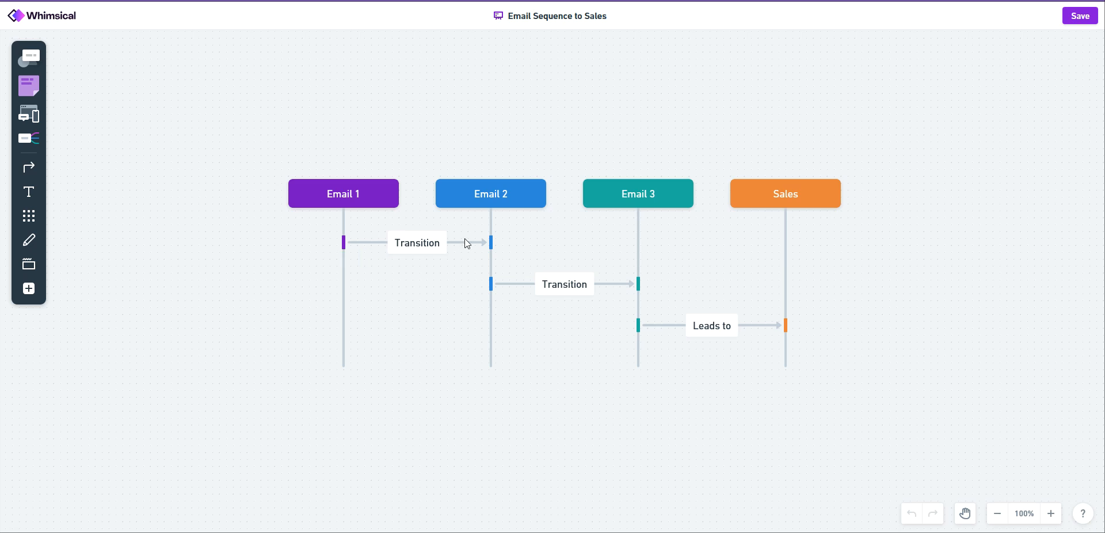
pyautogui.moveTo(337, 290)
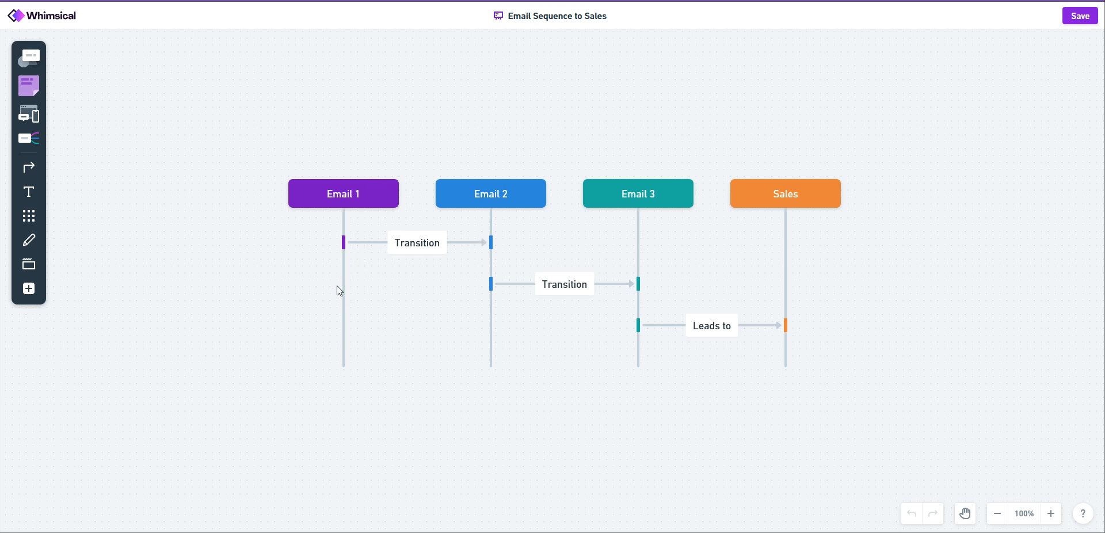
pyautogui.moveTo(522, 208)
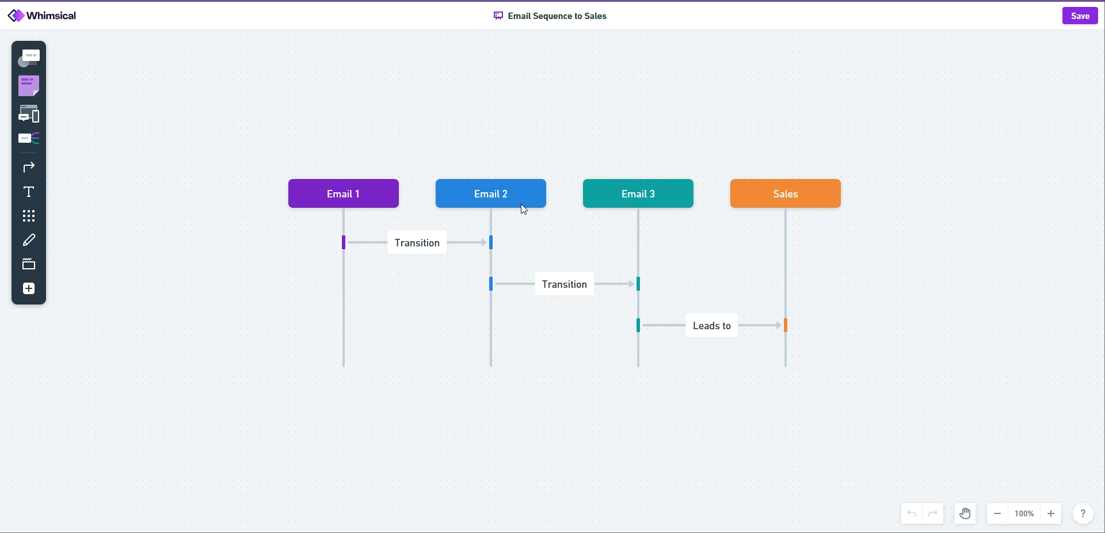
pyautogui.moveTo(522, 268)
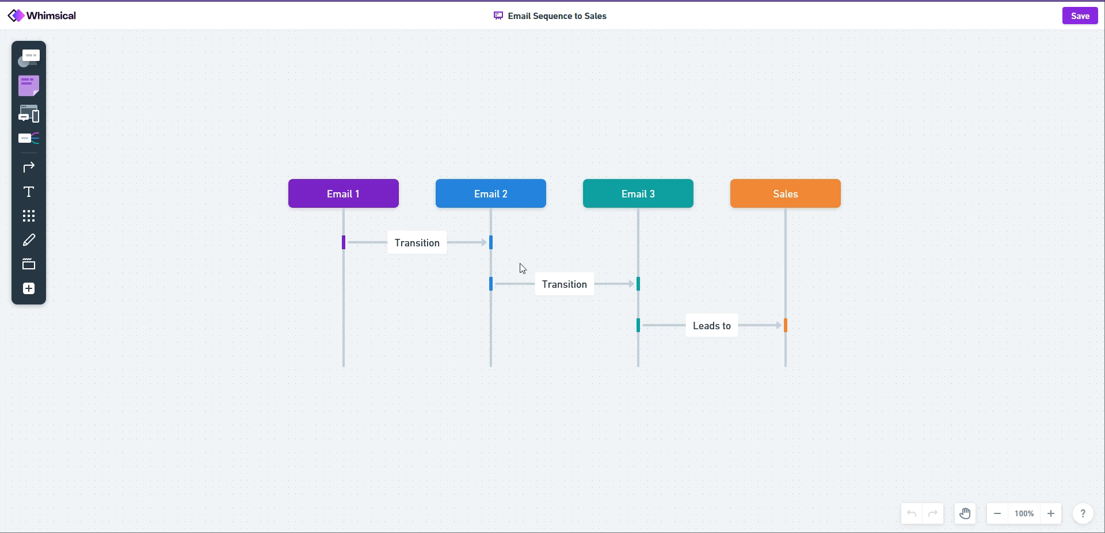
pyautogui.moveTo(652, 226)
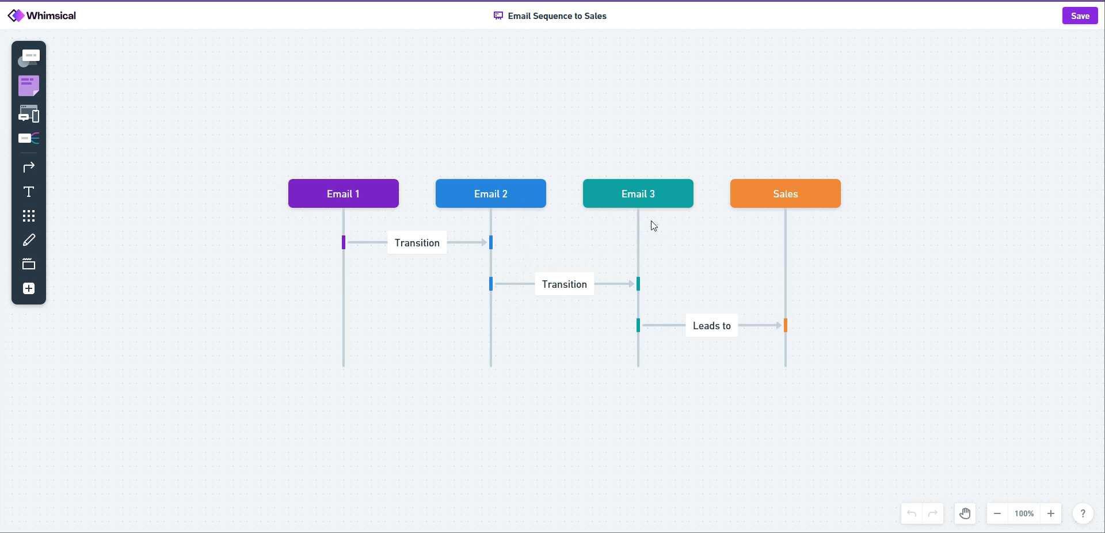
pyautogui.moveTo(765, 249)
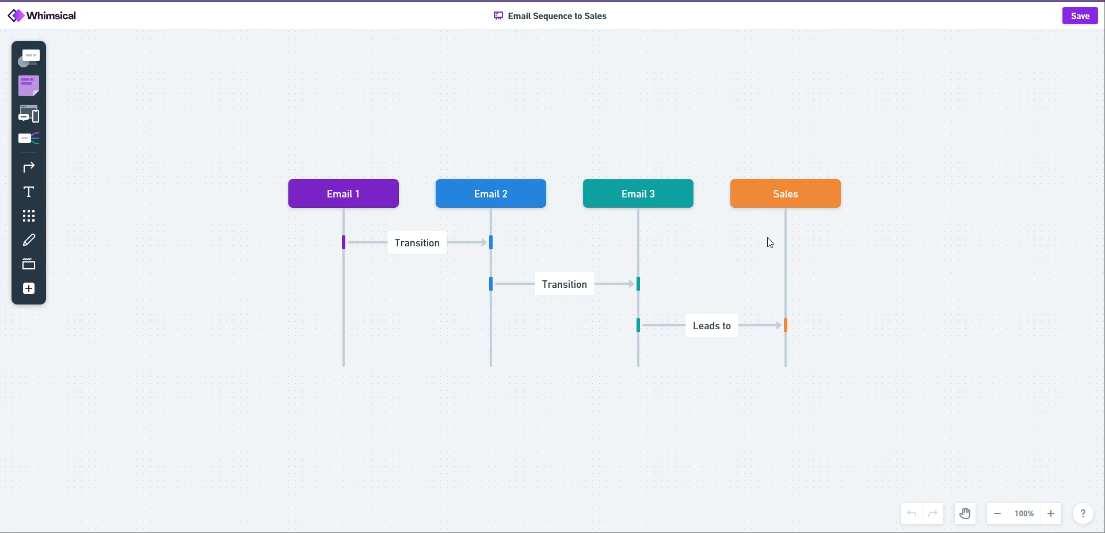
pyautogui.moveTo(710, 199)
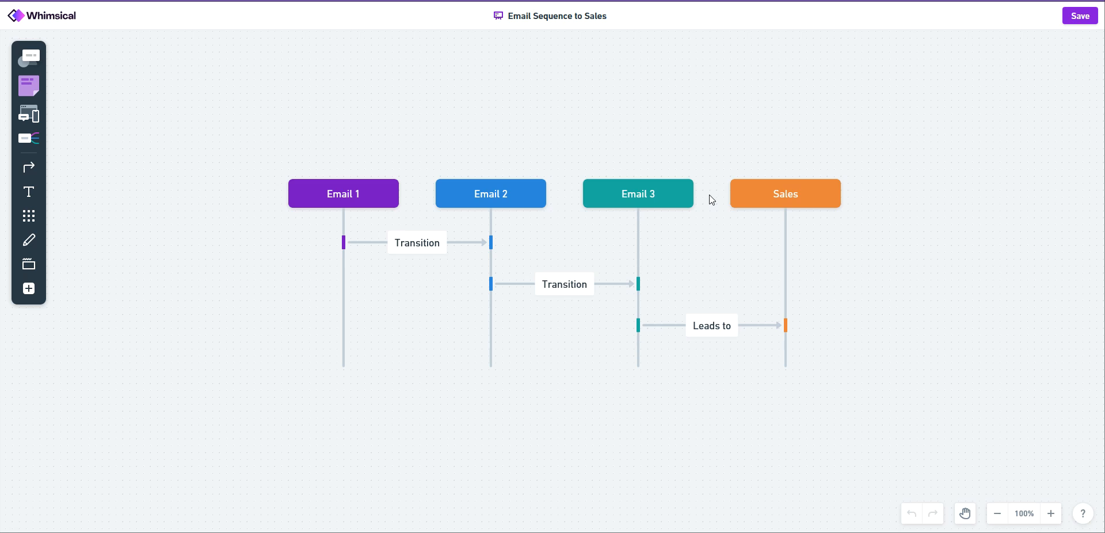
pyautogui.moveTo(808, 206)
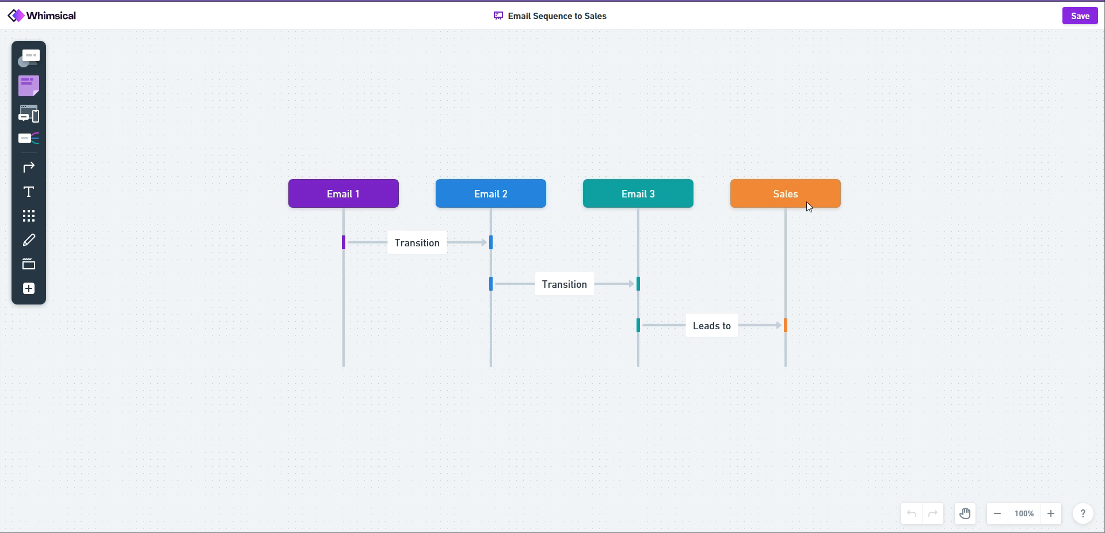
pyautogui.moveTo(490, 205)
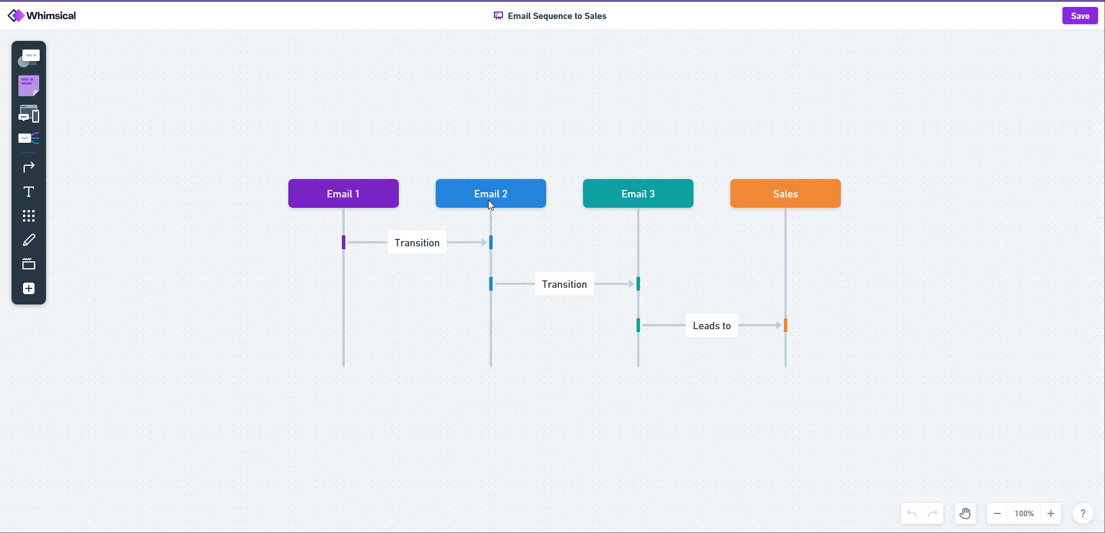
pyautogui.moveTo(642, 203)
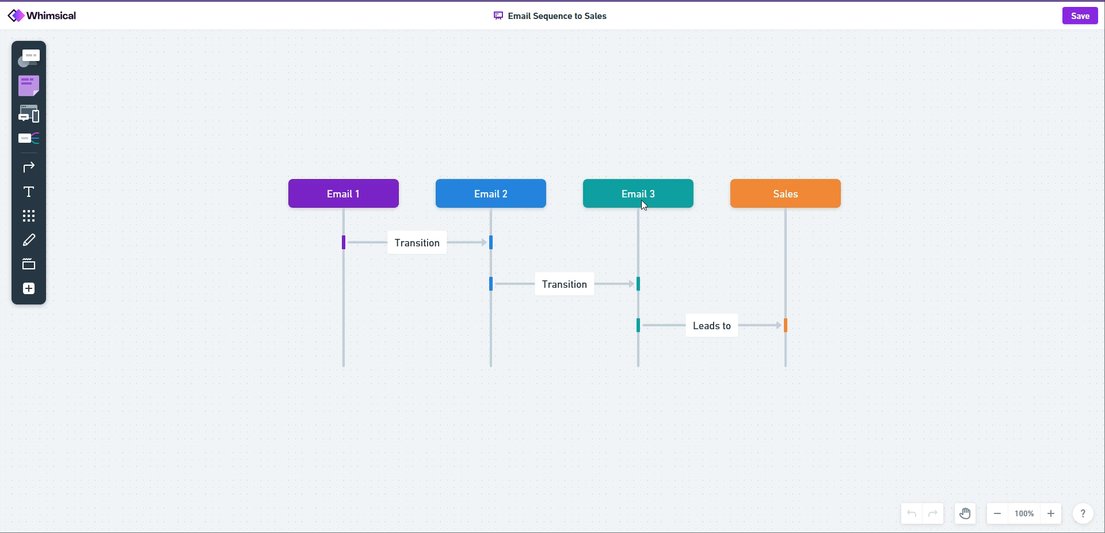
pyautogui.moveTo(637, 202)
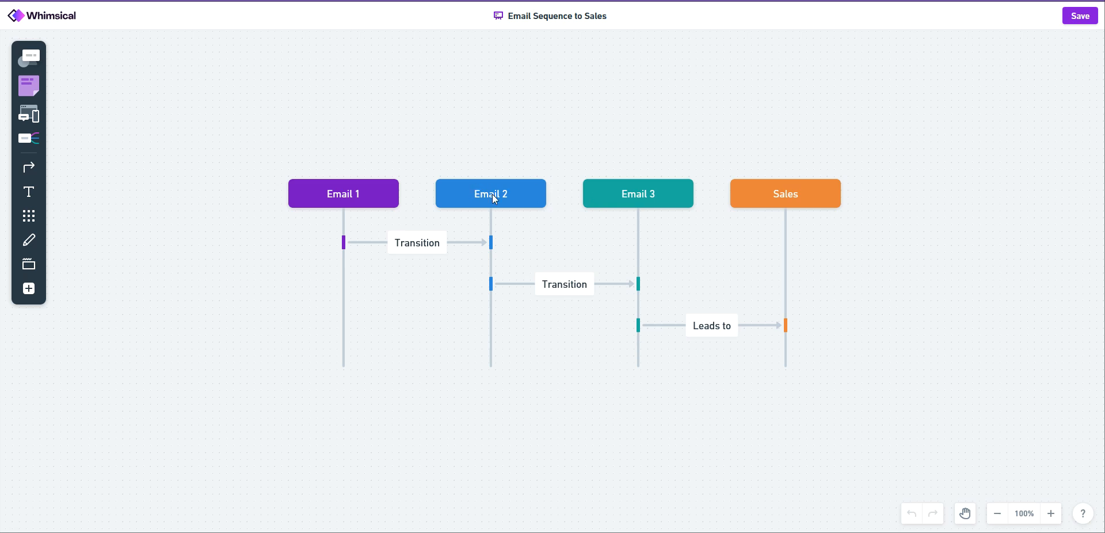
pyautogui.moveTo(553, 195)
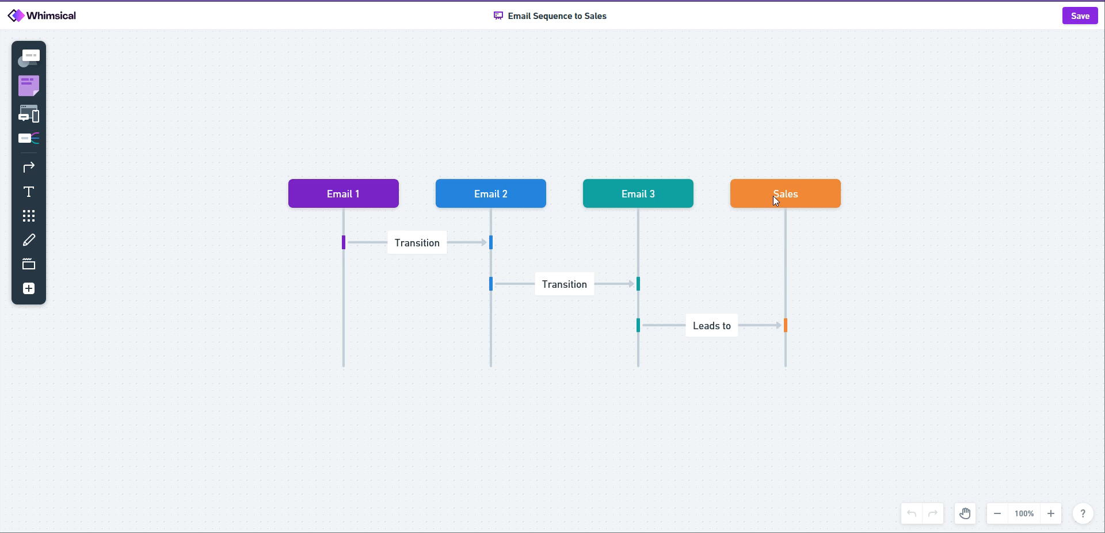
pyautogui.moveTo(692, 190)
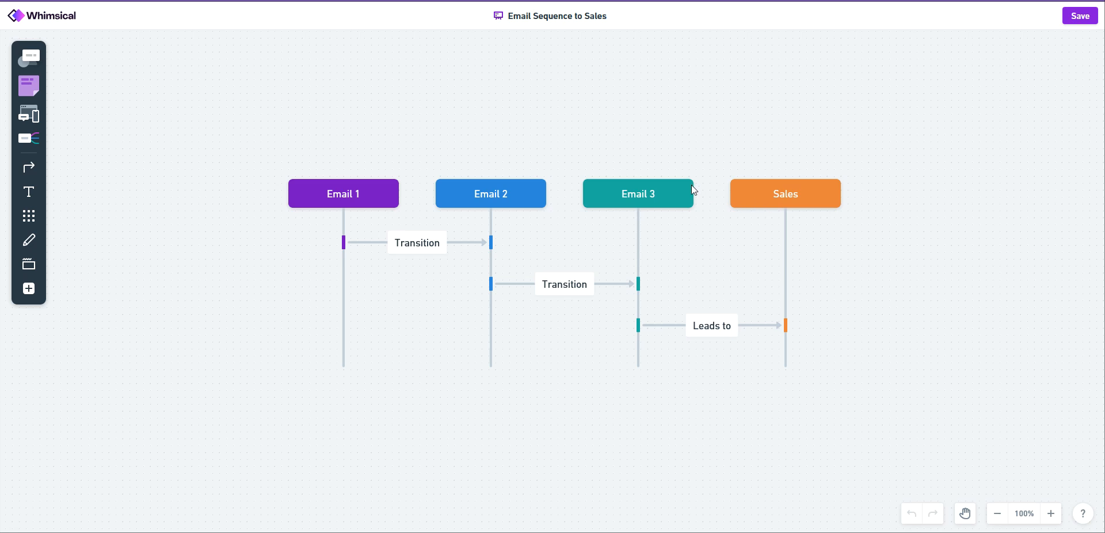
pyautogui.moveTo(676, 206)
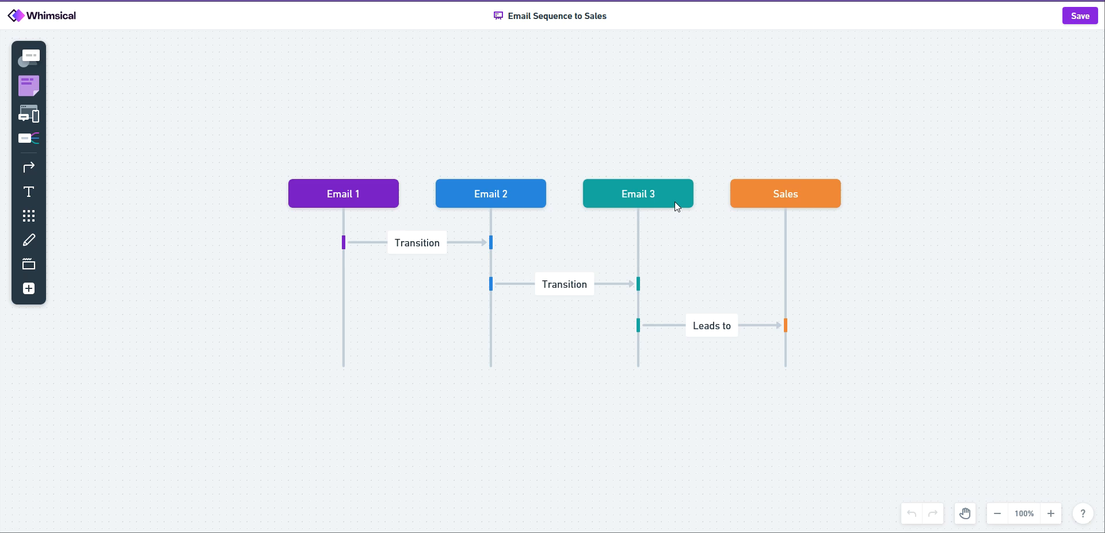
pyautogui.moveTo(736, 193)
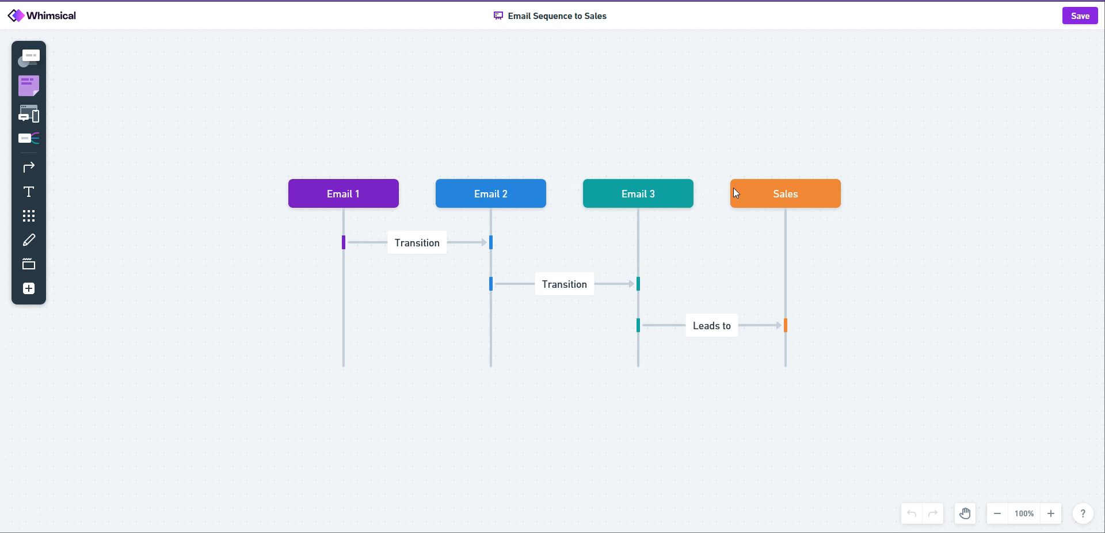
pyautogui.moveTo(959, 214)
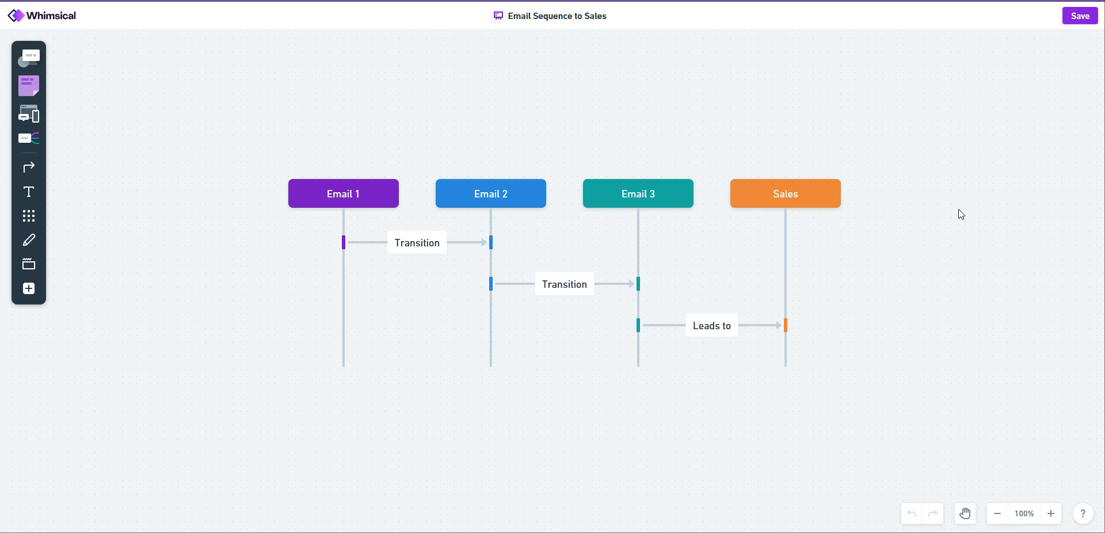
pyautogui.moveTo(953, 214)
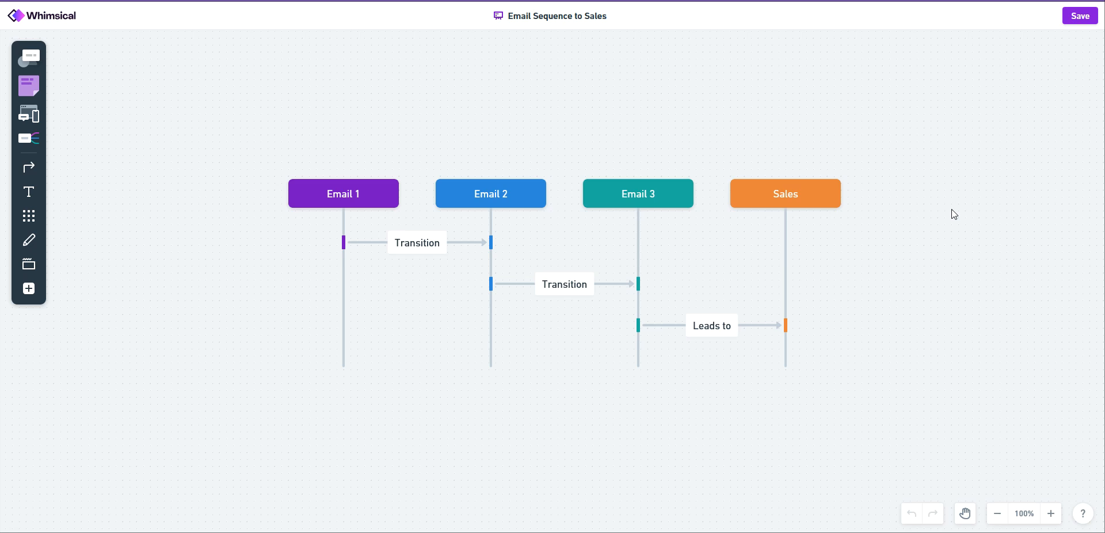
pyautogui.moveTo(68, 184)
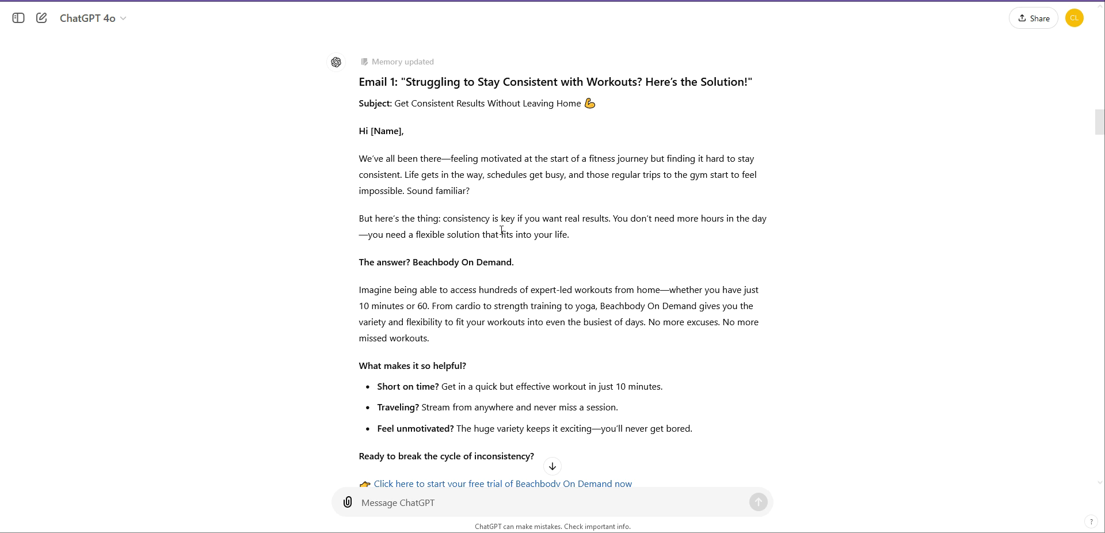
pyautogui.moveTo(470, 282)
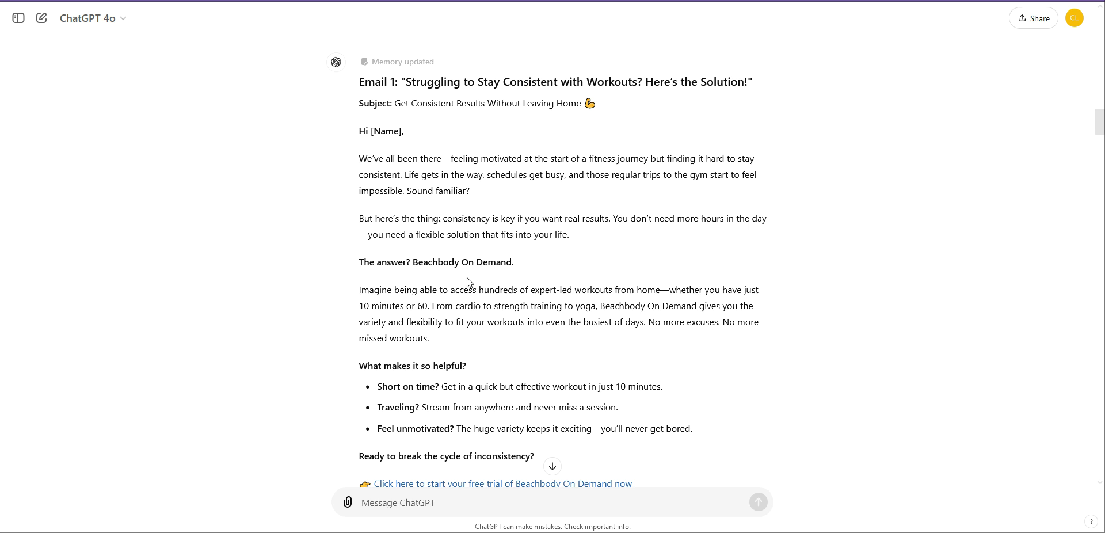
pyautogui.moveTo(388, 186)
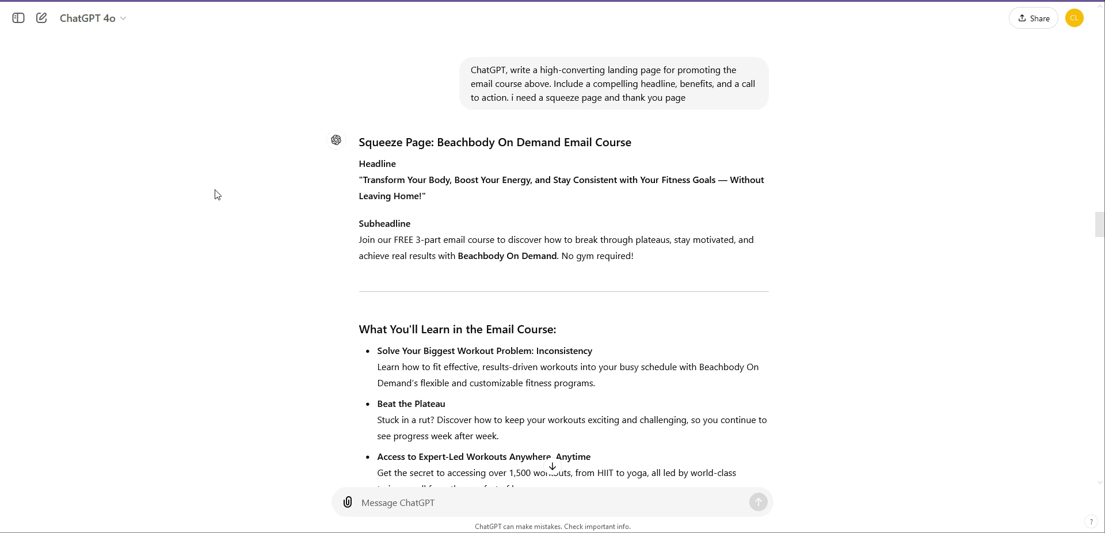
pyautogui.moveTo(437, 201)
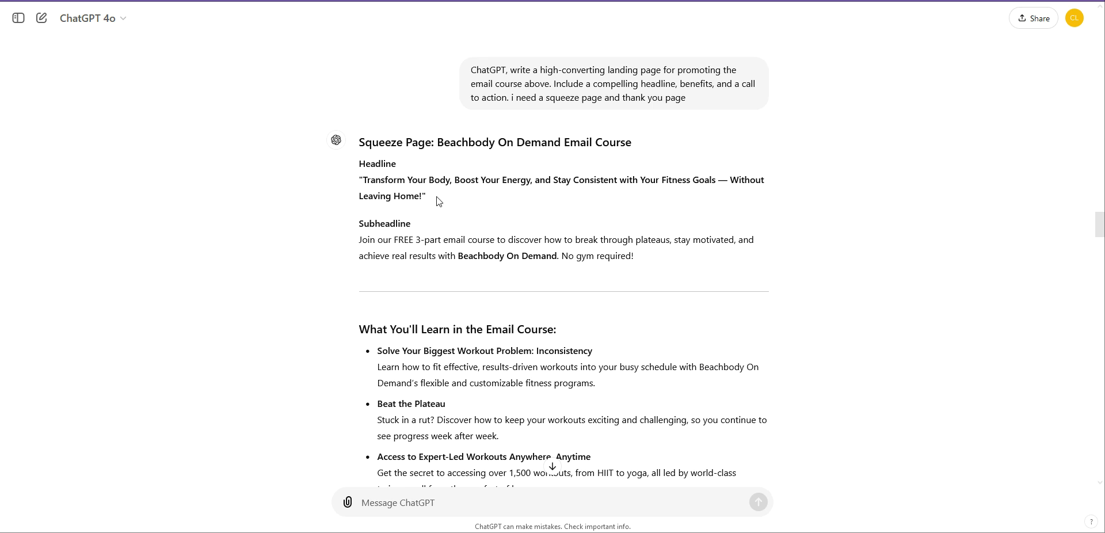
pyautogui.moveTo(524, 199)
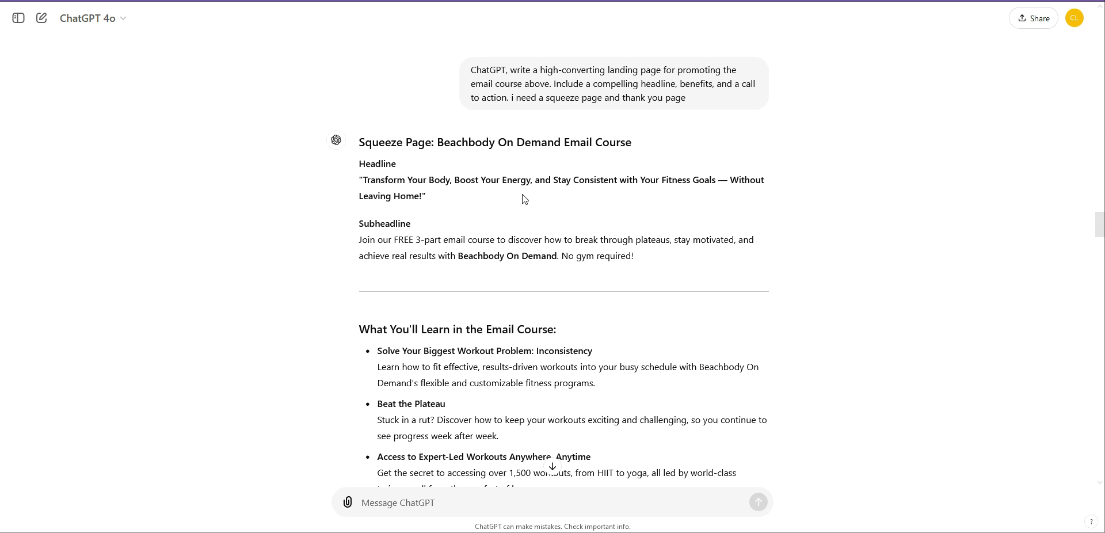
pyautogui.moveTo(702, 183)
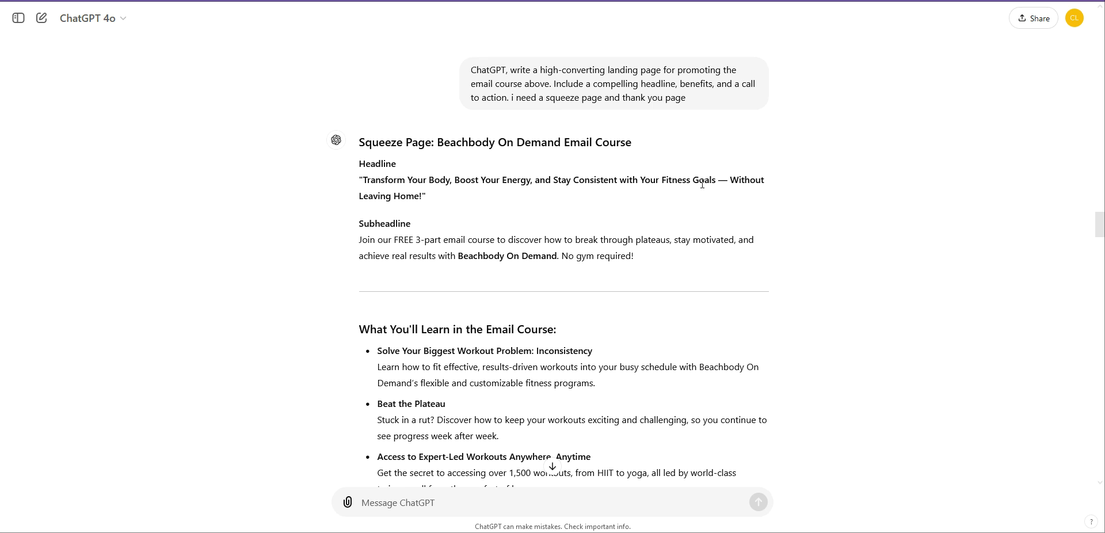
pyautogui.scroll(-3)
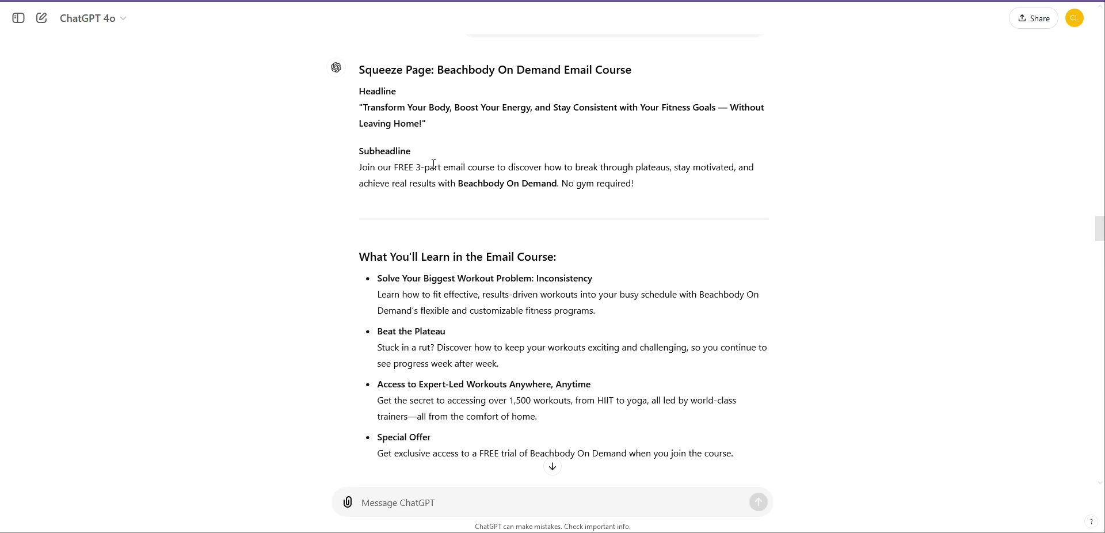
pyautogui.moveTo(438, 170)
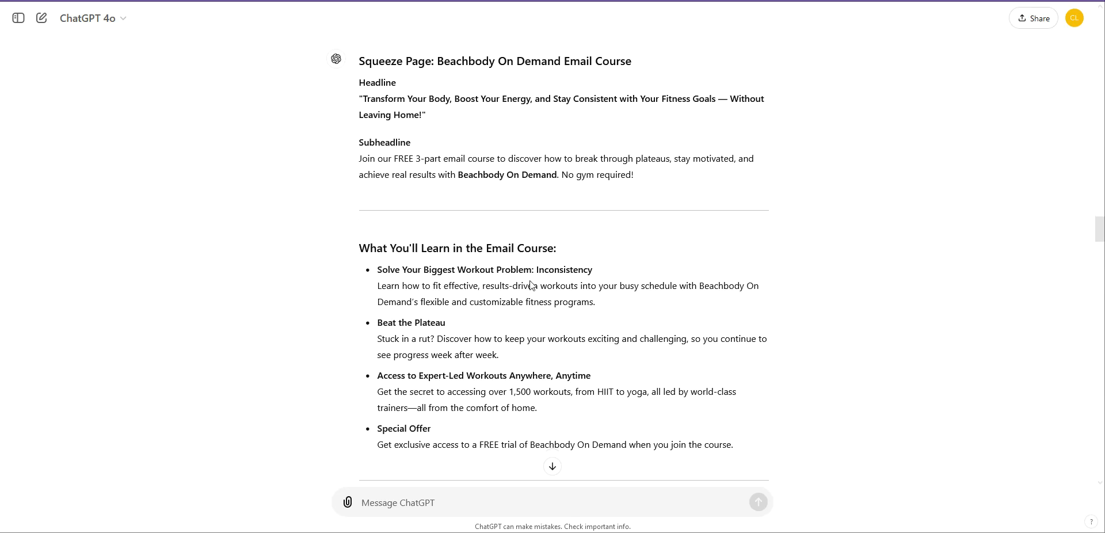
pyautogui.scroll(-3)
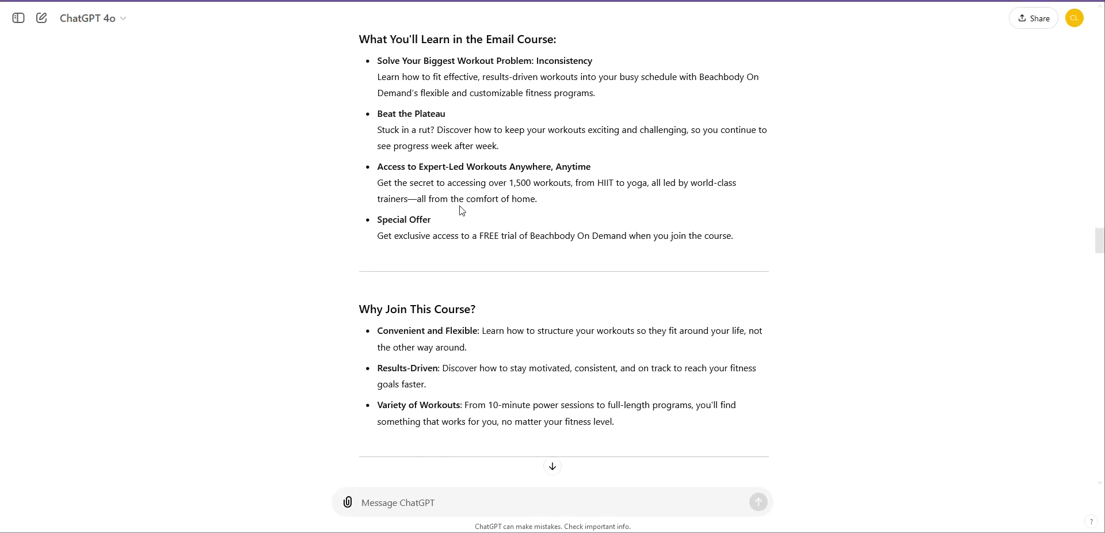
pyautogui.scroll(-3)
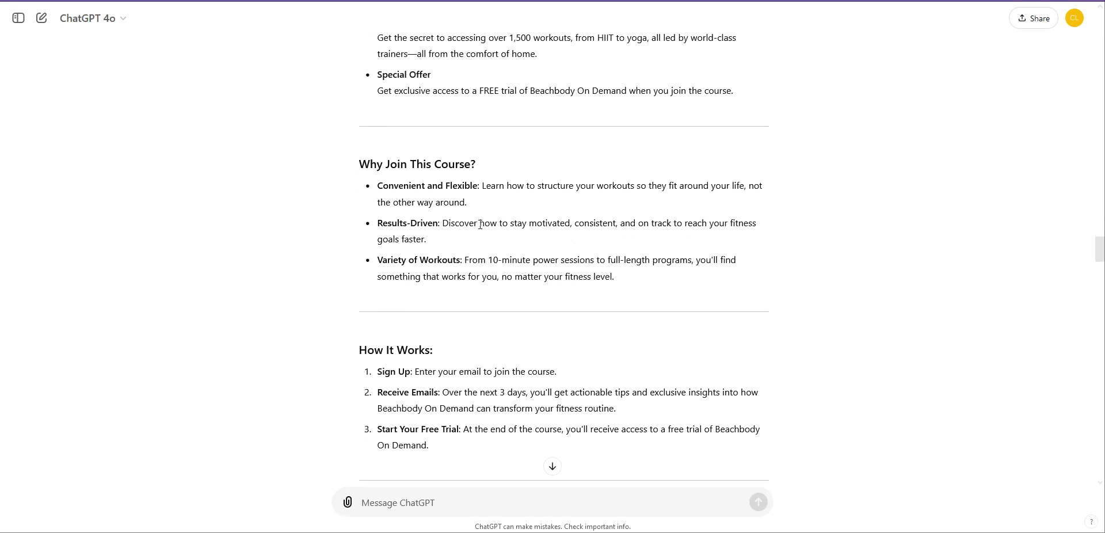
pyautogui.scroll(-3)
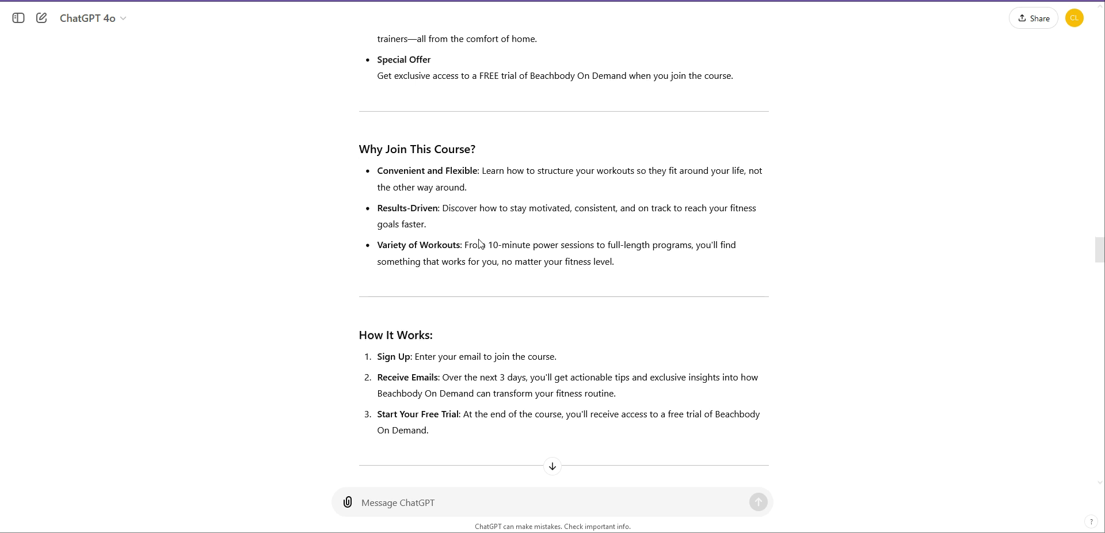
pyautogui.scroll(-3)
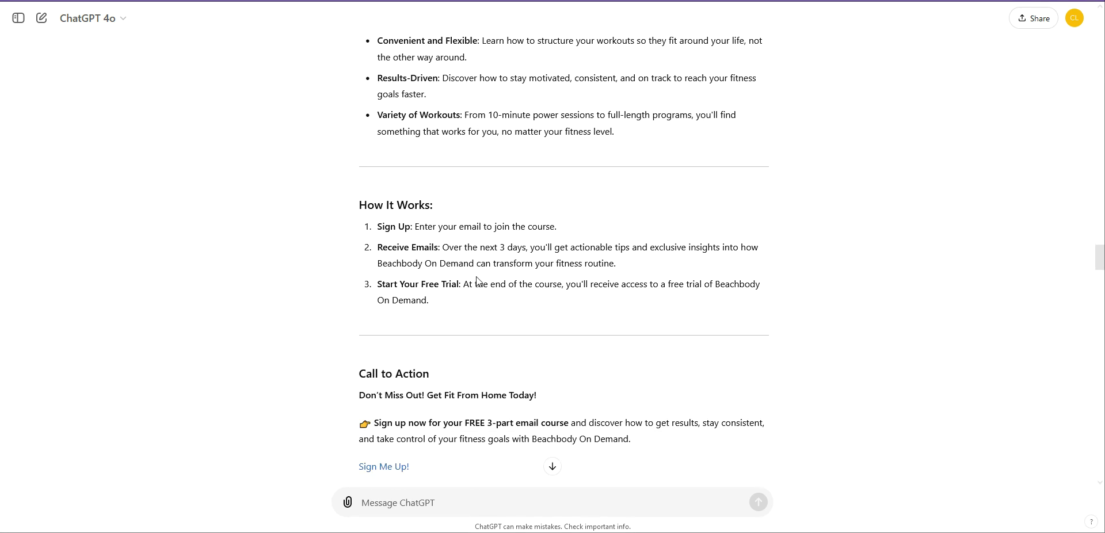
pyautogui.scroll(-3)
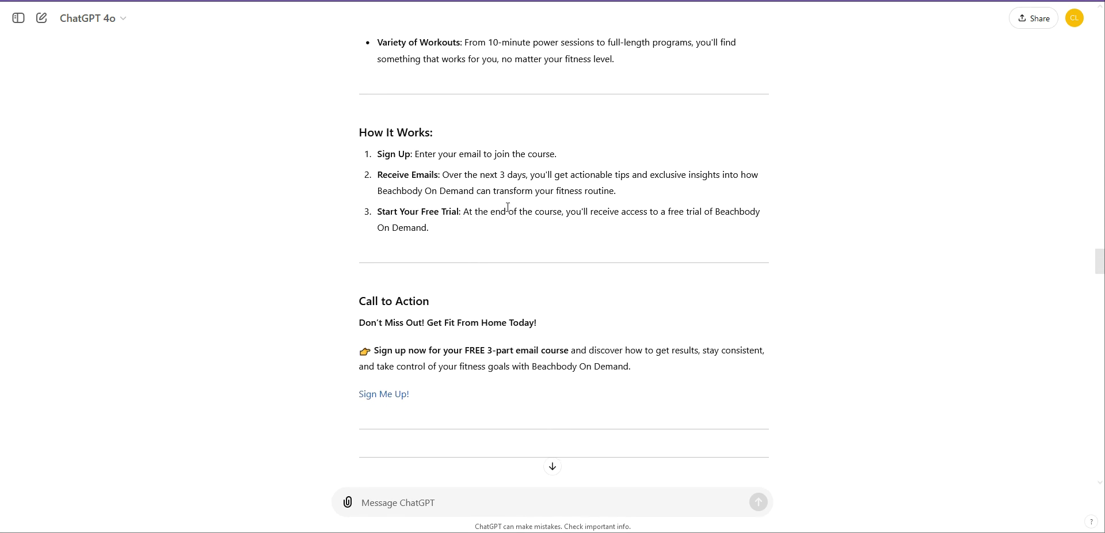
pyautogui.moveTo(504, 206)
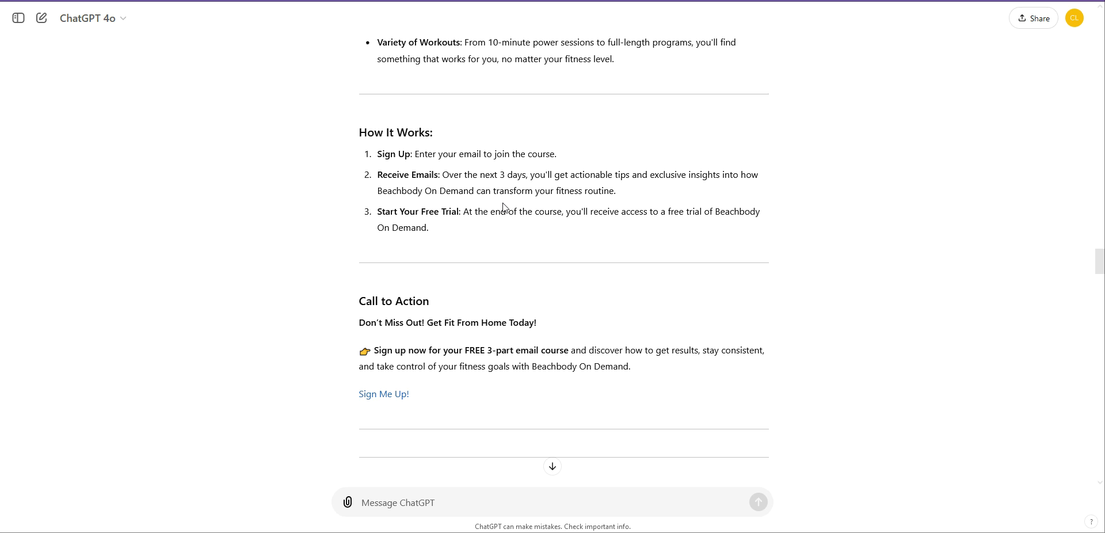
pyautogui.moveTo(497, 205)
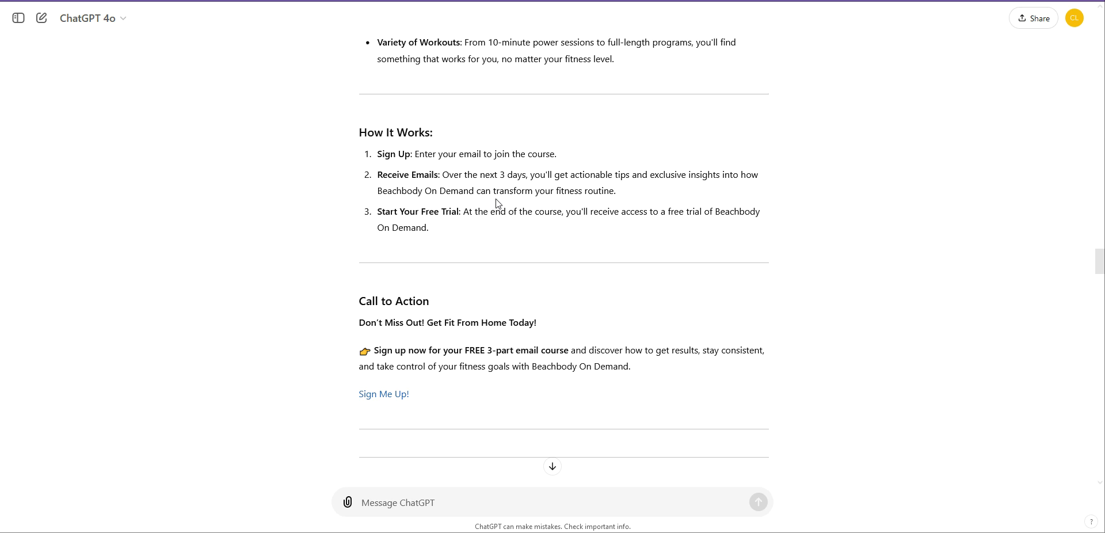
pyautogui.scroll(-3)
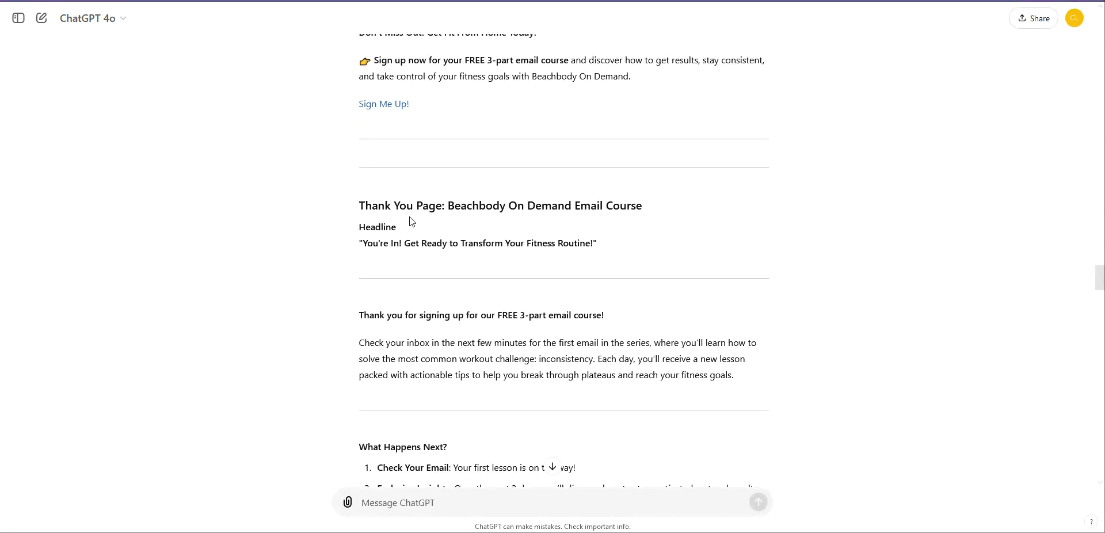
pyautogui.scroll(-3)
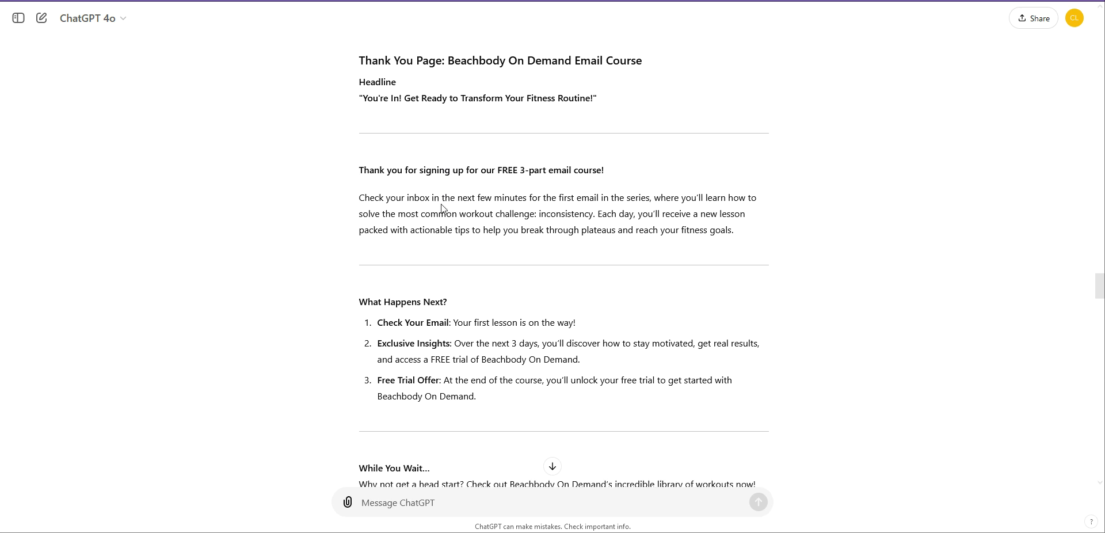
pyautogui.scroll(-3)
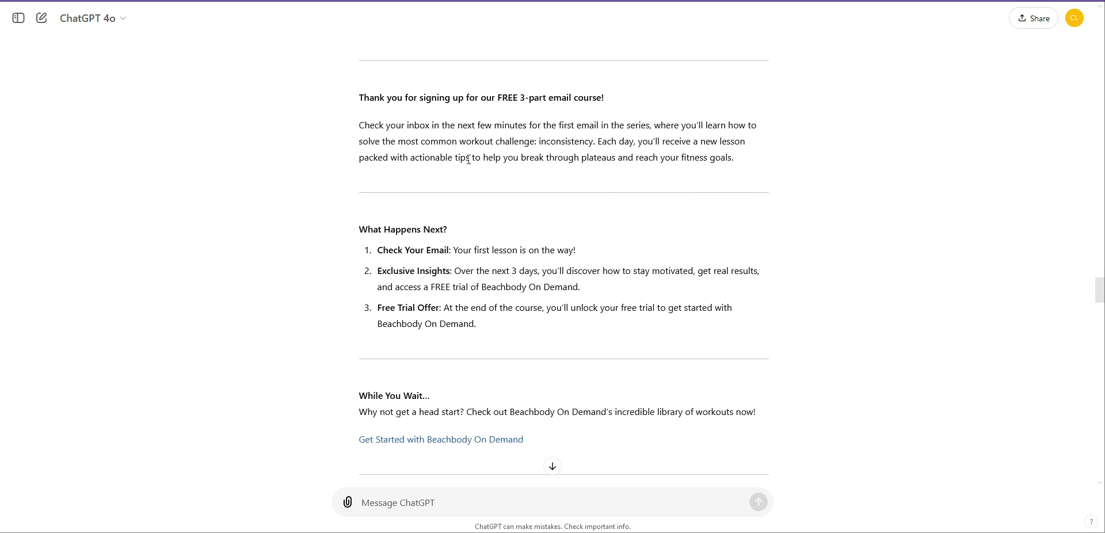
pyautogui.moveTo(325, 12)
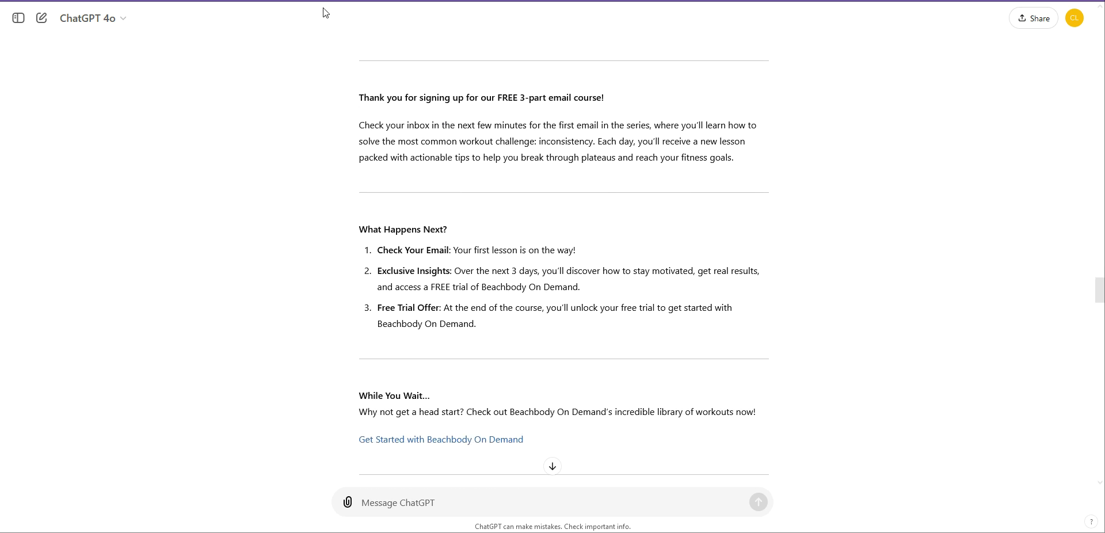
pyautogui.moveTo(35, 206)
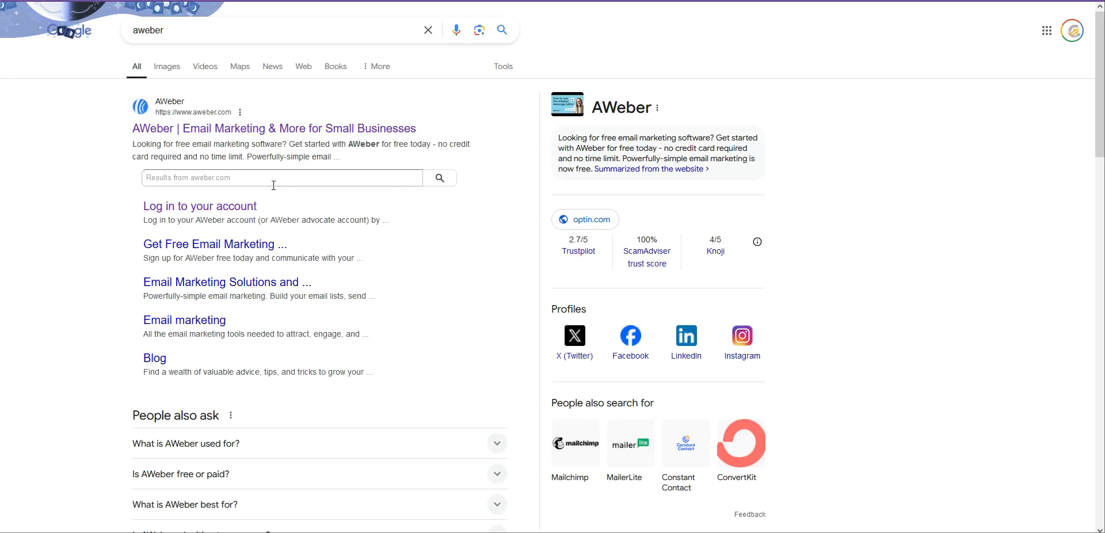
pyautogui.moveTo(335, 193)
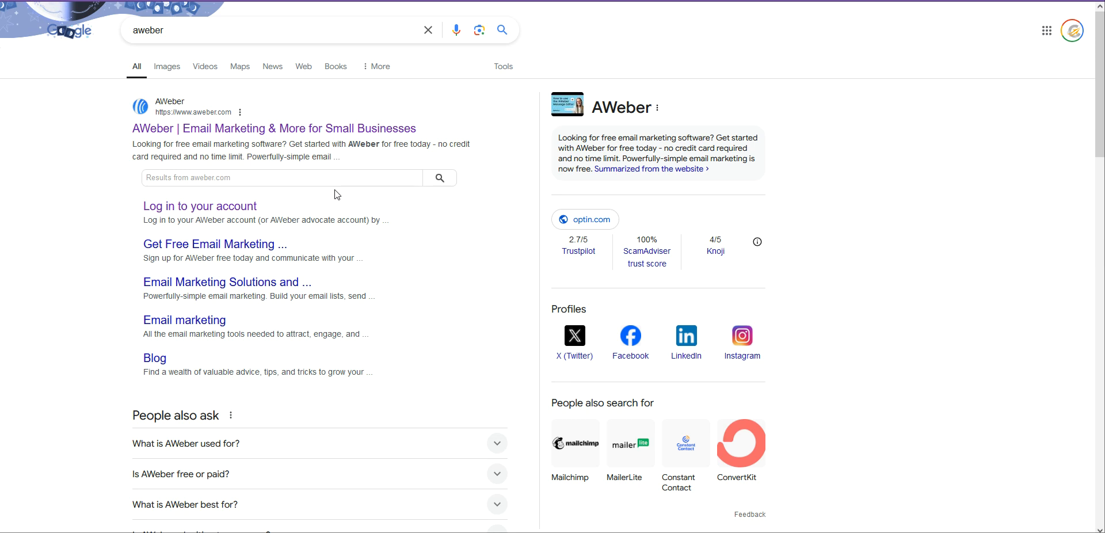
pyautogui.moveTo(623, 476)
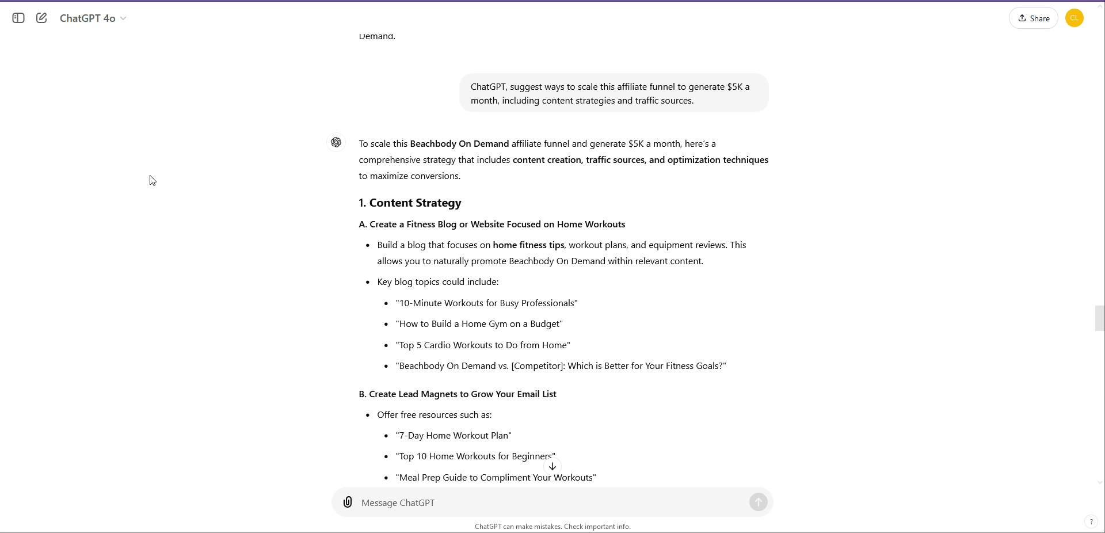
pyautogui.moveTo(36, 212)
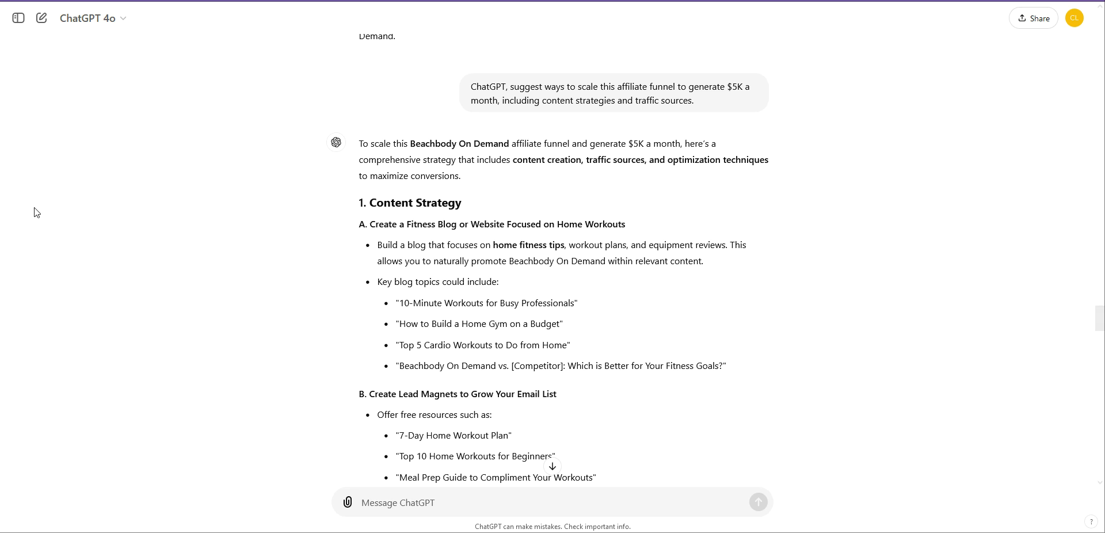
pyautogui.moveTo(165, 198)
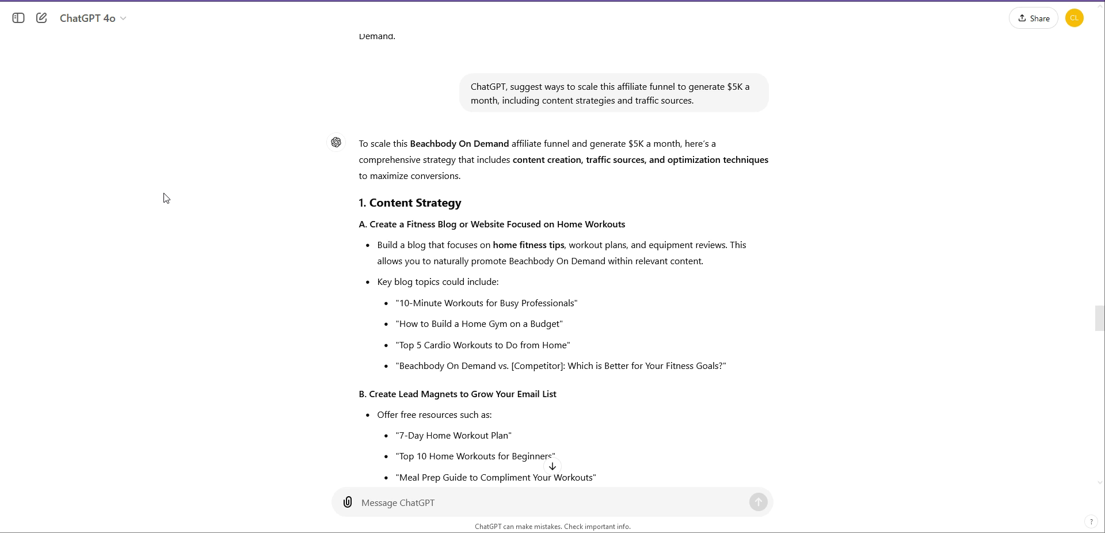
pyautogui.moveTo(175, 271)
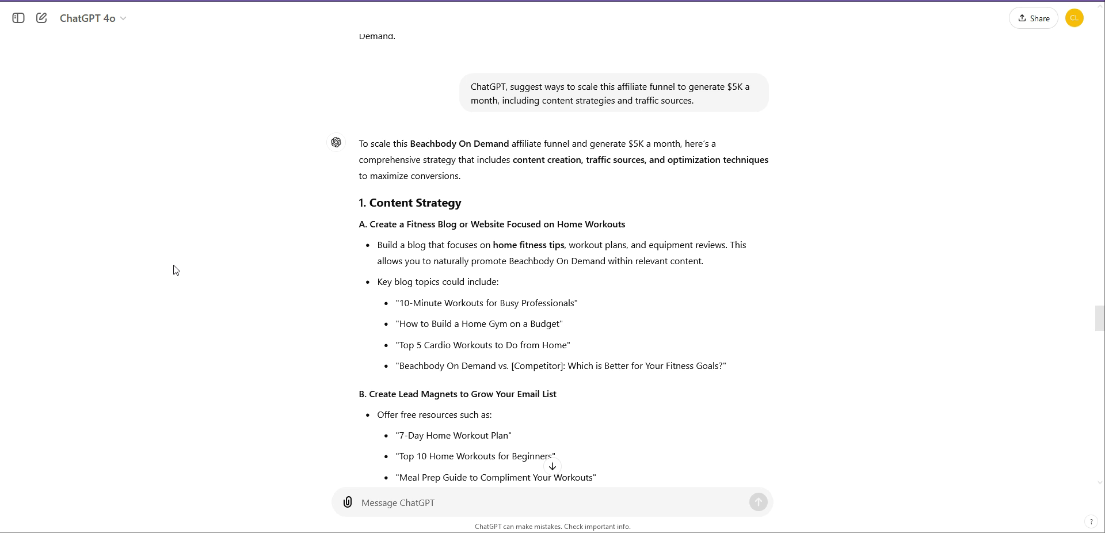
pyautogui.moveTo(320, 271)
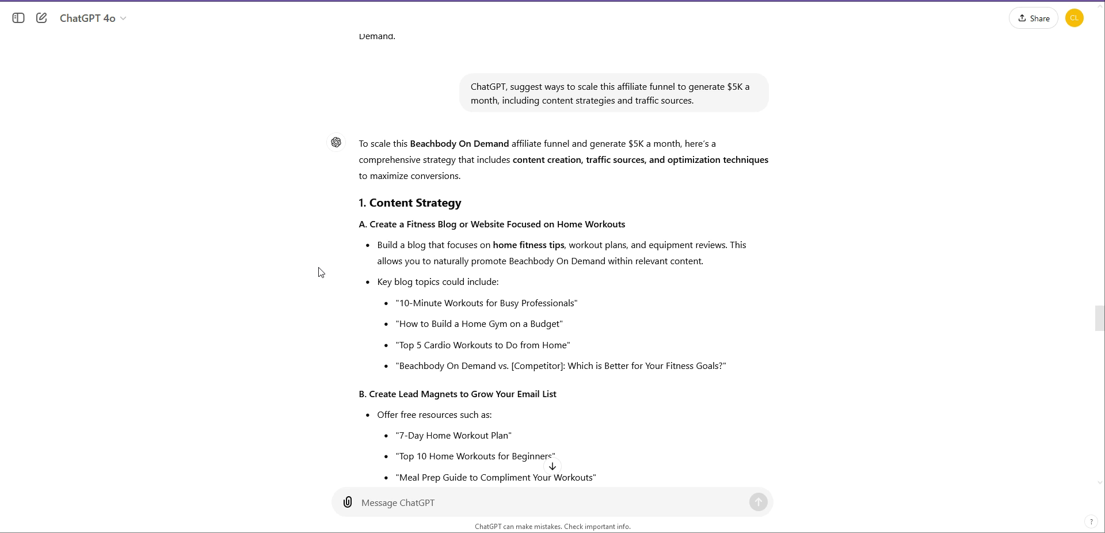
pyautogui.moveTo(281, 229)
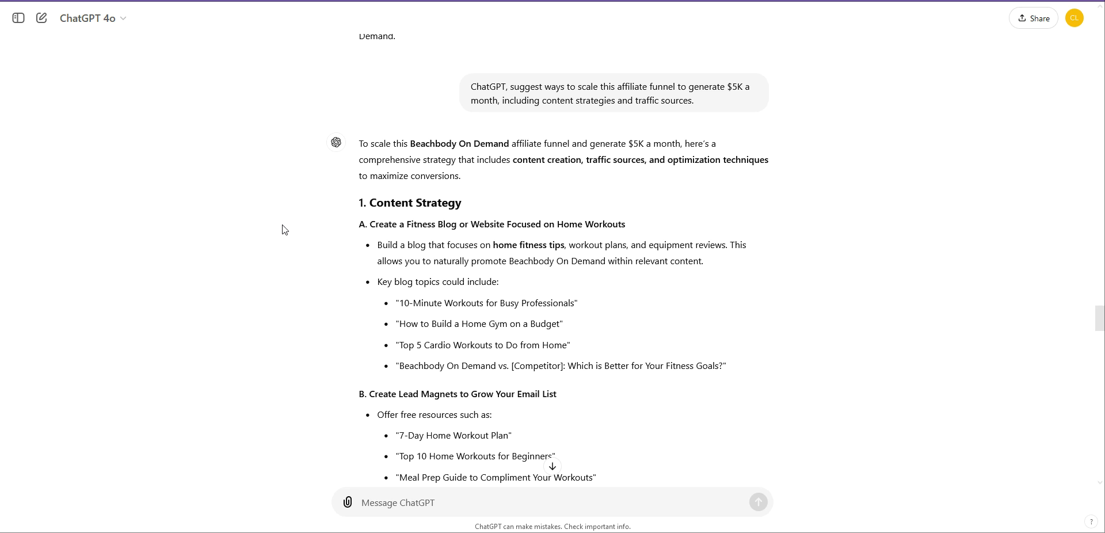
pyautogui.moveTo(592, 114)
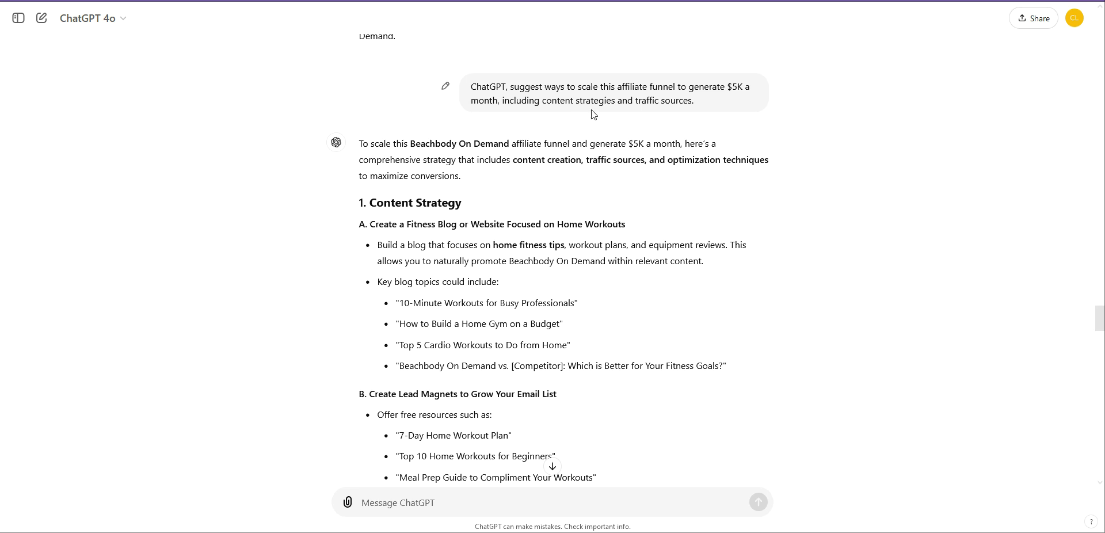
pyautogui.moveTo(651, 95)
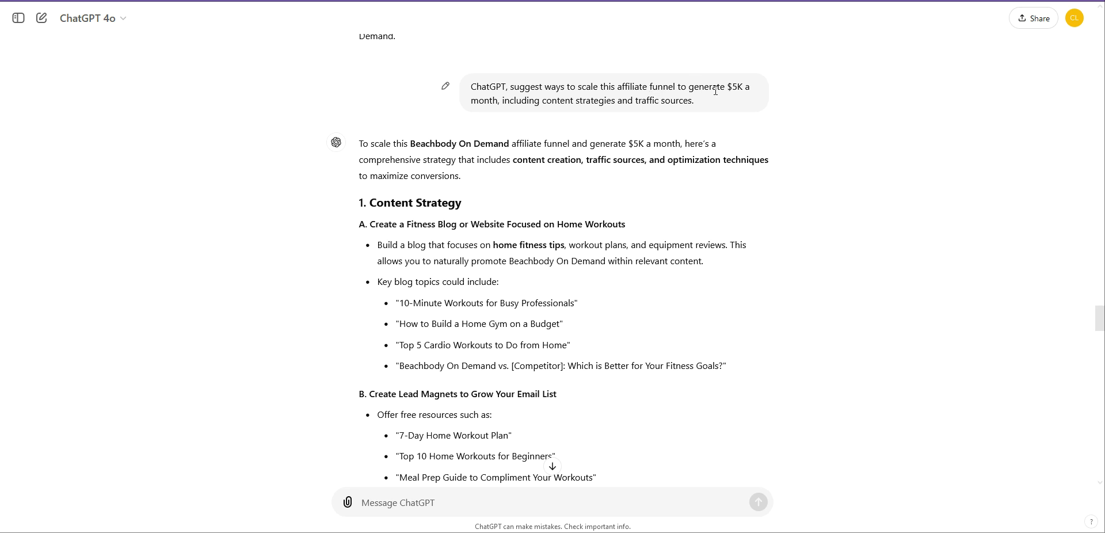
pyautogui.moveTo(653, 104)
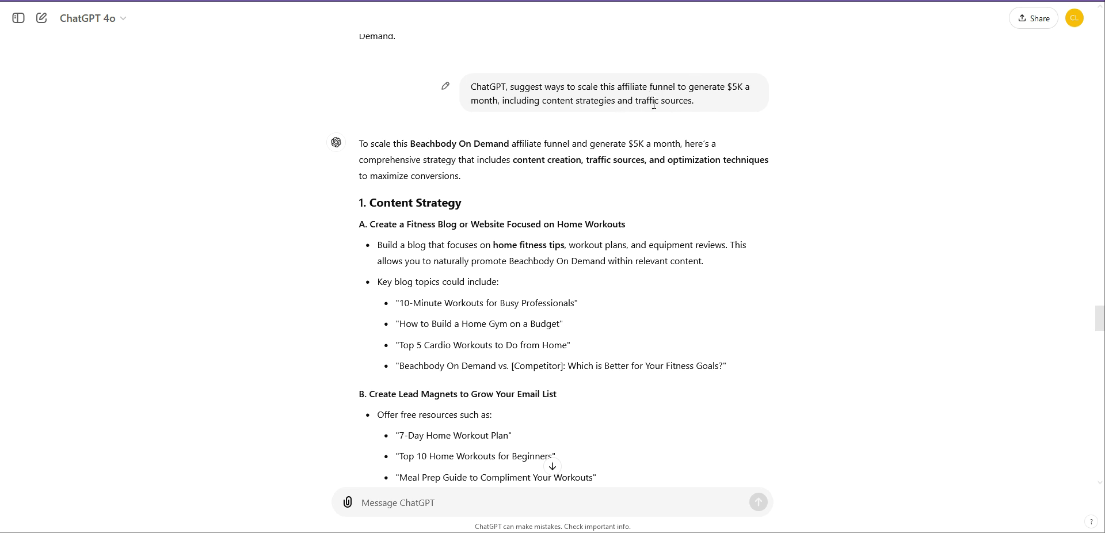
pyautogui.scroll(-3)
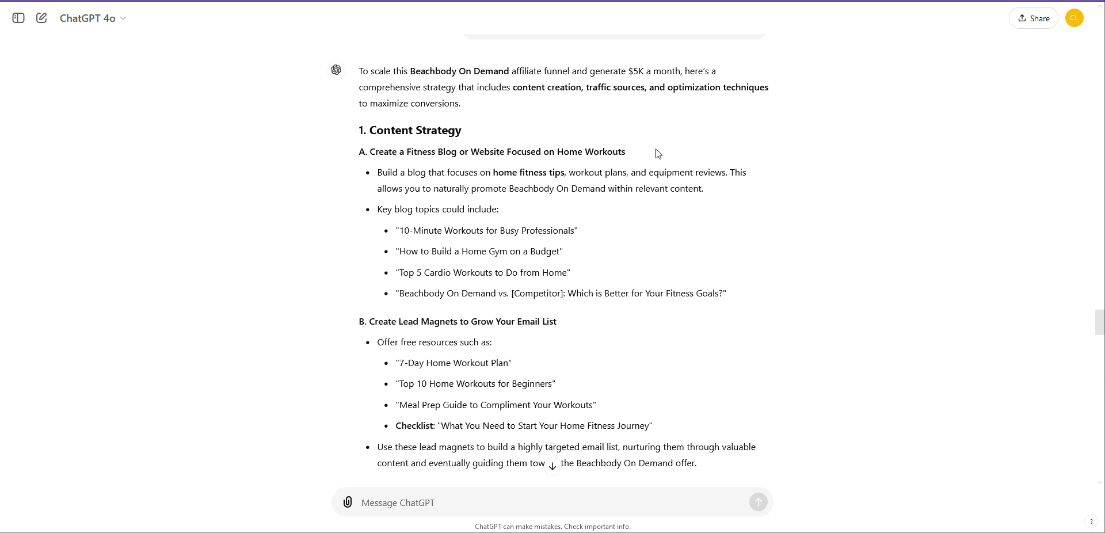
pyautogui.scroll(-3)
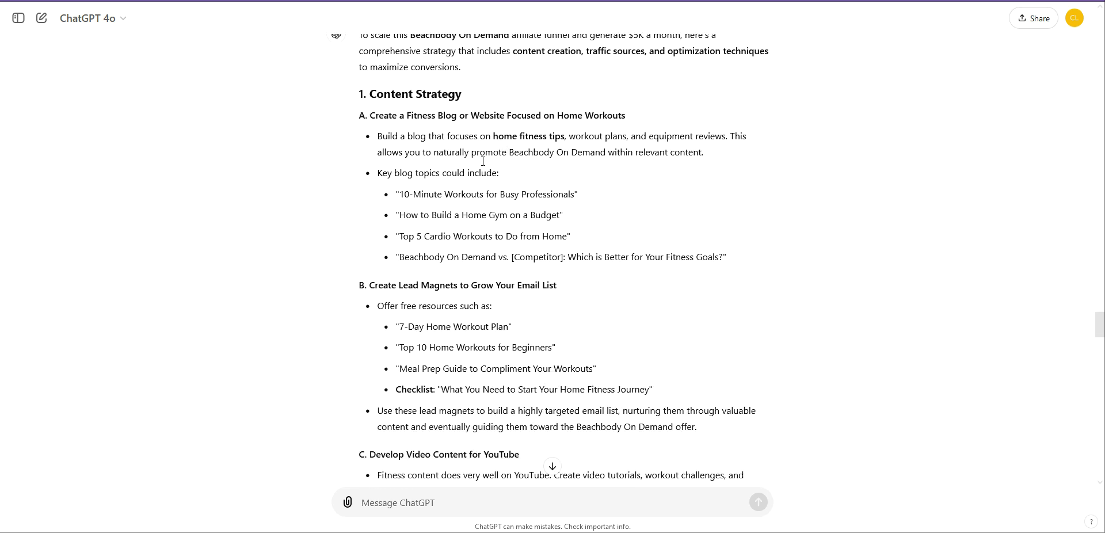
pyautogui.scroll(-3)
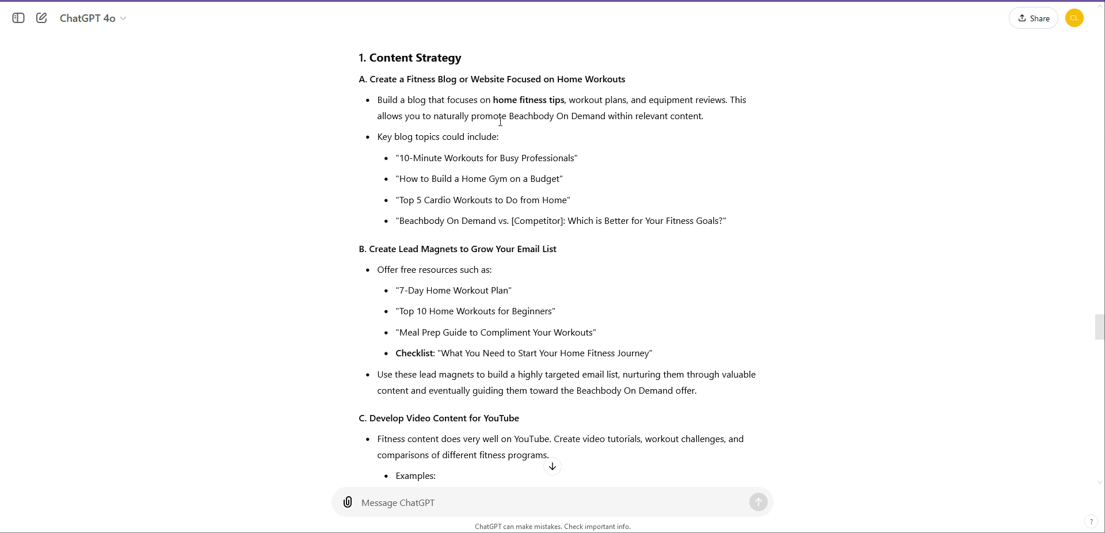
pyautogui.scroll(-3)
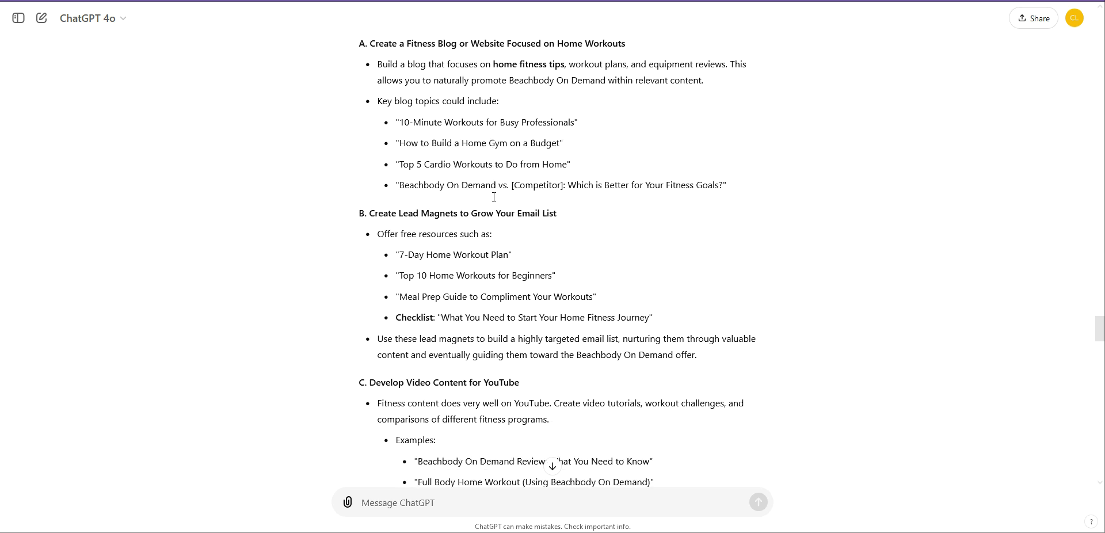
pyautogui.scroll(-3)
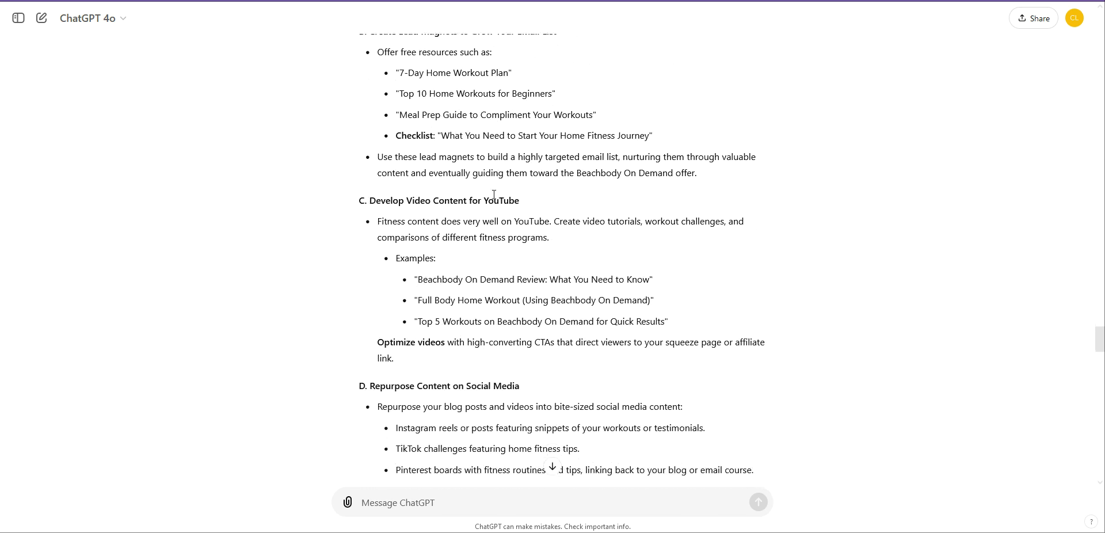
pyautogui.moveTo(485, 212)
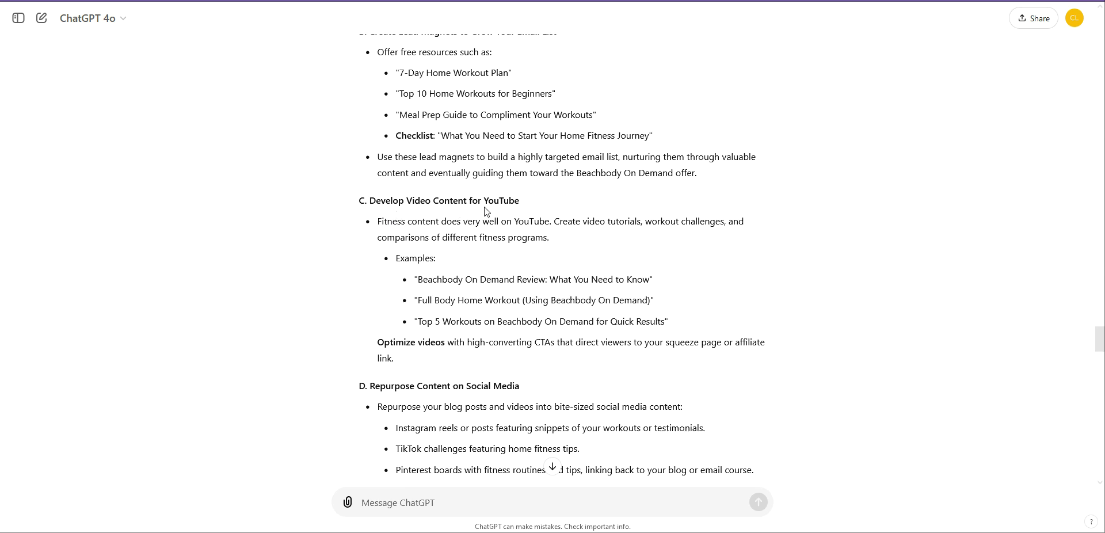
pyautogui.scroll(-3)
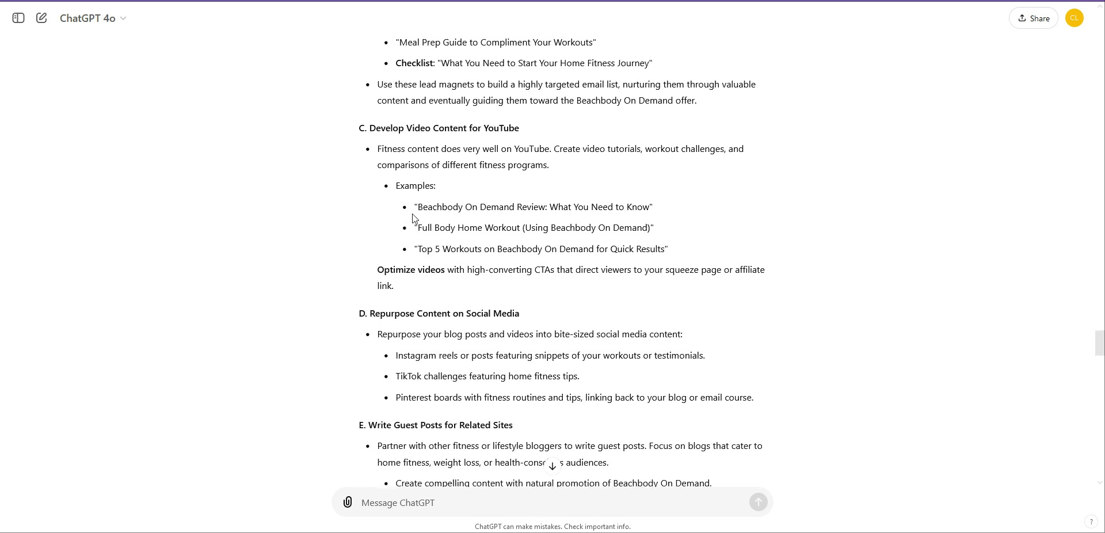
pyautogui.moveTo(419, 266)
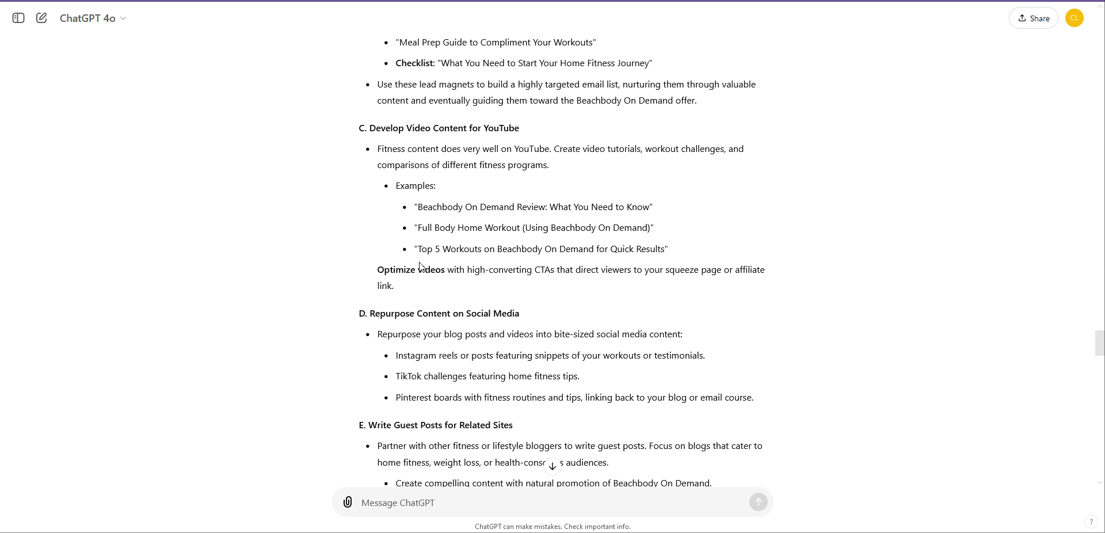
pyautogui.moveTo(395, 184); pyautogui.dragTo(394, 284)
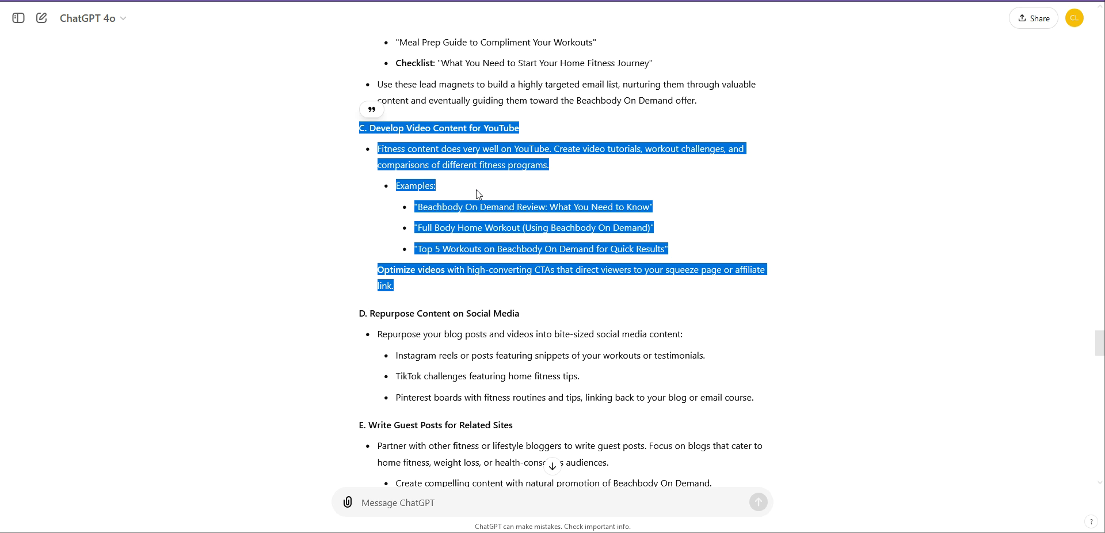
pyautogui.scroll(-3)
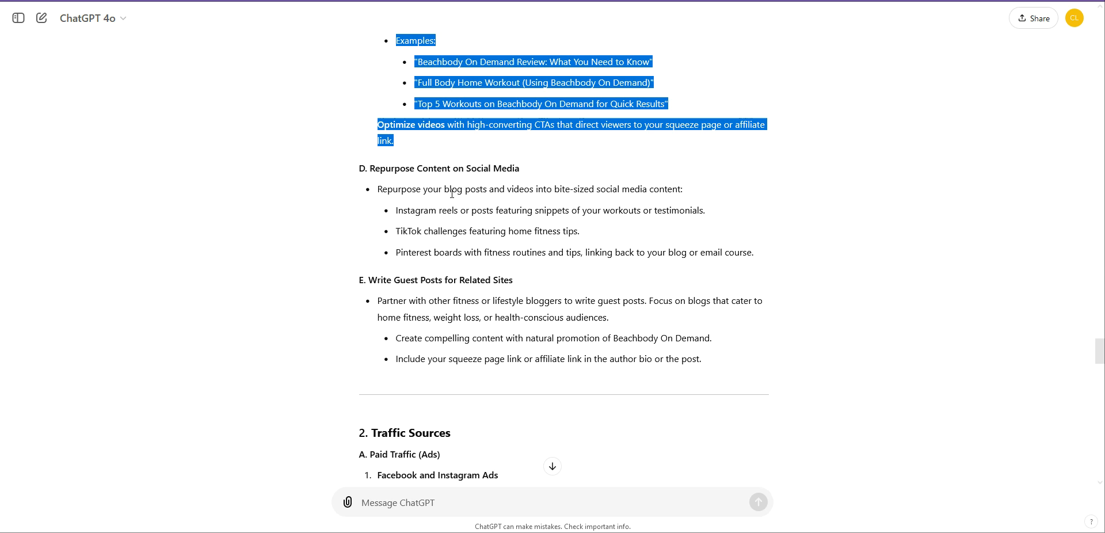
pyautogui.moveTo(566, 193)
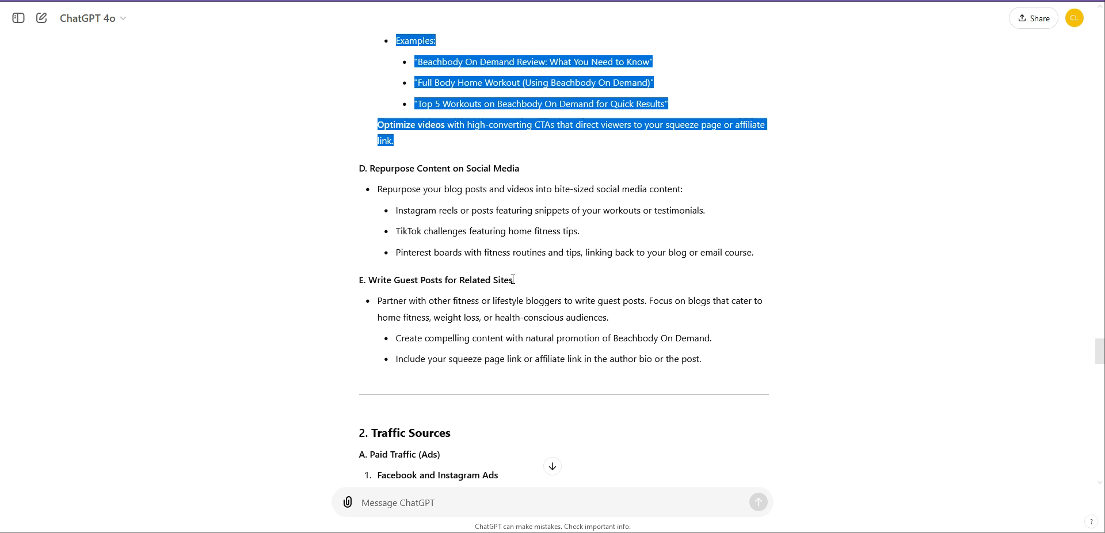
pyautogui.scroll(-3)
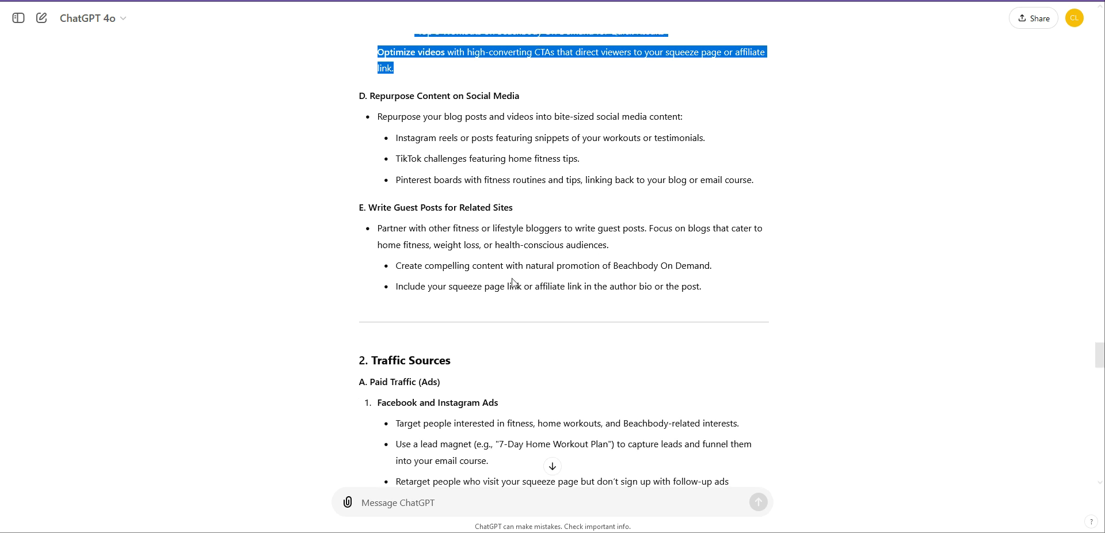
# - Select the Google Search Ads advice in the Traffic Sources section and continue down the reply
pyautogui.scroll(-3)
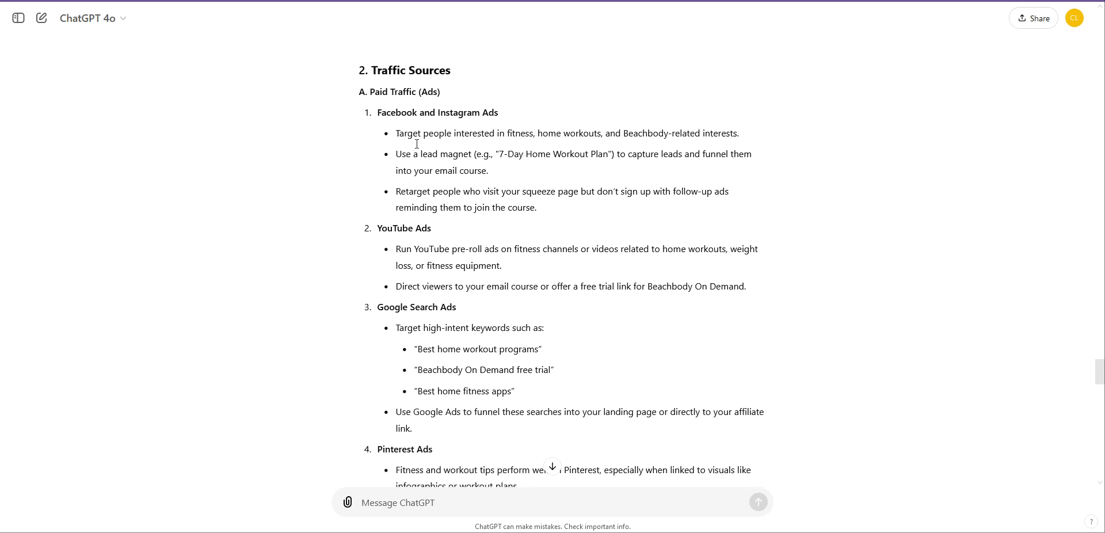
pyautogui.moveTo(432, 265)
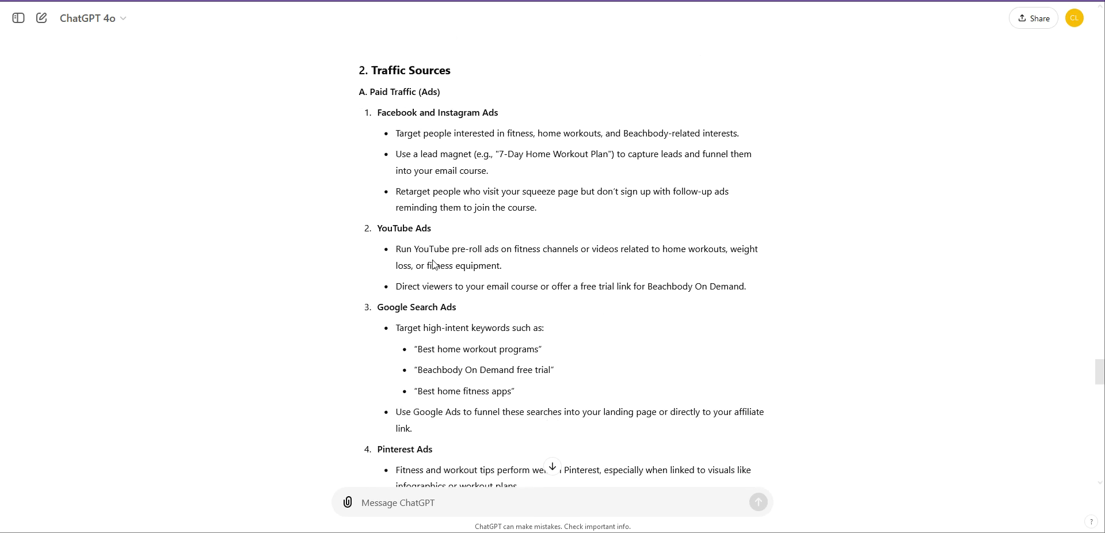
pyautogui.scroll(-3)
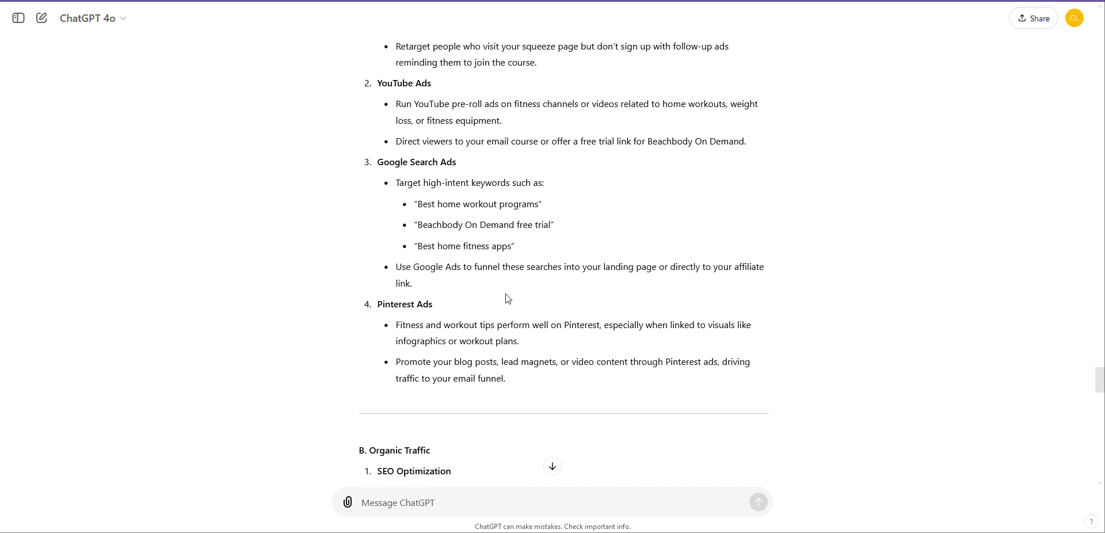
pyautogui.scroll(-3)
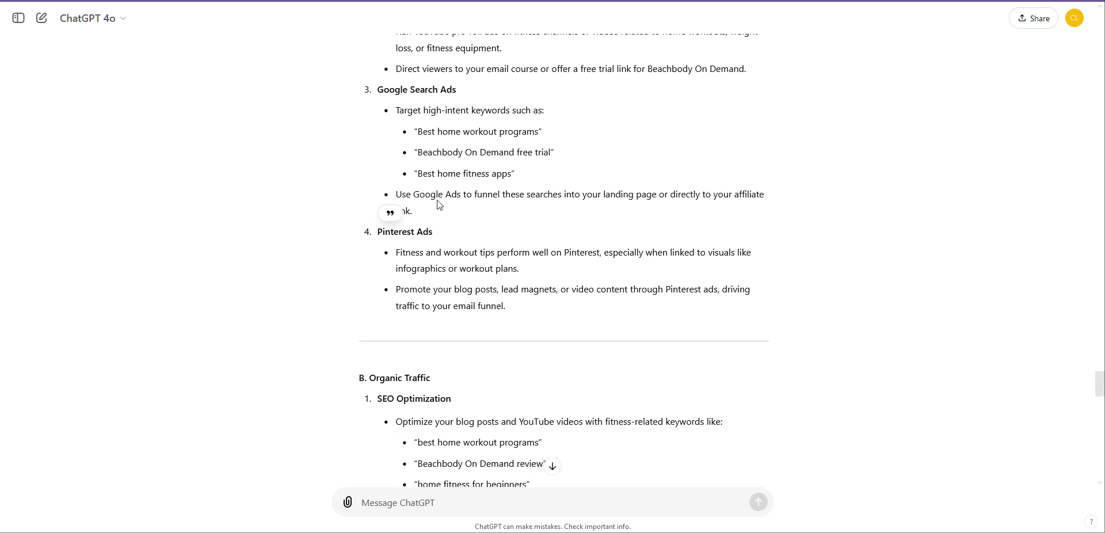
pyautogui.moveTo(382, 89); pyautogui.dragTo(409, 211)
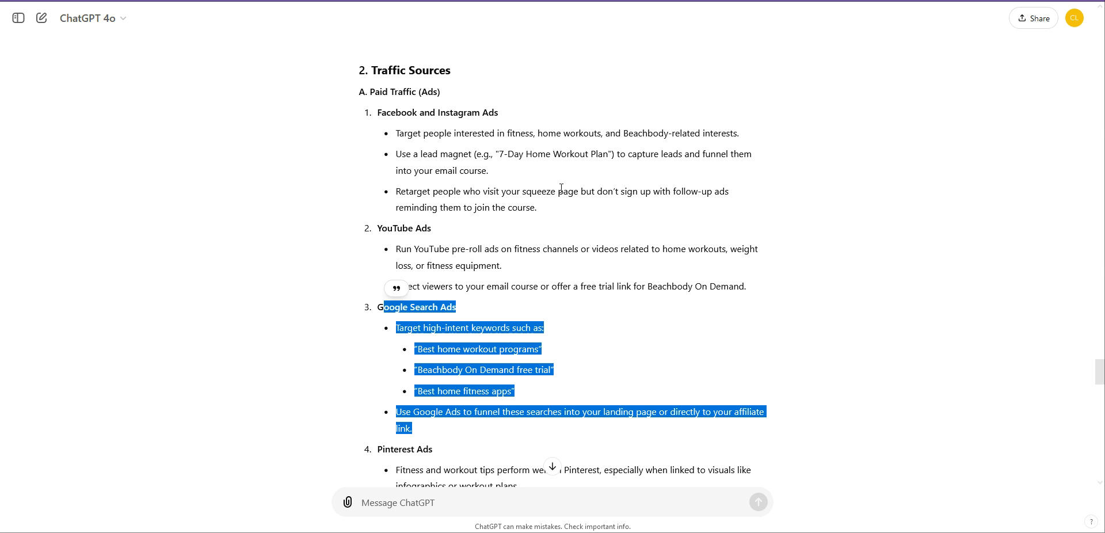
pyautogui.moveTo(445, 135)
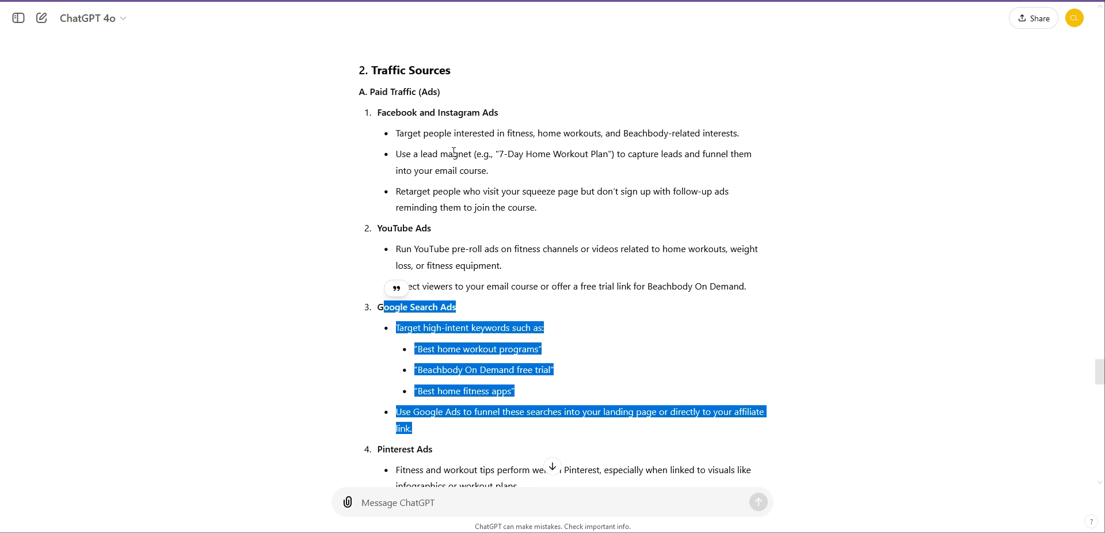
pyautogui.moveTo(458, 117)
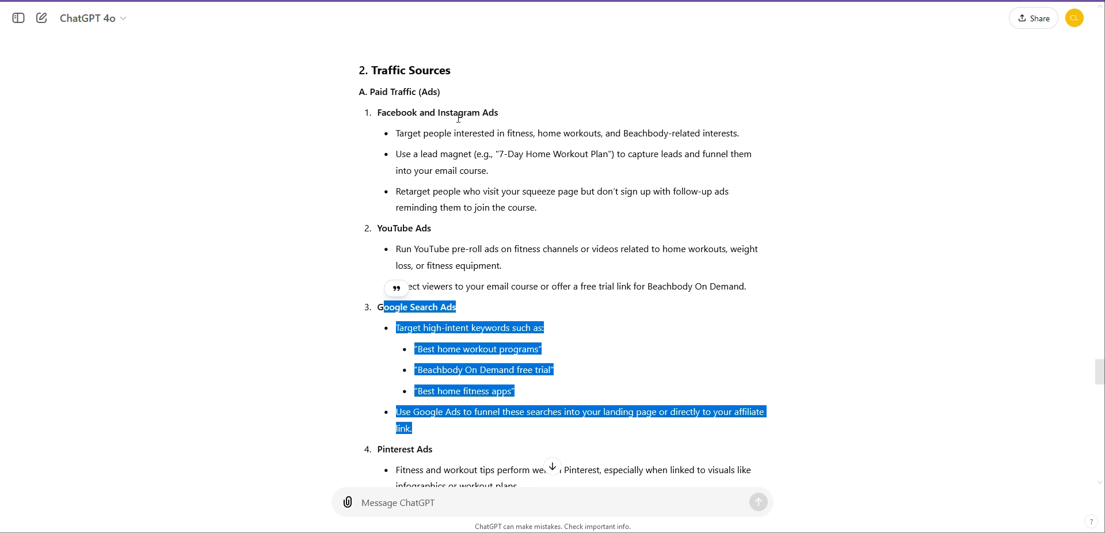
pyautogui.scroll(-3)
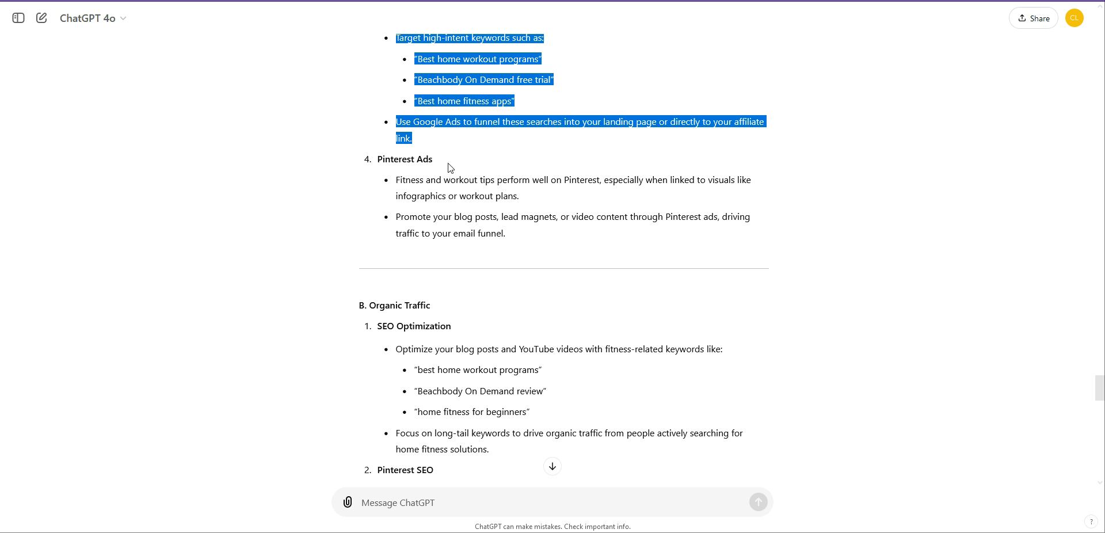
pyautogui.scroll(-3)
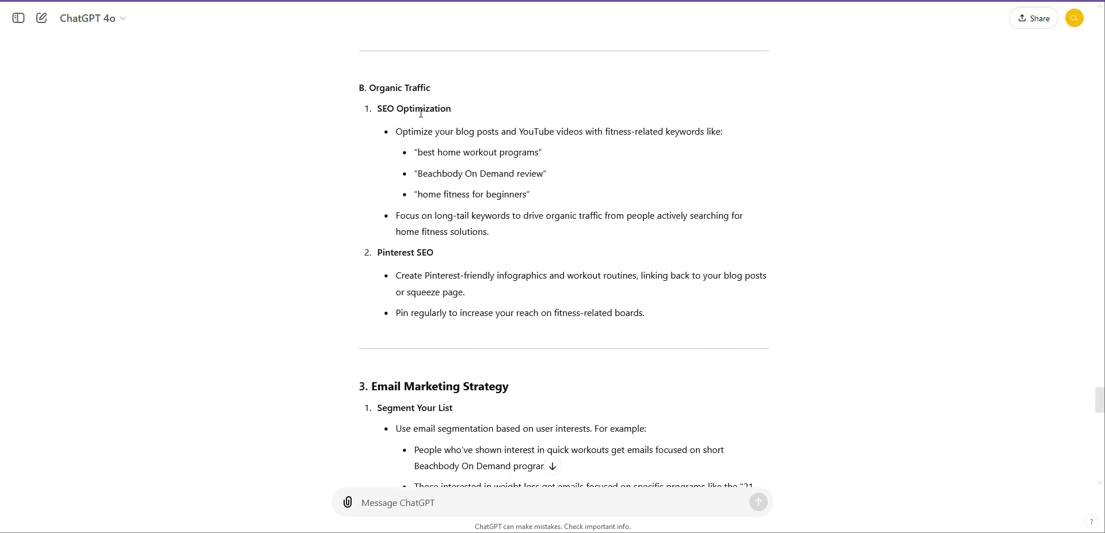
pyautogui.scroll(-3)
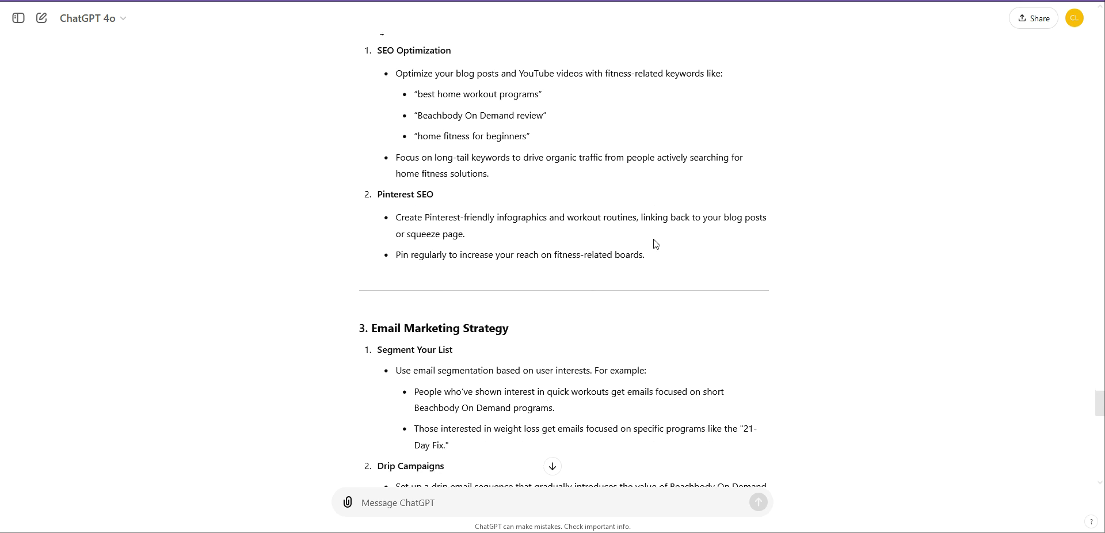
pyautogui.scroll(-3)
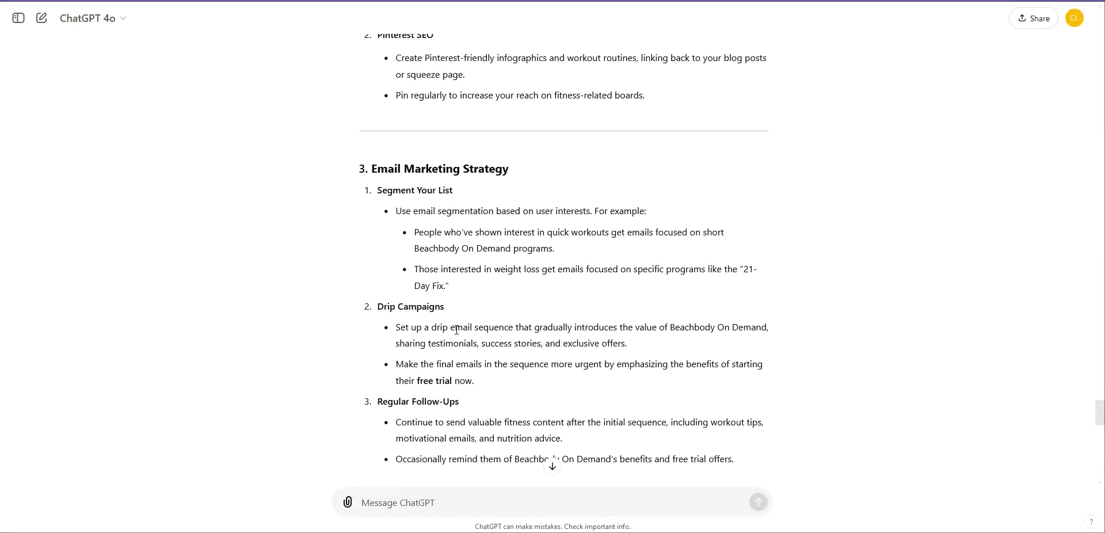
pyautogui.moveTo(437, 352)
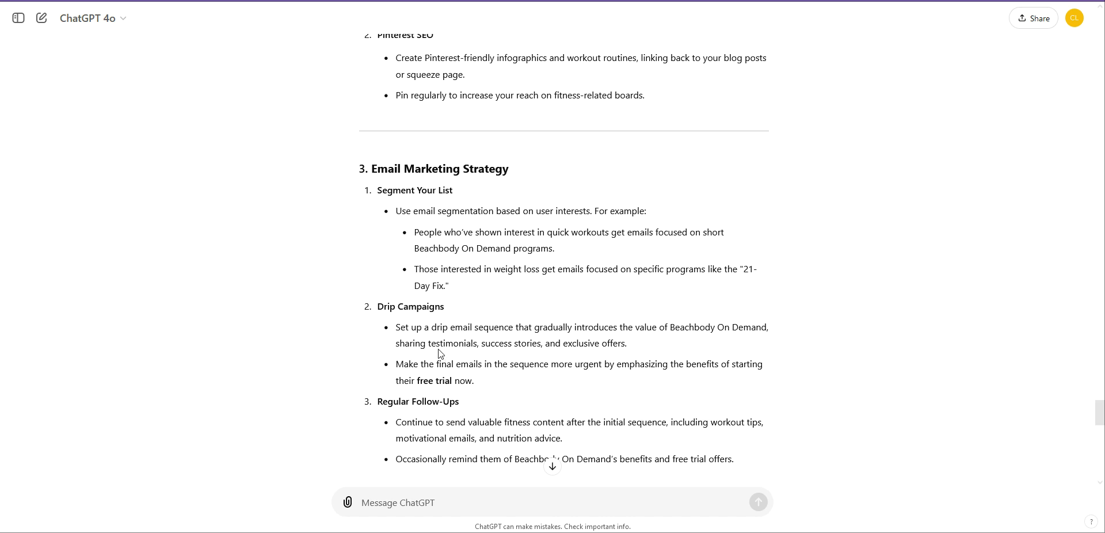
pyautogui.scroll(-3)
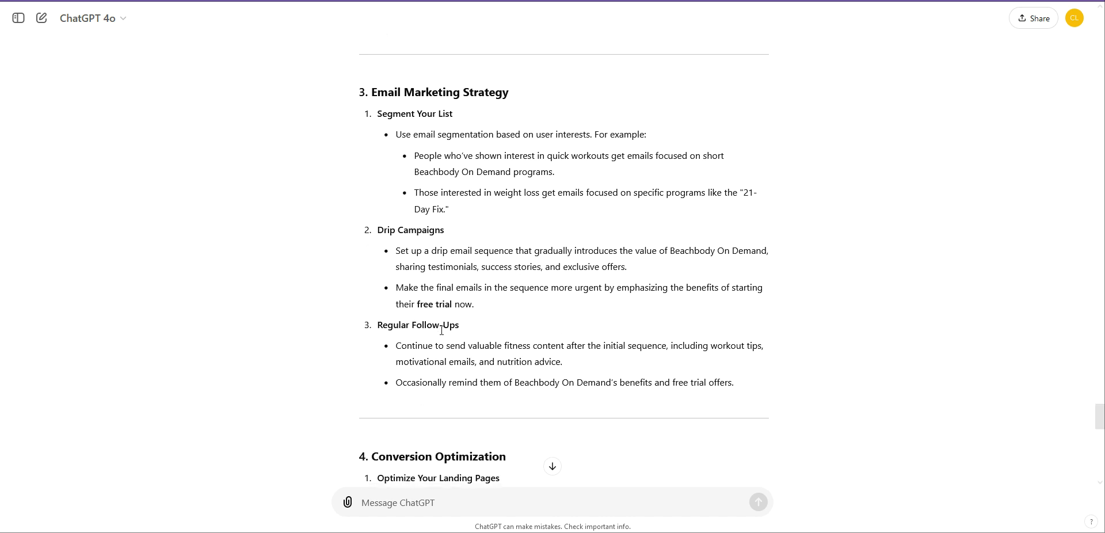
pyautogui.scroll(-3)
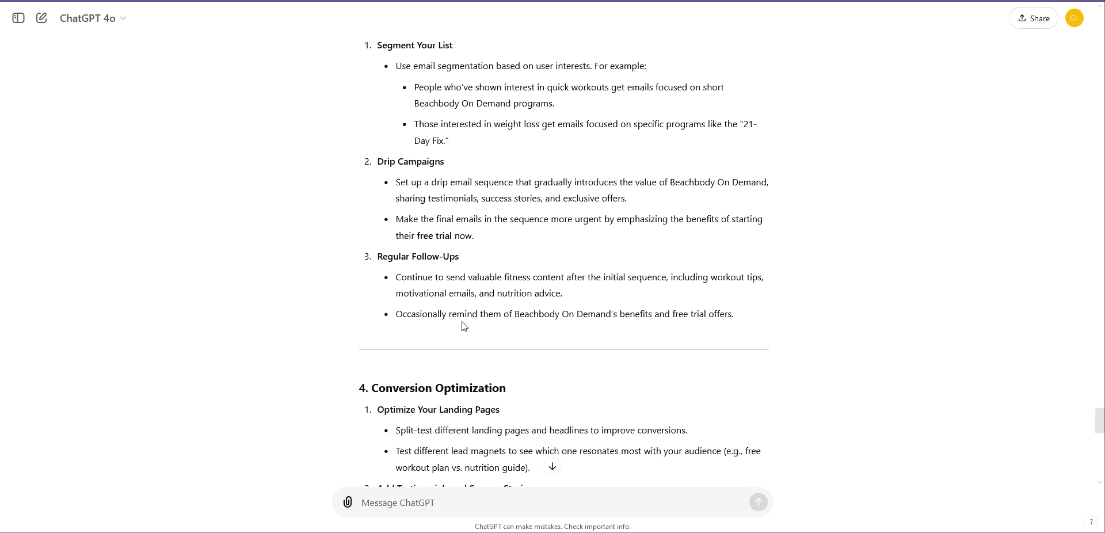
pyautogui.scroll(-3)
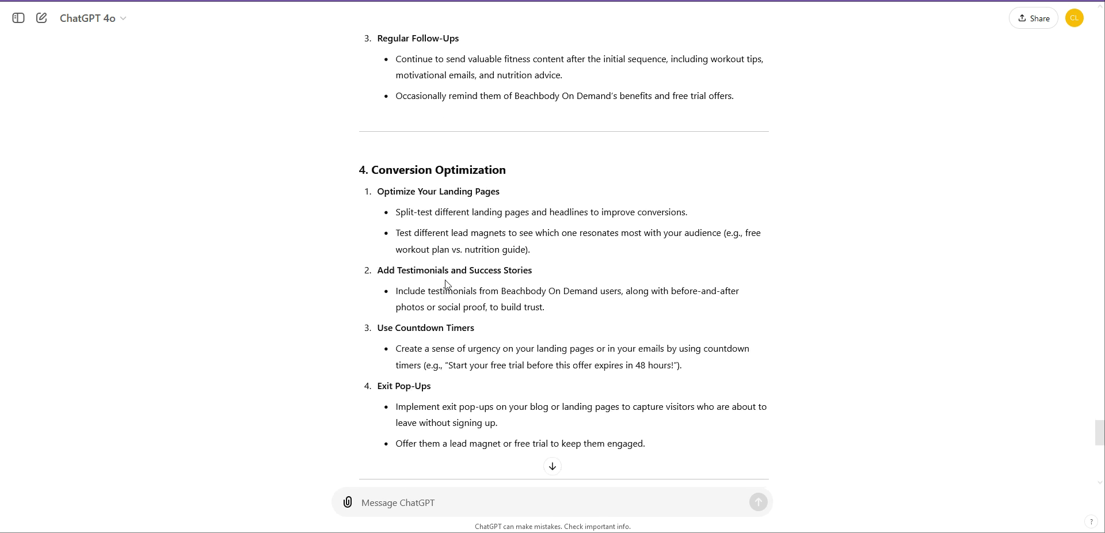
pyautogui.scroll(-3)
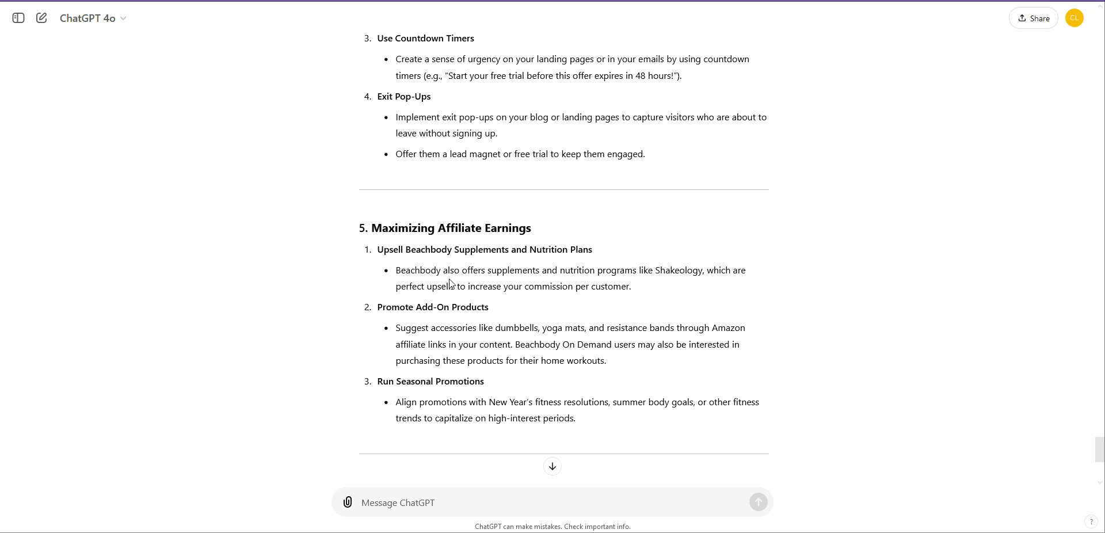
pyautogui.moveTo(469, 267)
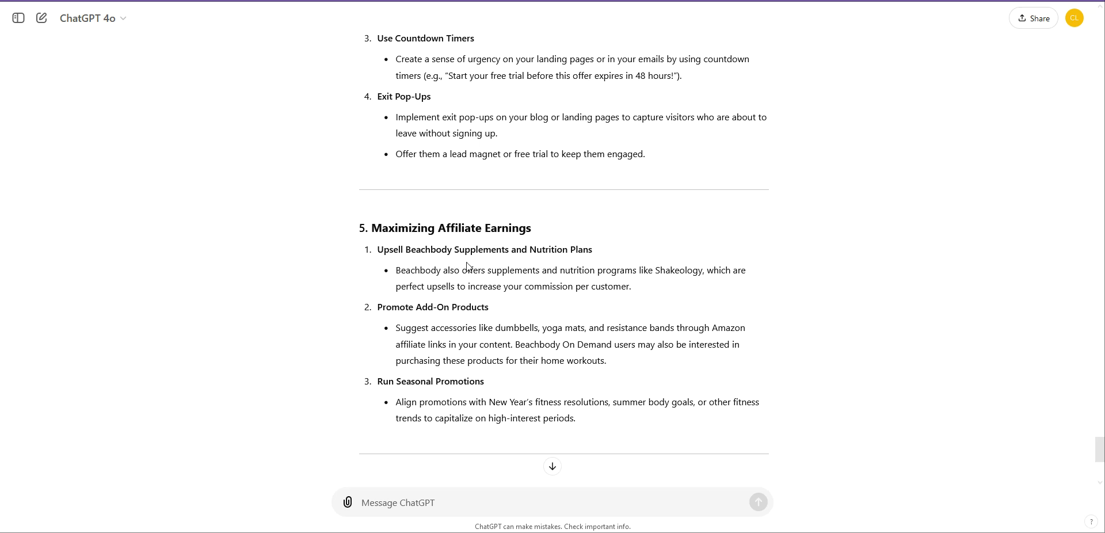
pyautogui.scroll(-3)
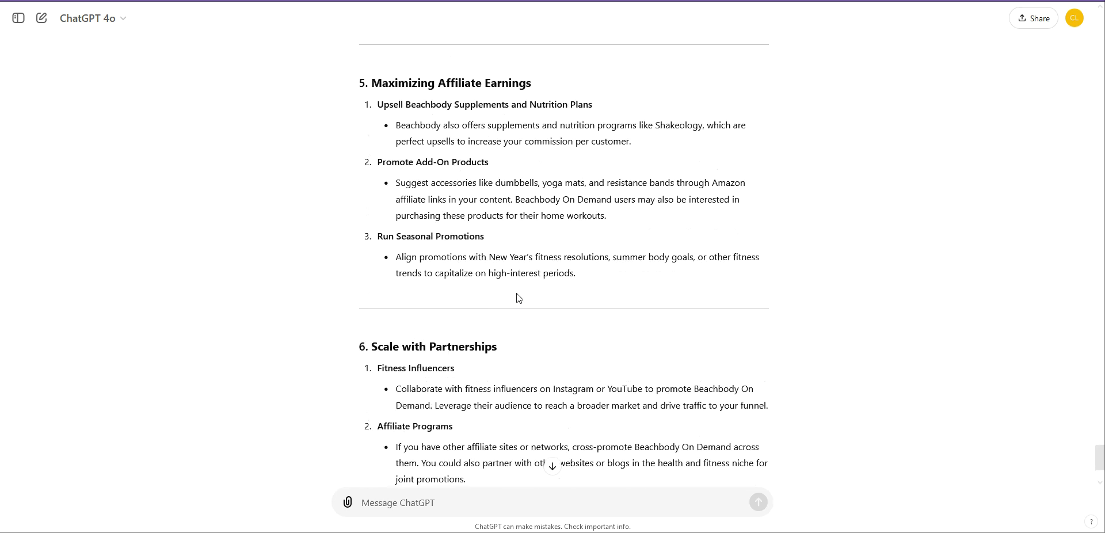
pyautogui.scroll(-3)
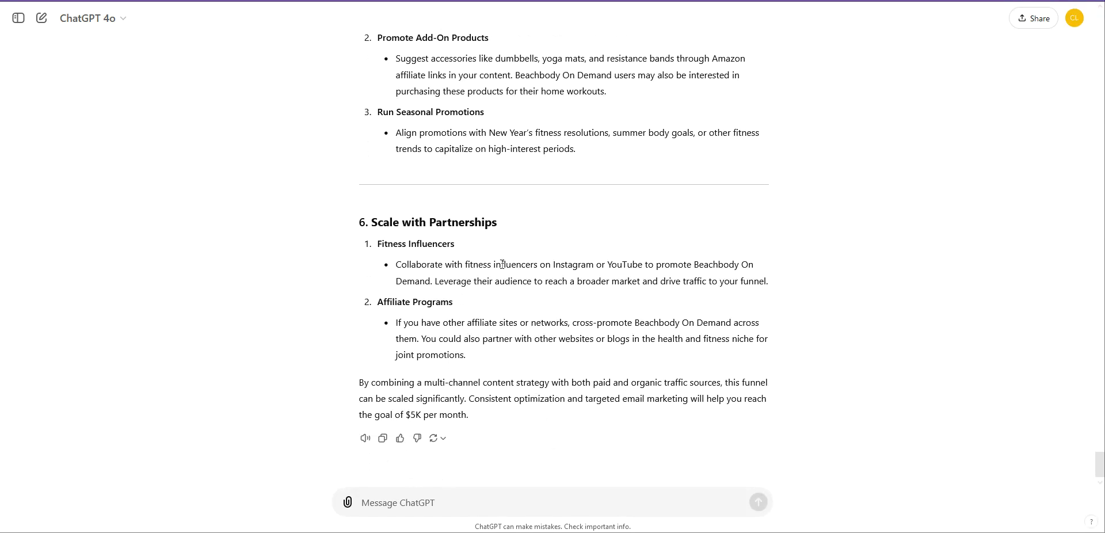
pyautogui.scroll(3)
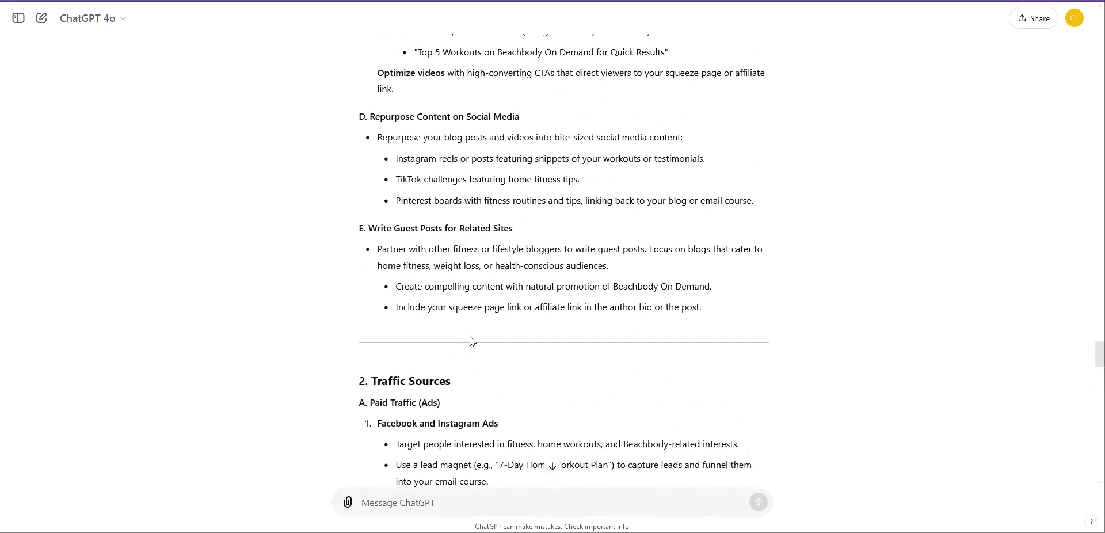
pyautogui.scroll(3)
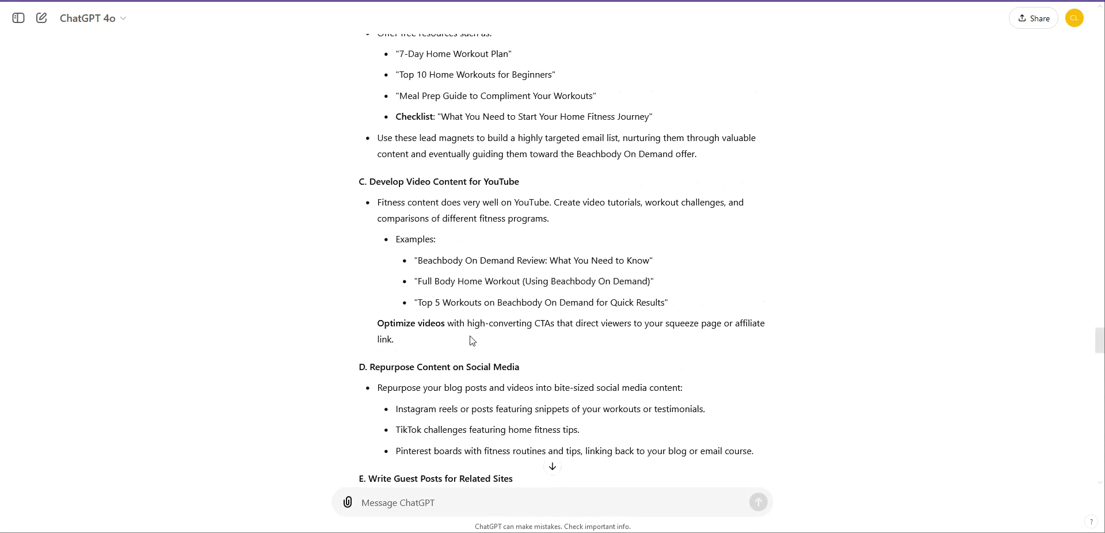
pyautogui.scroll(3)
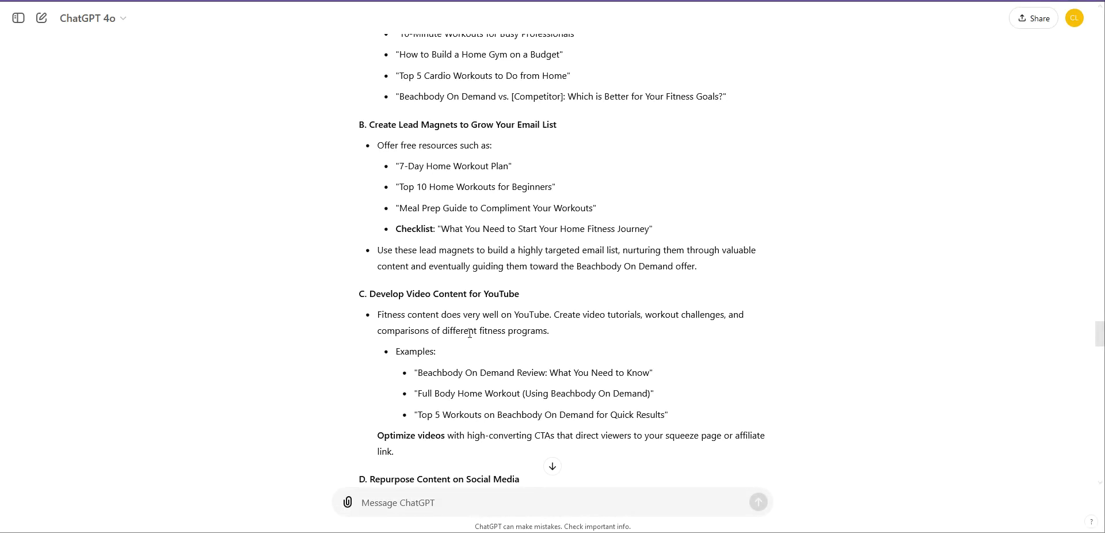
pyautogui.moveTo(467, 328)
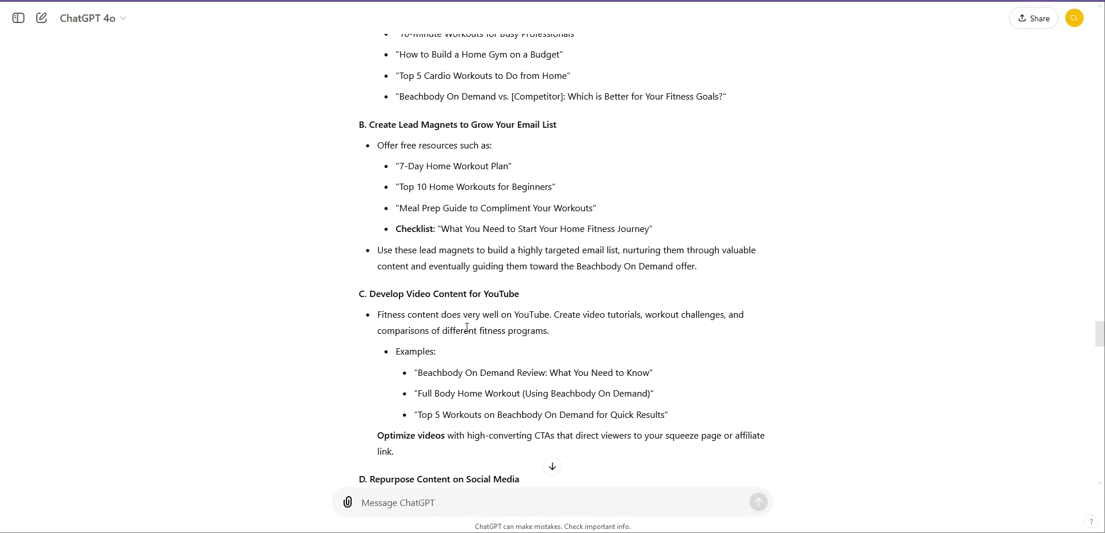
pyautogui.moveTo(461, 318)
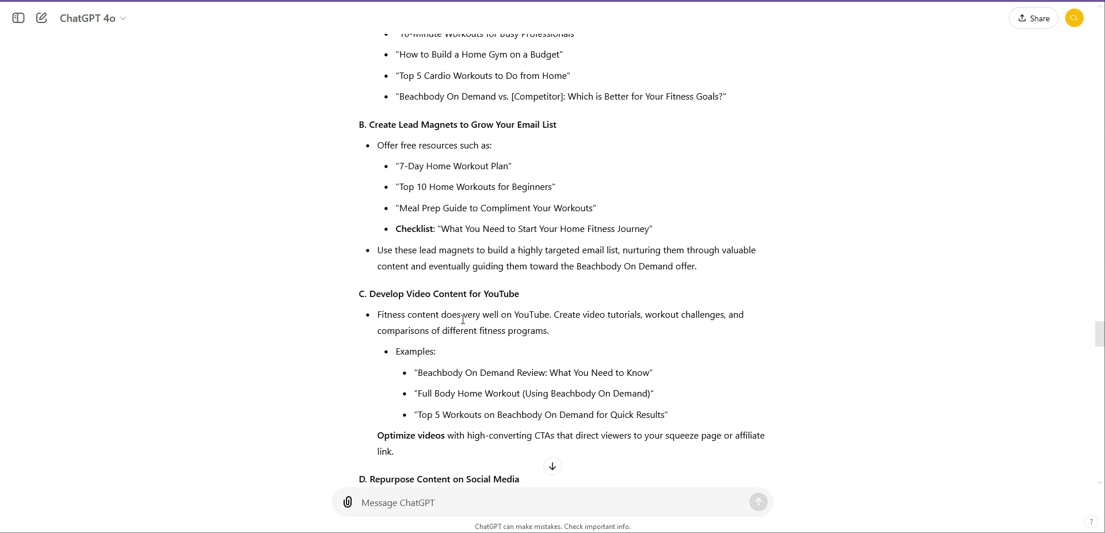